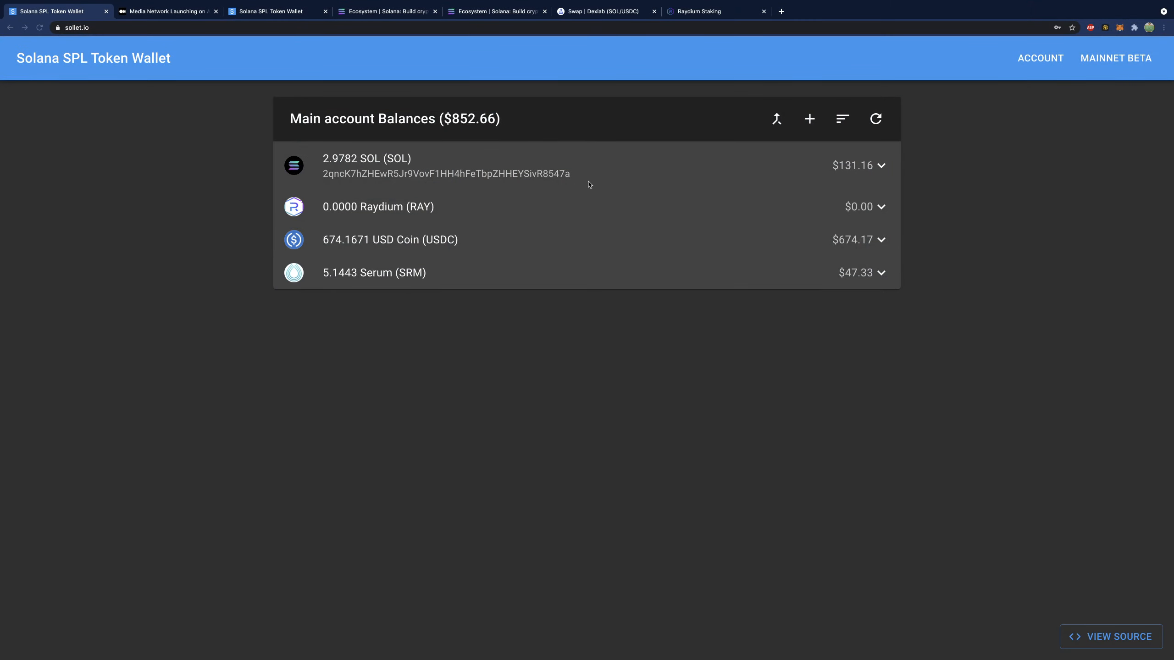
pyautogui.moveTo(2, 75)
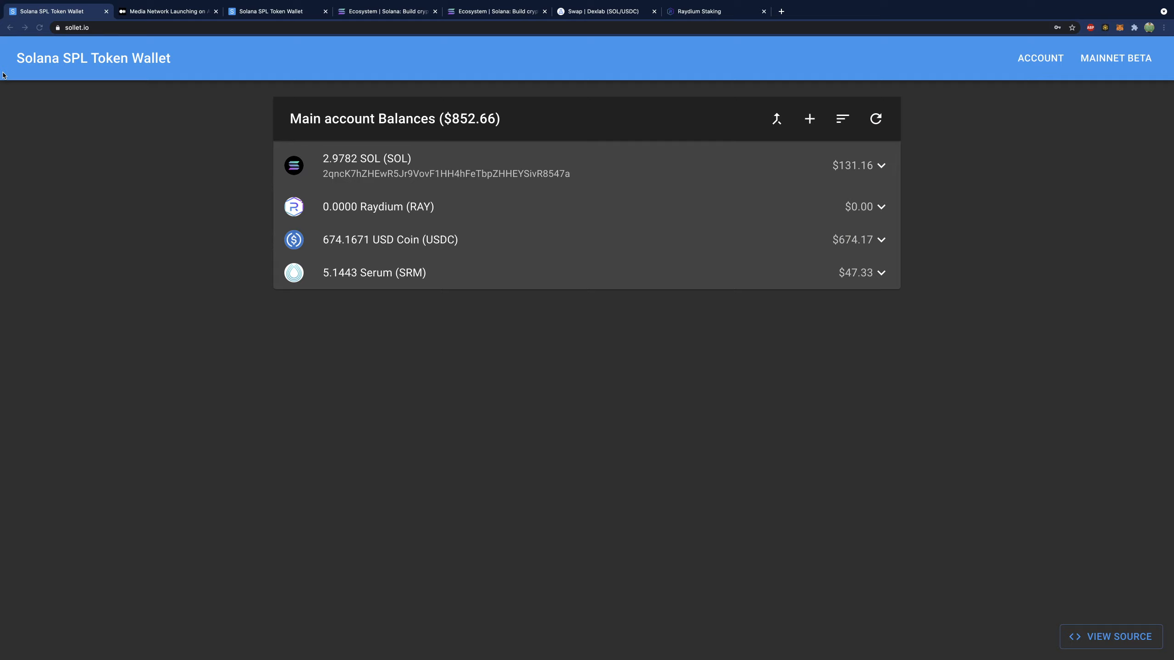
pyautogui.moveTo(191, 225)
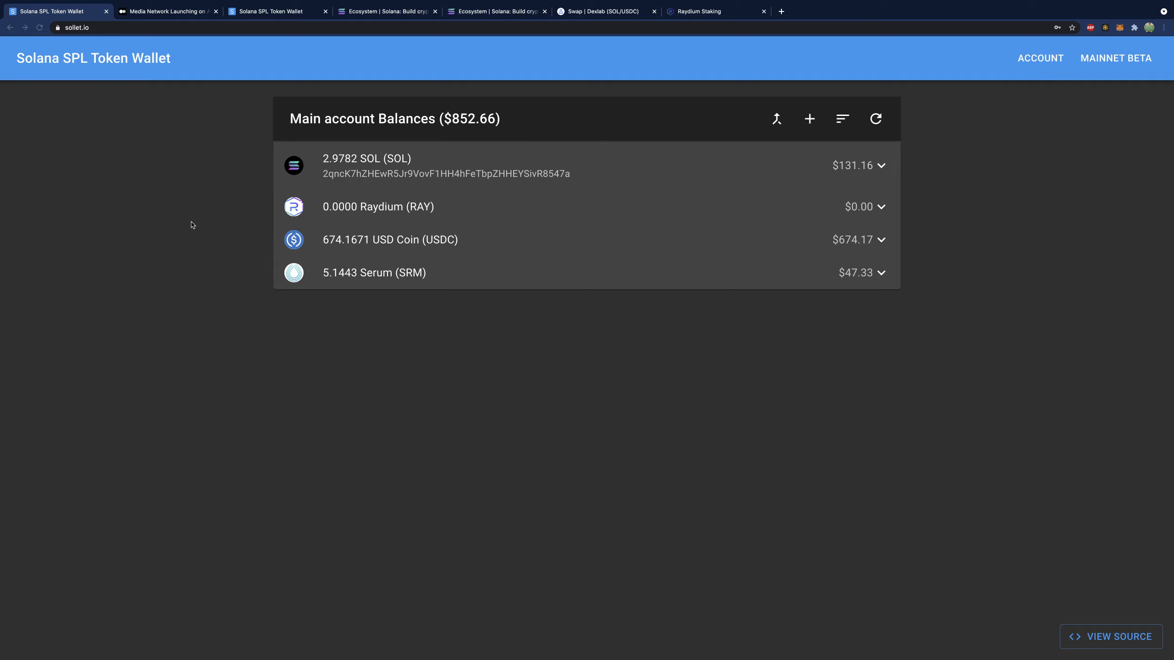
pyautogui.moveTo(149, 149)
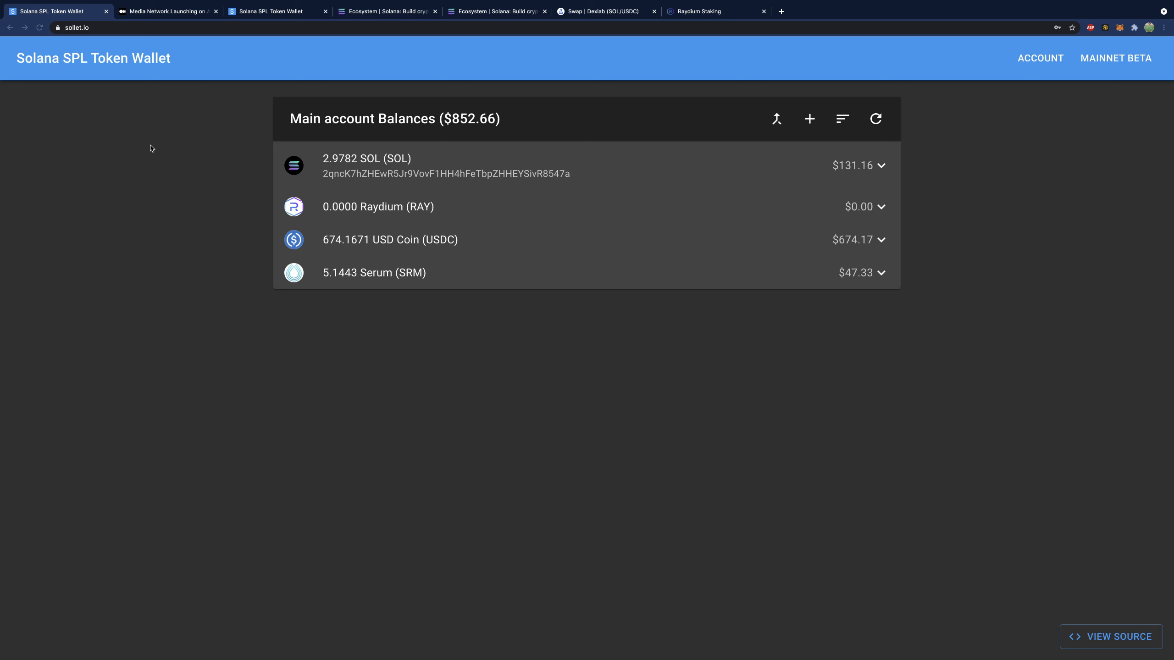
# Glance at the Media Network AcceleRaytor article, then return to the Sollet wallet balances
pyautogui.click(166, 11)
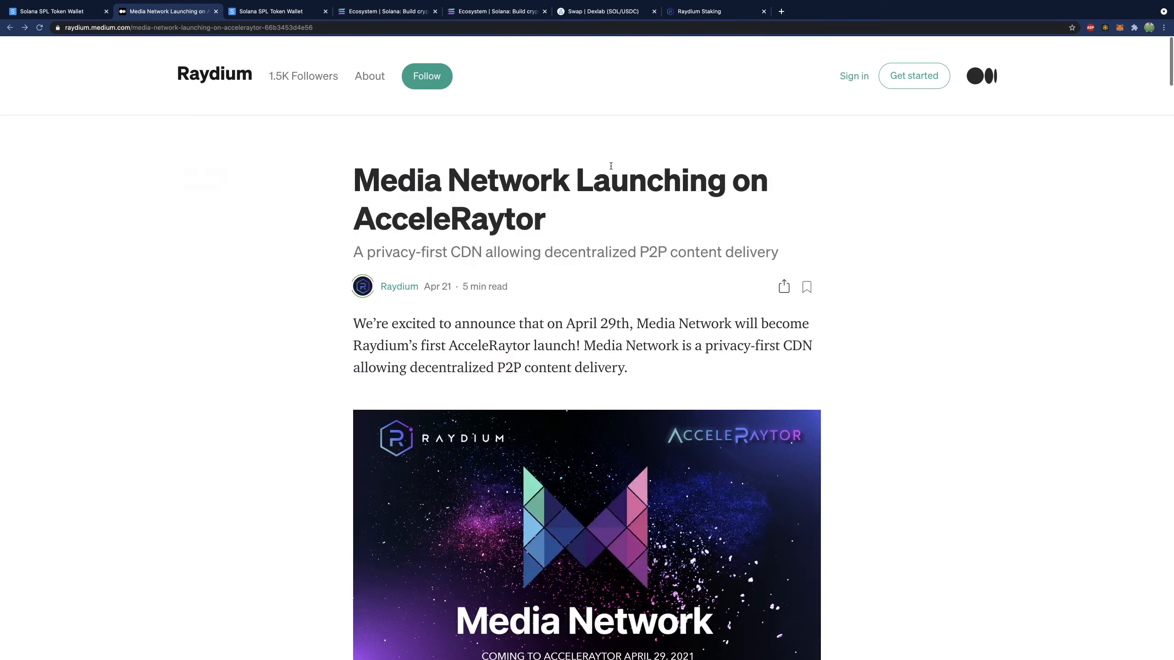
pyautogui.scroll(-3)
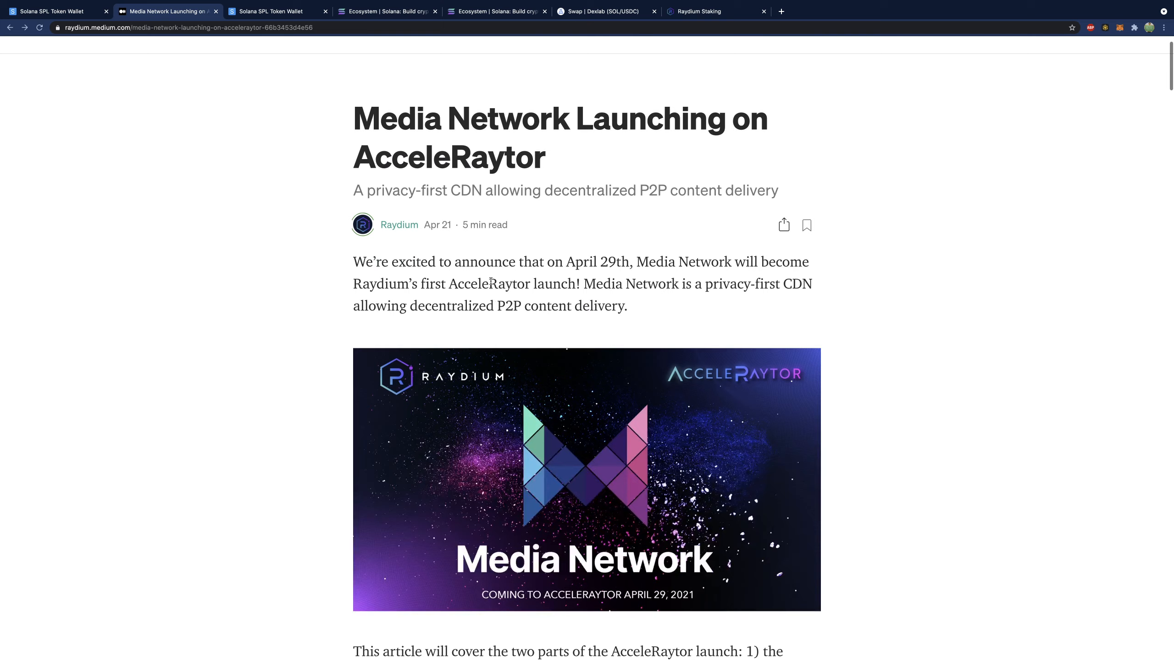
pyautogui.moveTo(56, 11)
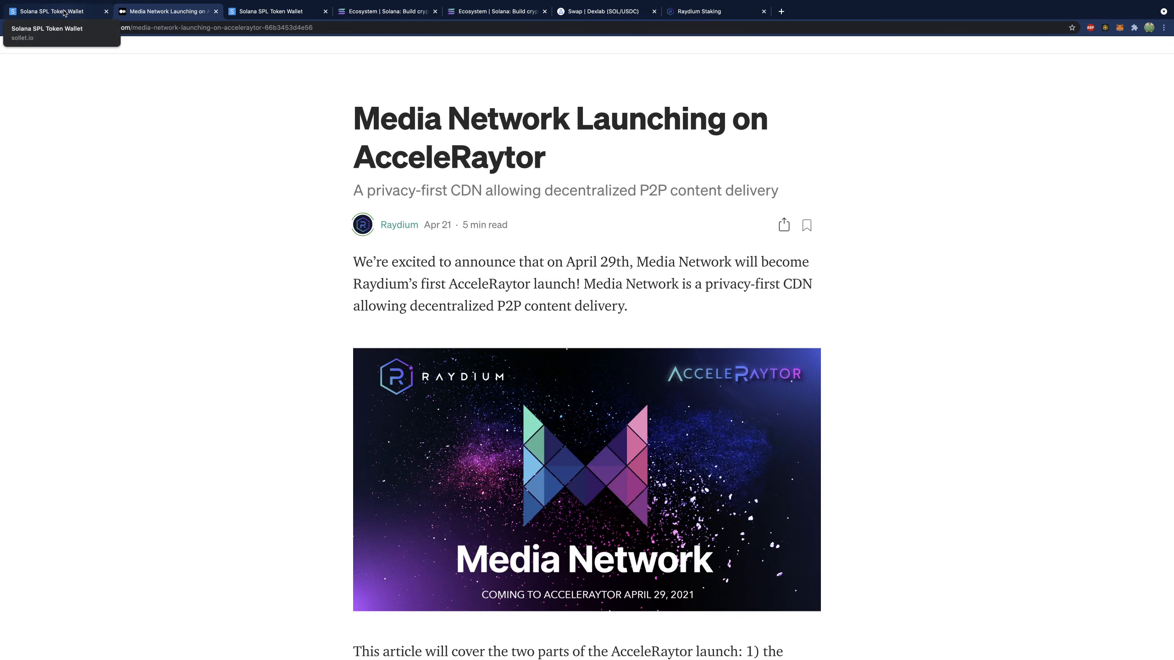
pyautogui.click(53, 11)
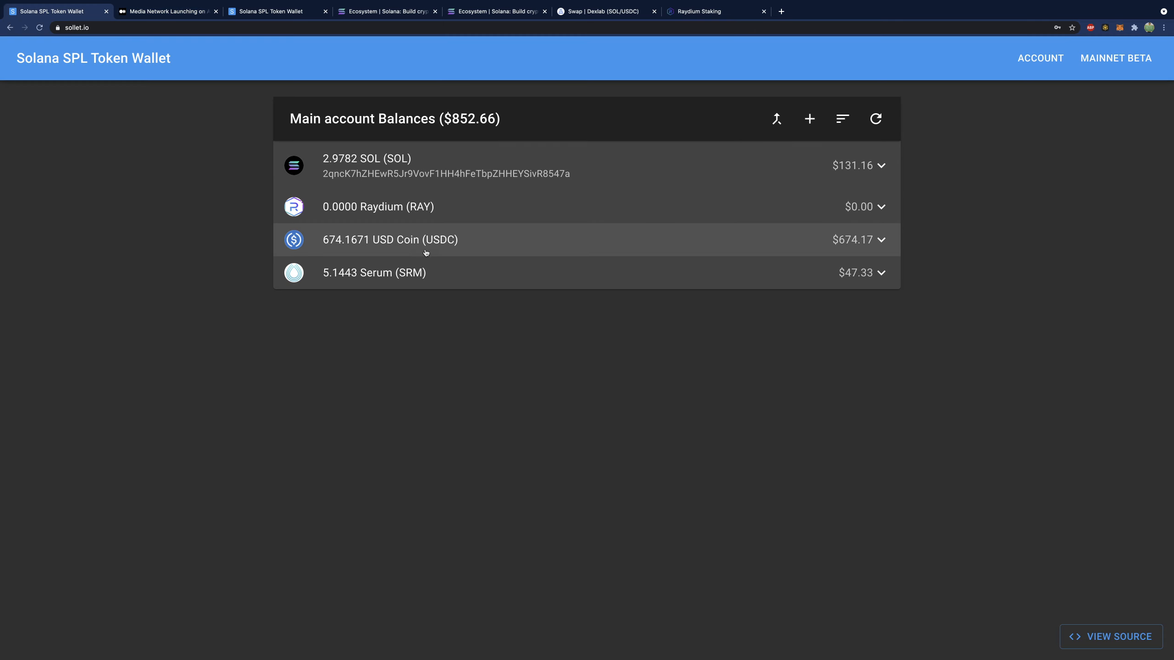
pyautogui.moveTo(483, 246)
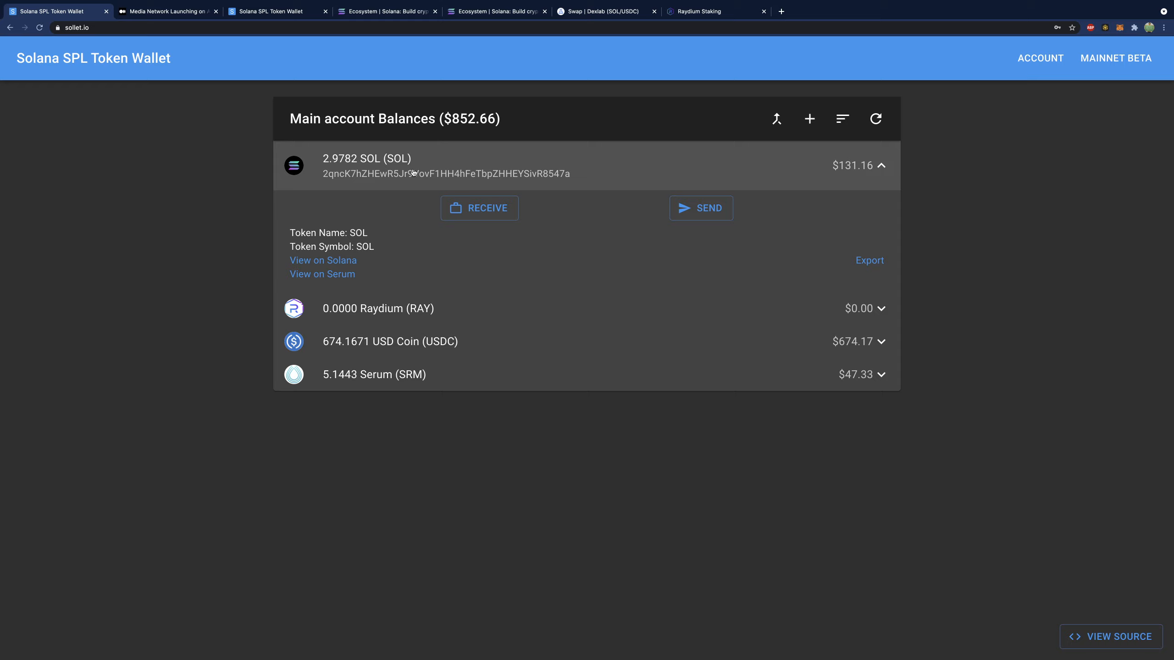
pyautogui.click(479, 207)
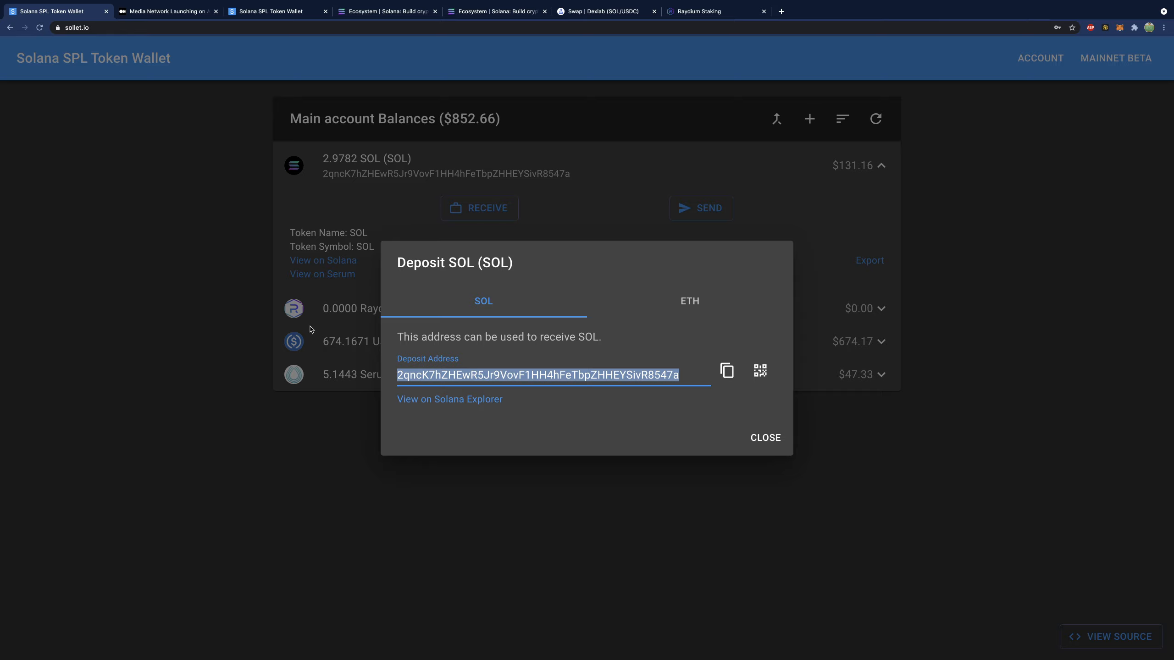
pyautogui.click(764, 437)
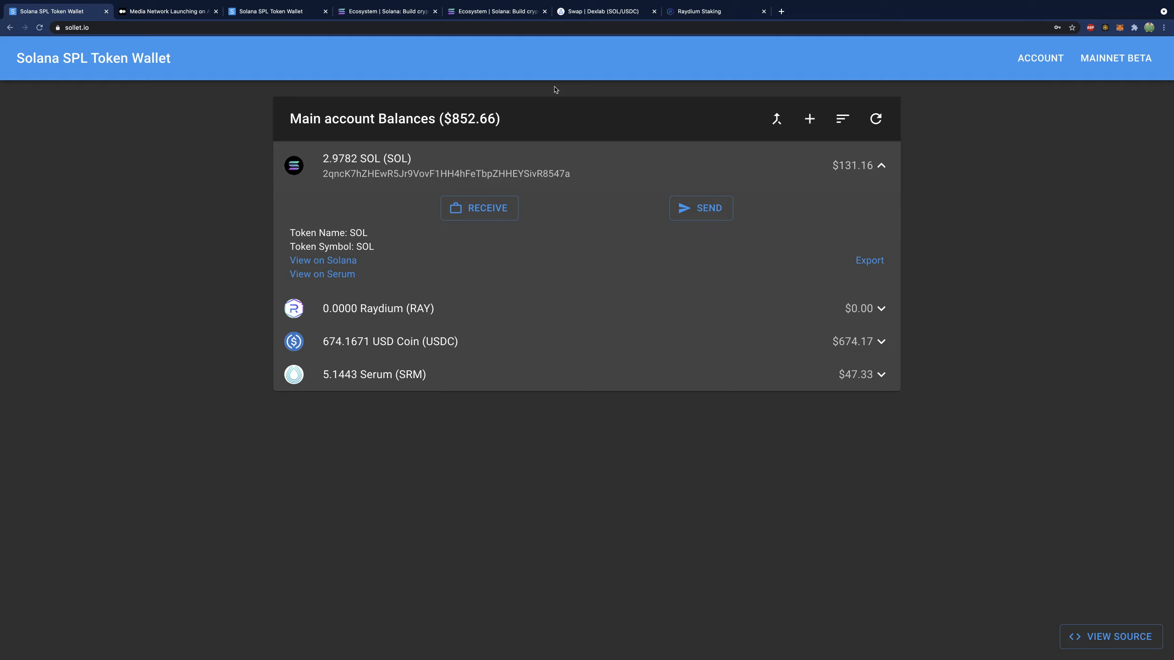
pyautogui.click(603, 11)
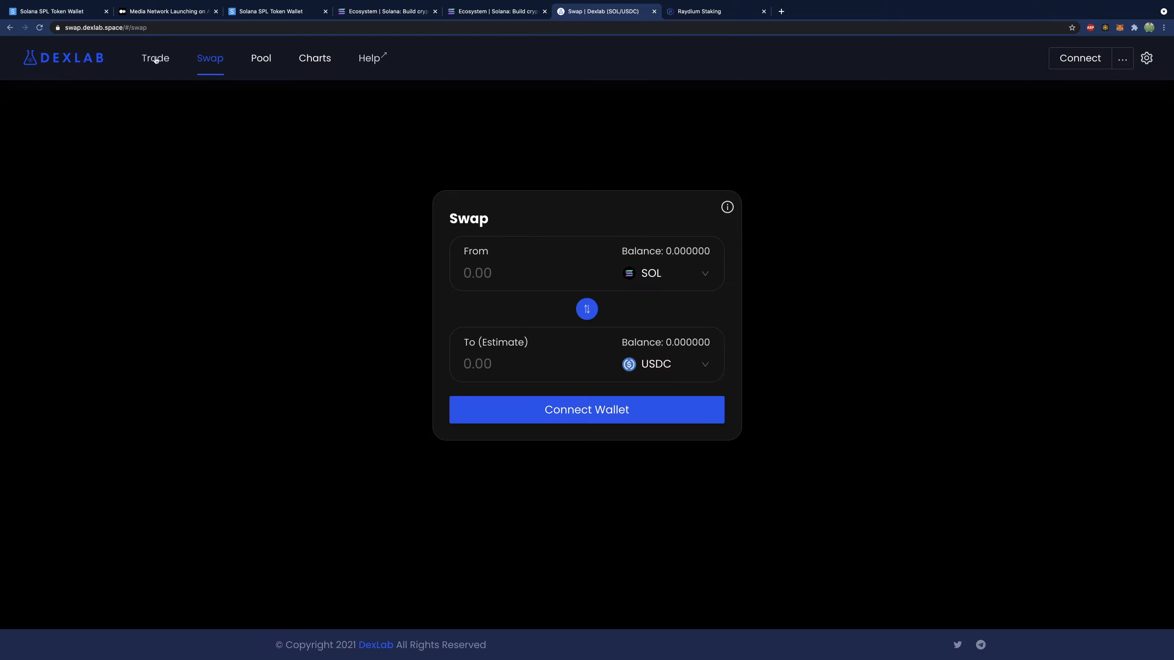
pyautogui.moveTo(103, 38)
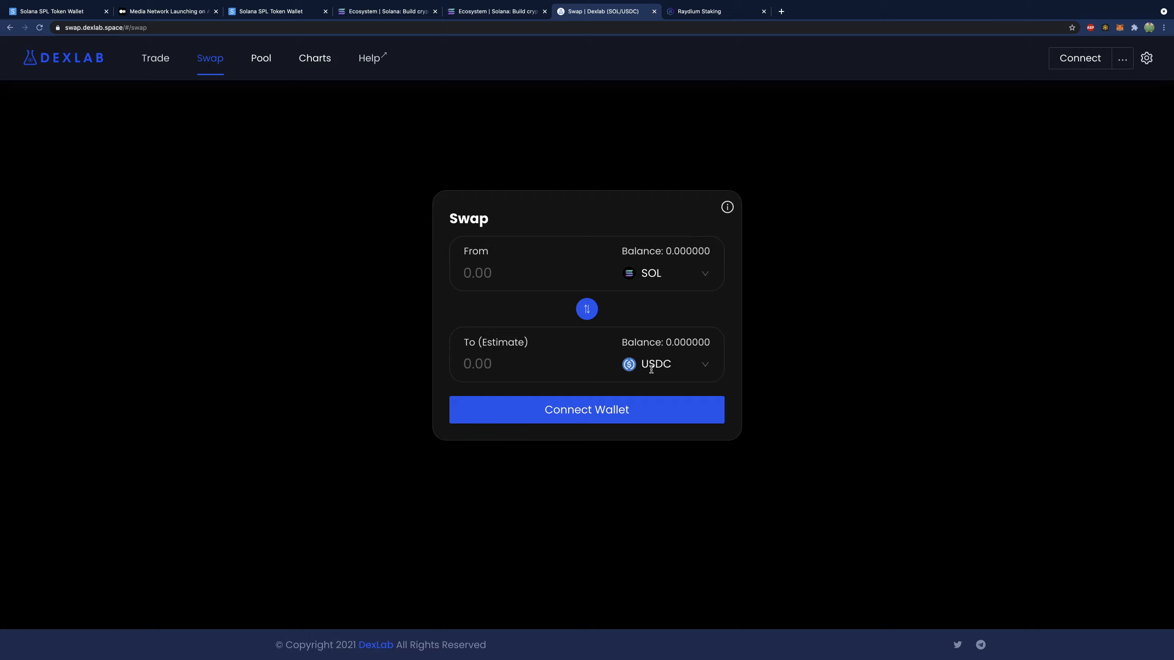
pyautogui.moveTo(56, 50)
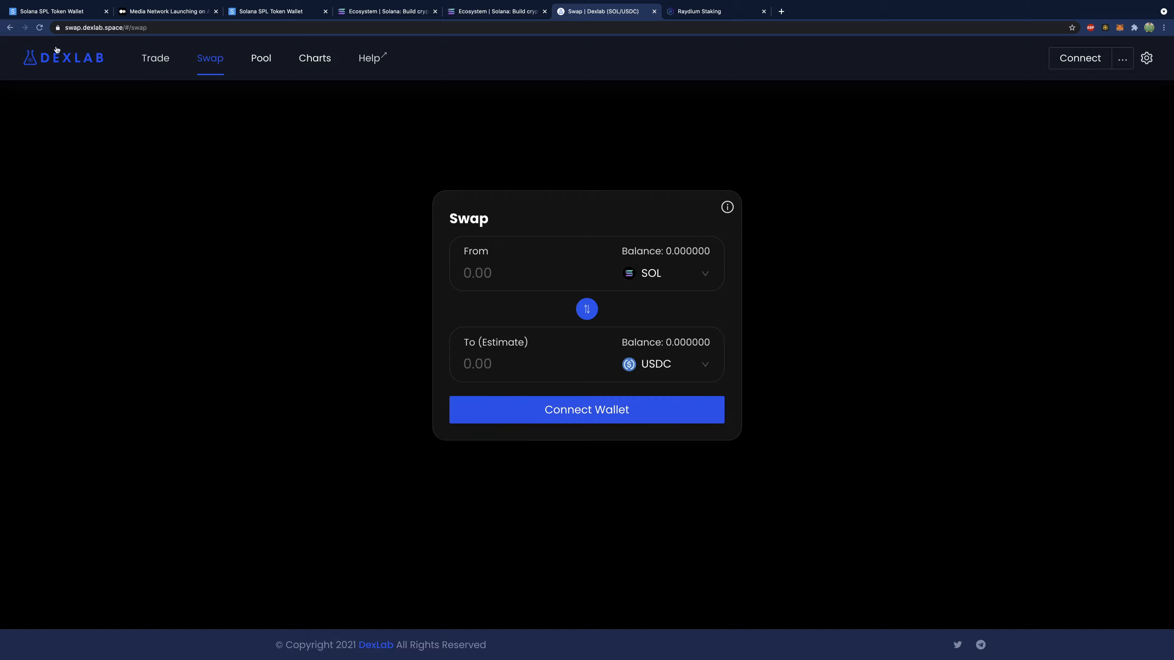
pyautogui.click(56, 10)
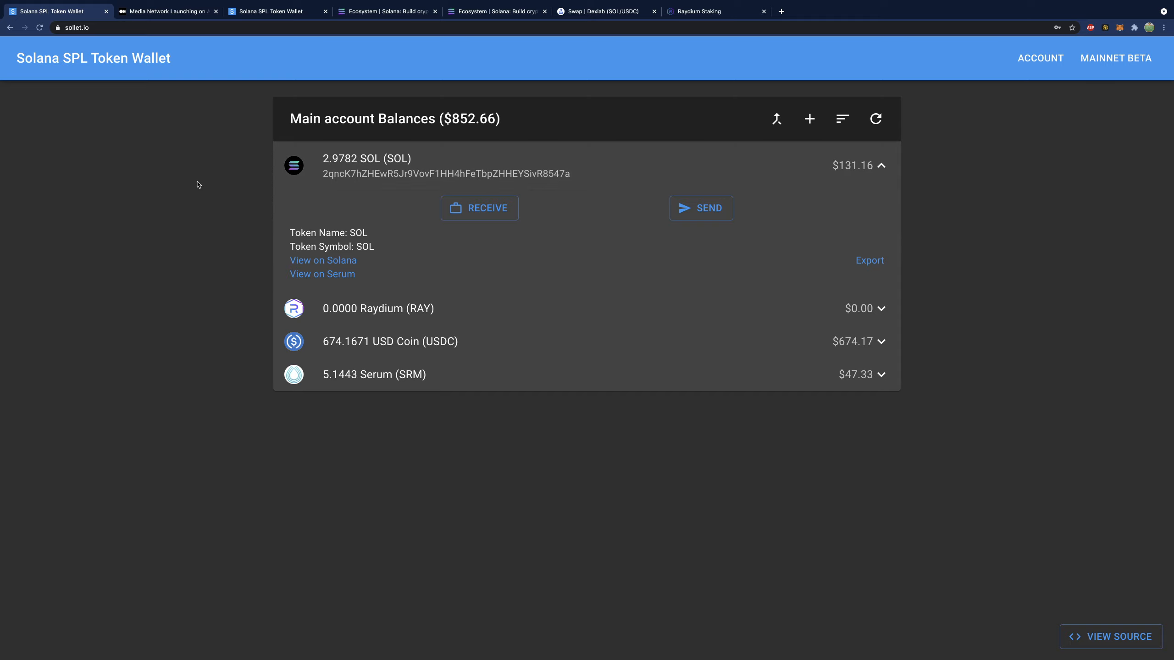
pyautogui.moveTo(340, 187)
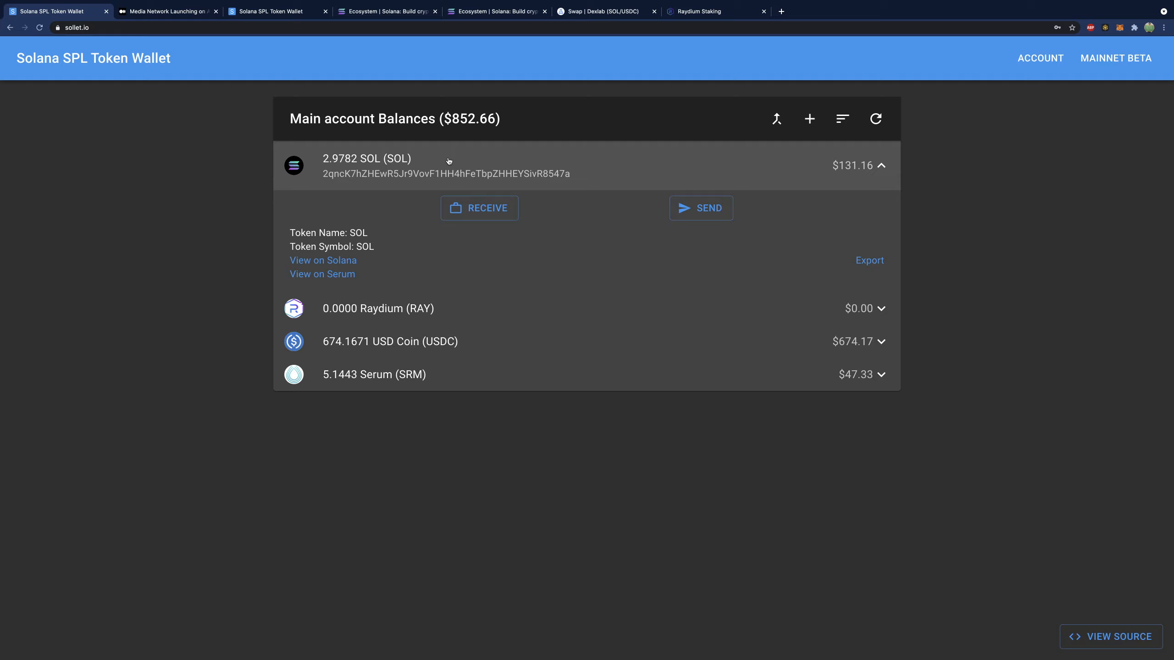
# Bring up the Deposit USD Coin dialog and show the ERC20 USDC conversion via MetaMask option
pyautogui.click(479, 208)
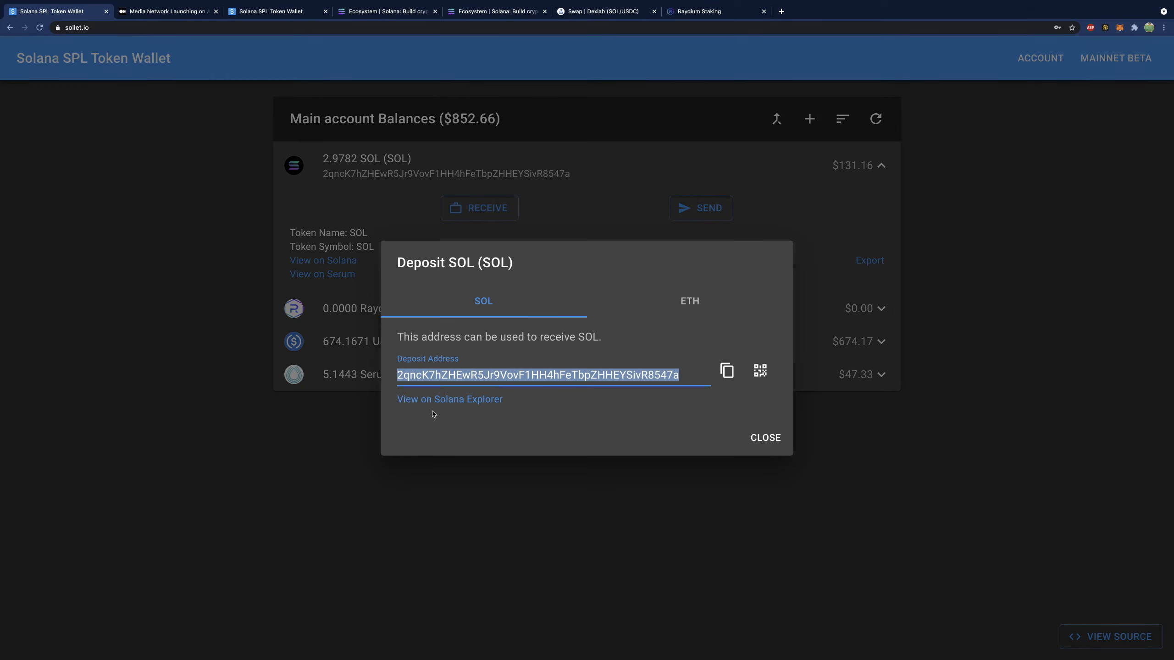
pyautogui.click(764, 438)
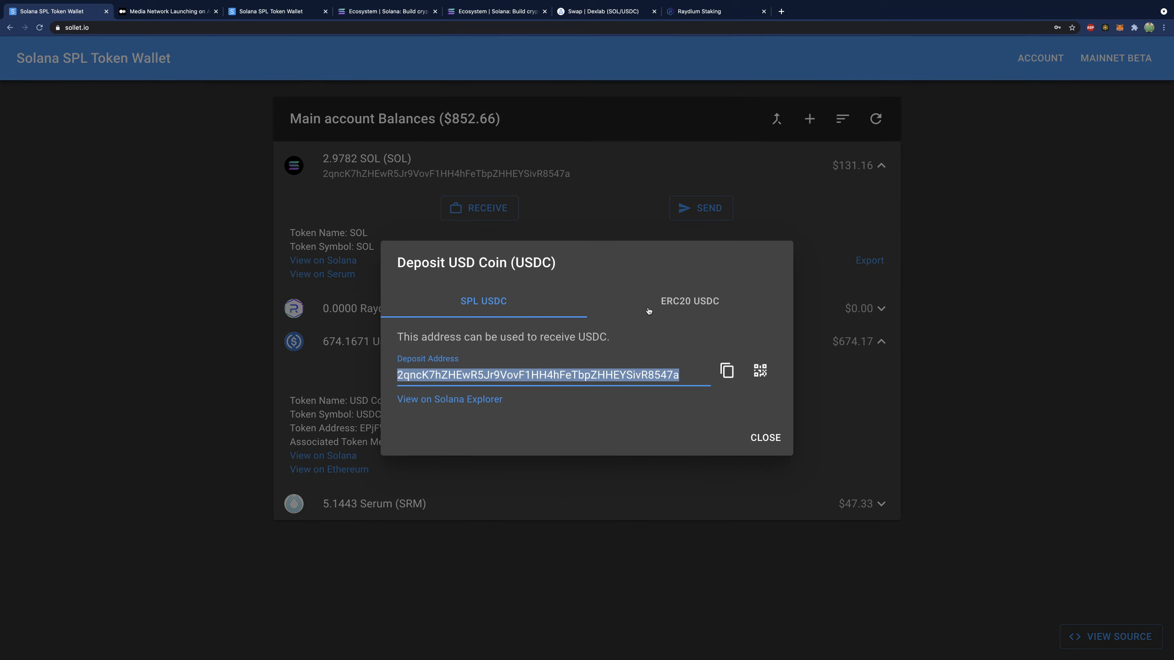
pyautogui.click(688, 300)
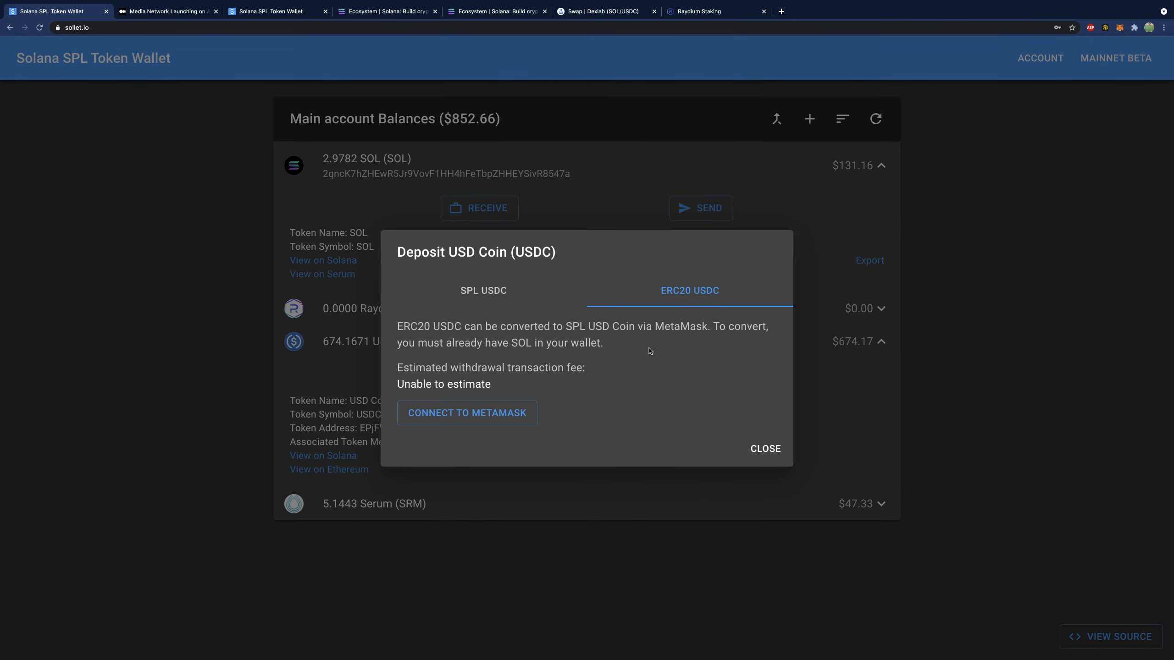
pyautogui.moveTo(533, 253)
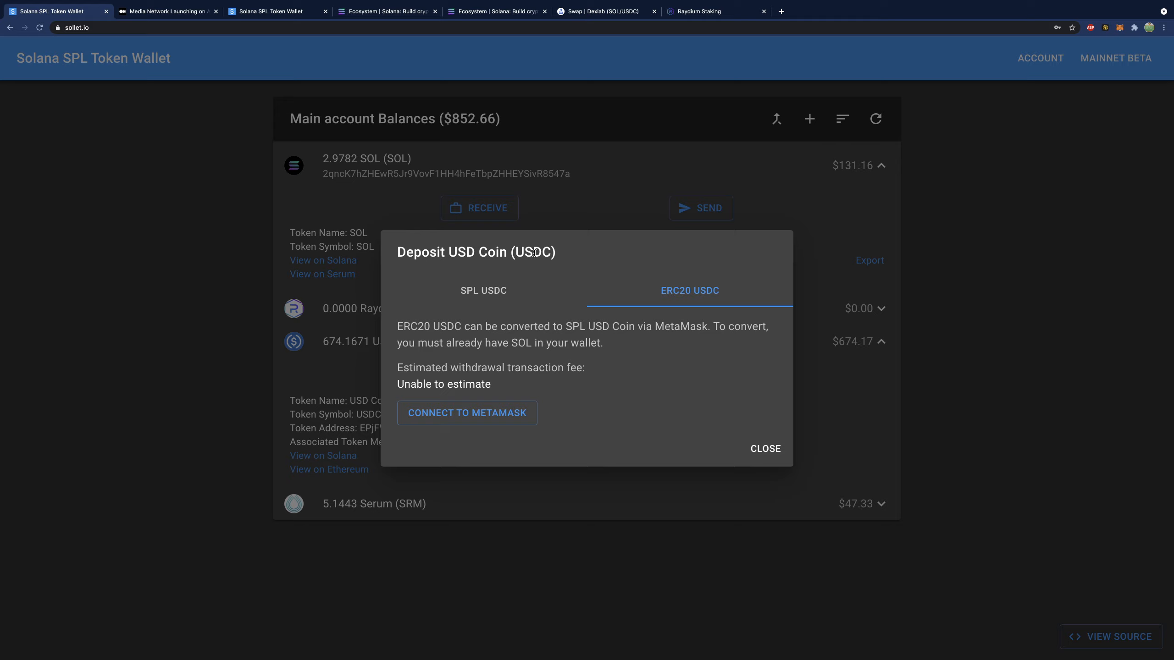
pyautogui.moveTo(646, 362)
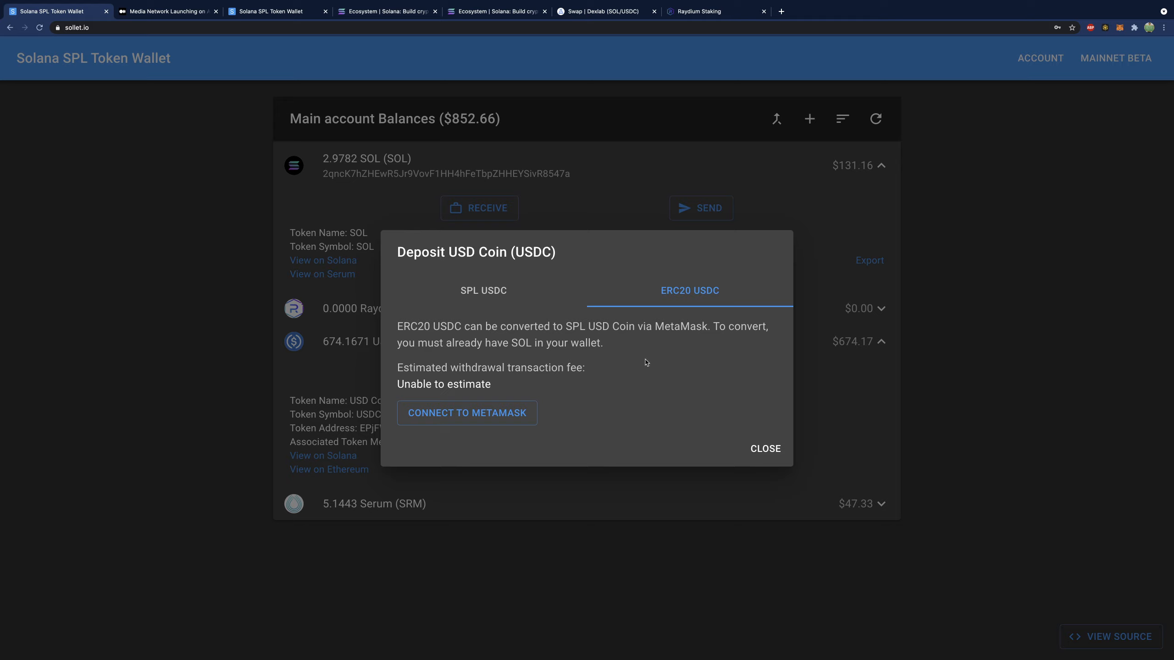
pyautogui.moveTo(532, 331)
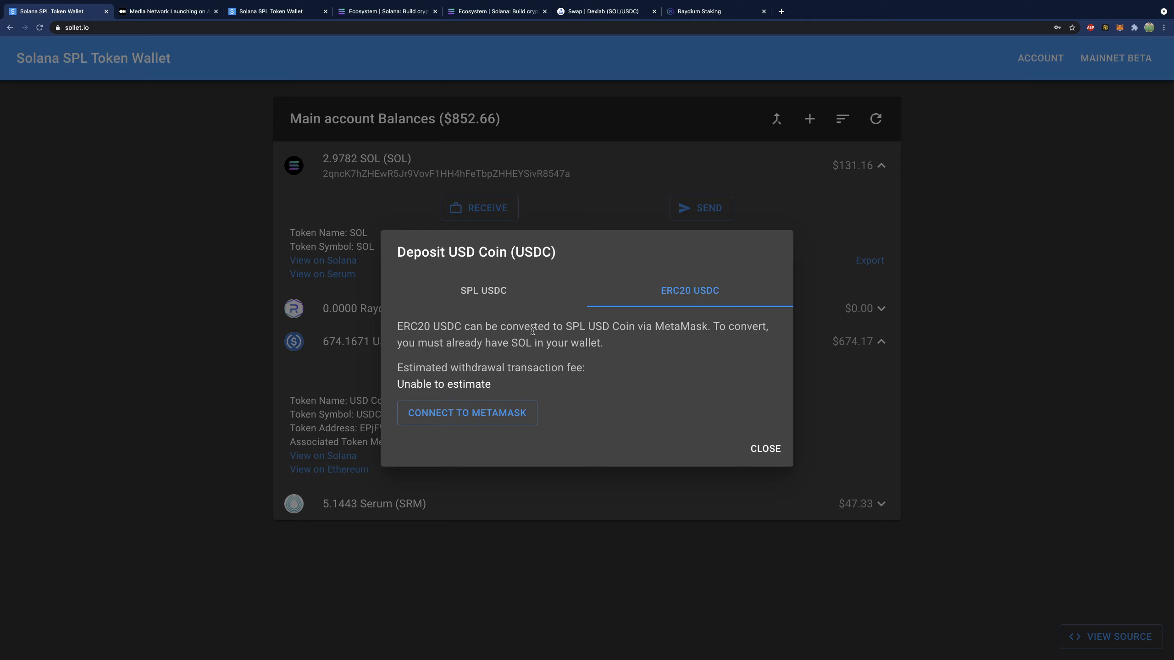
pyautogui.moveTo(624, 338)
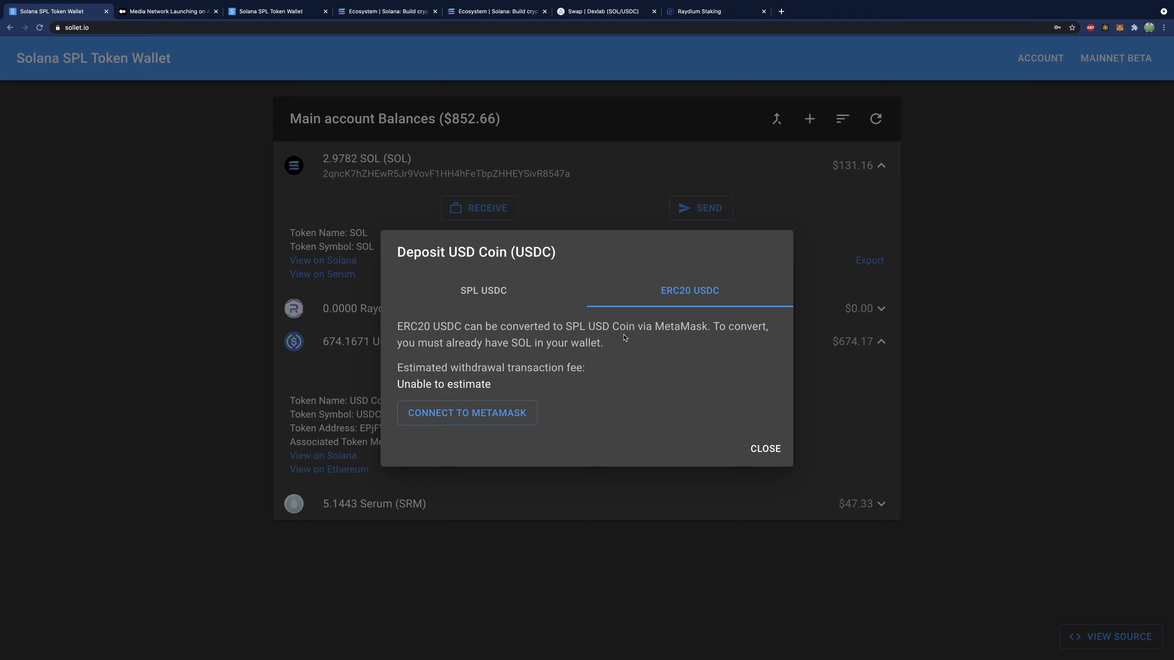
pyautogui.moveTo(690, 345)
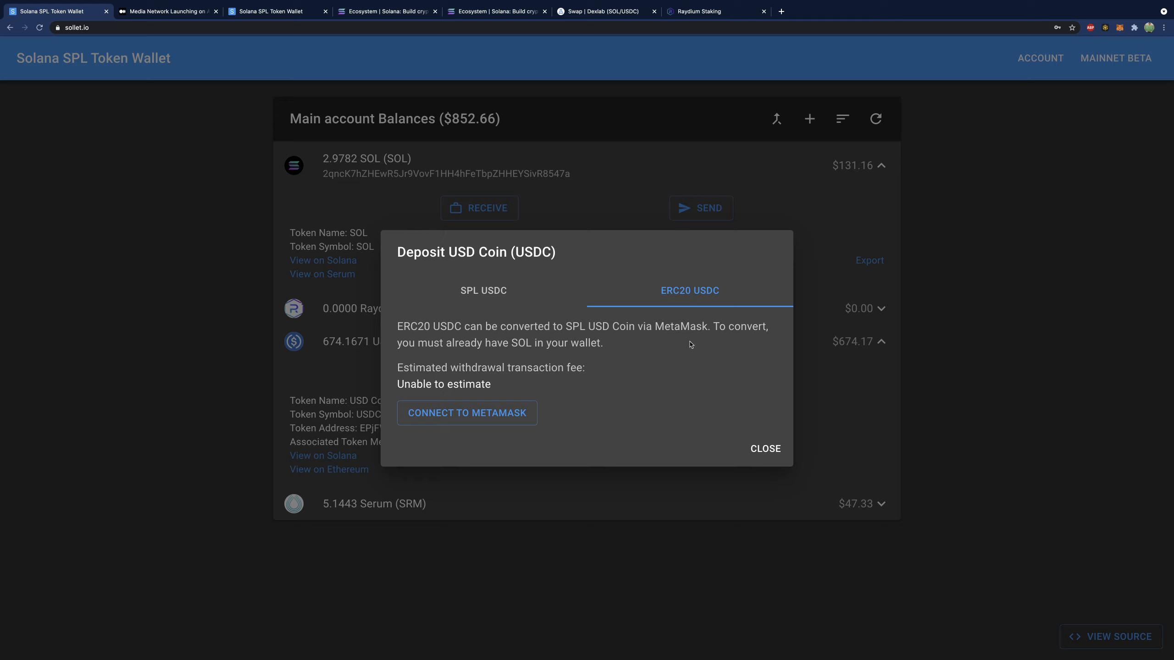
pyautogui.moveTo(622, 325)
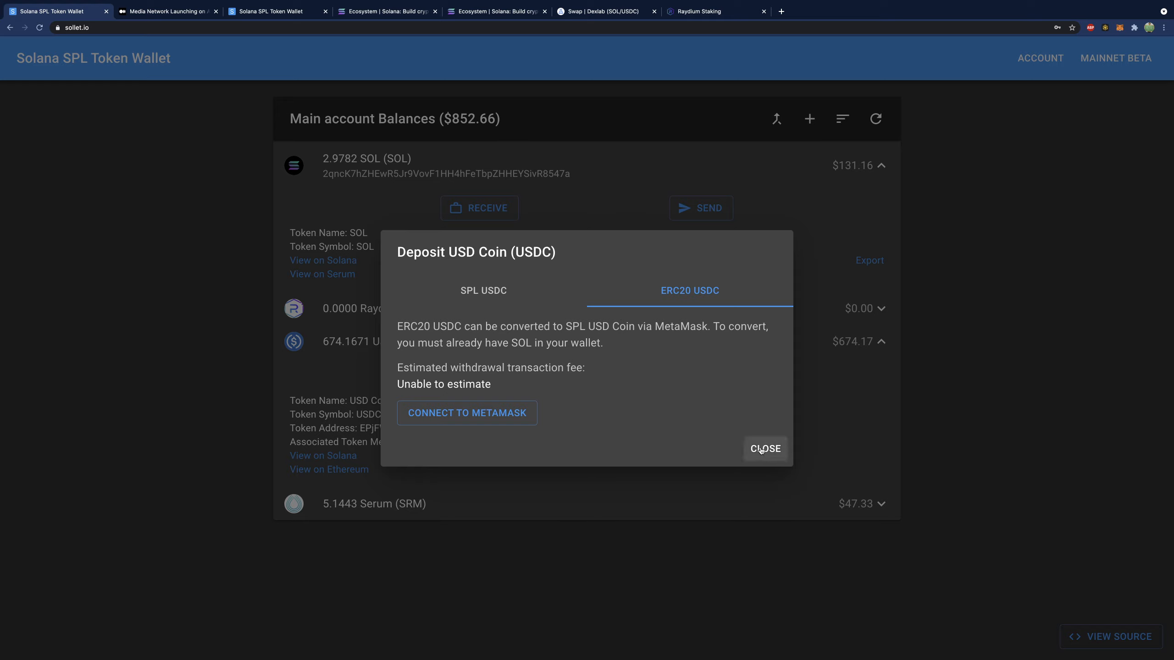
pyautogui.moveTo(732, 425)
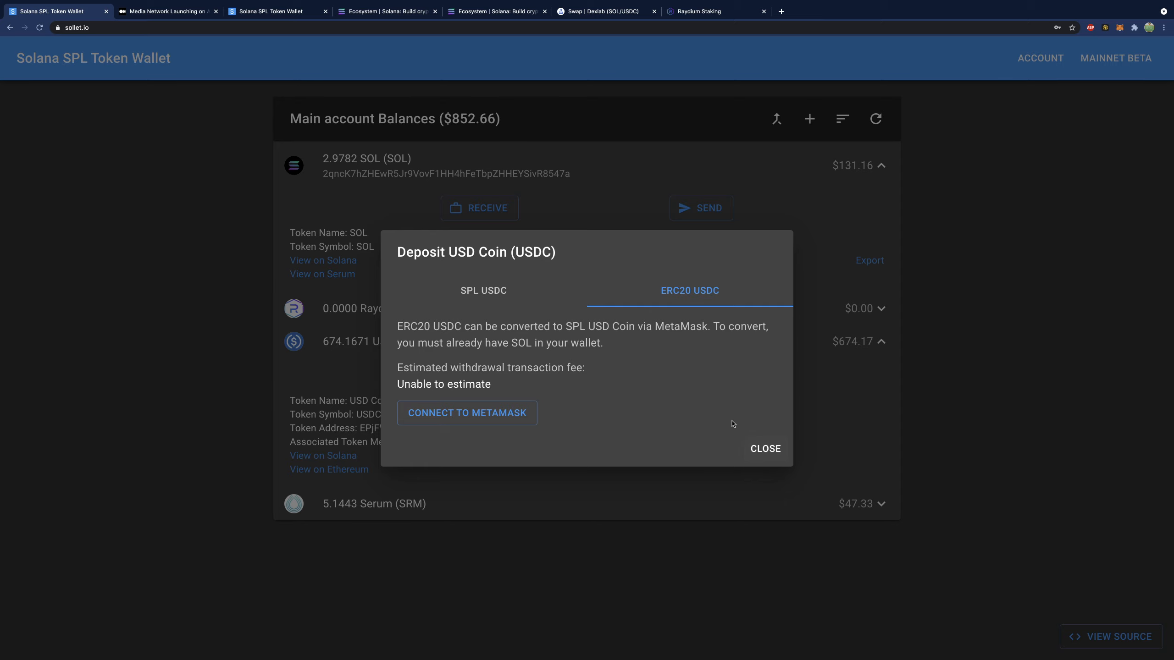
# Dismiss the Deposit USD Coin dialog, leaving the SOL and USDC balances expanded
pyautogui.click(764, 448)
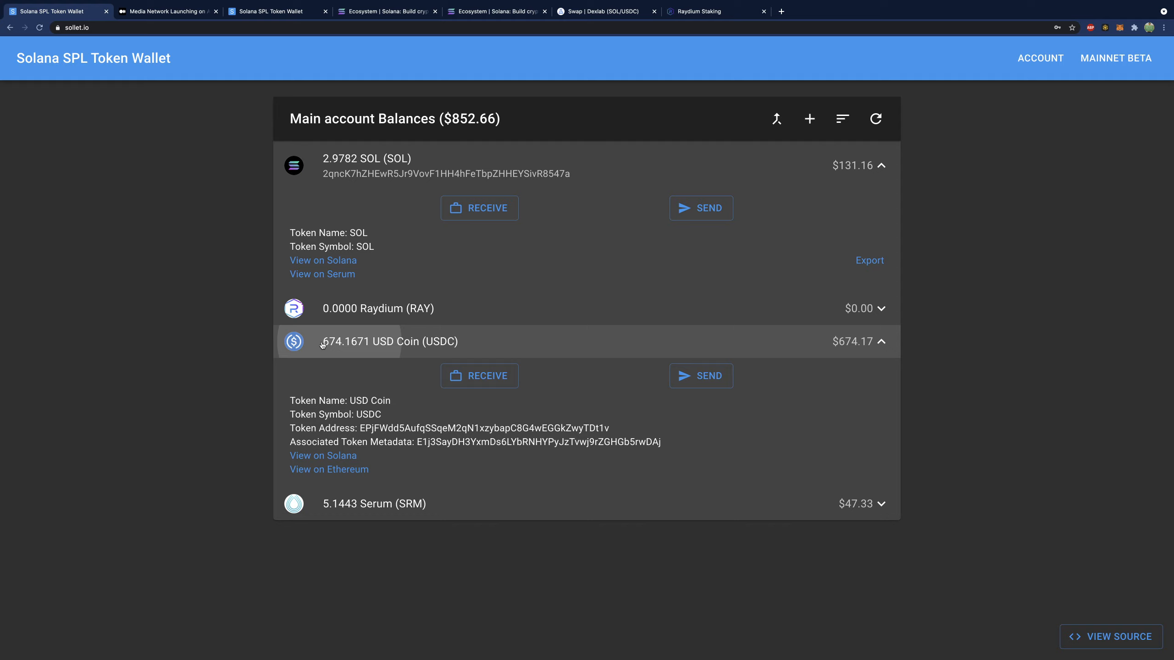
pyautogui.moveTo(172, 332)
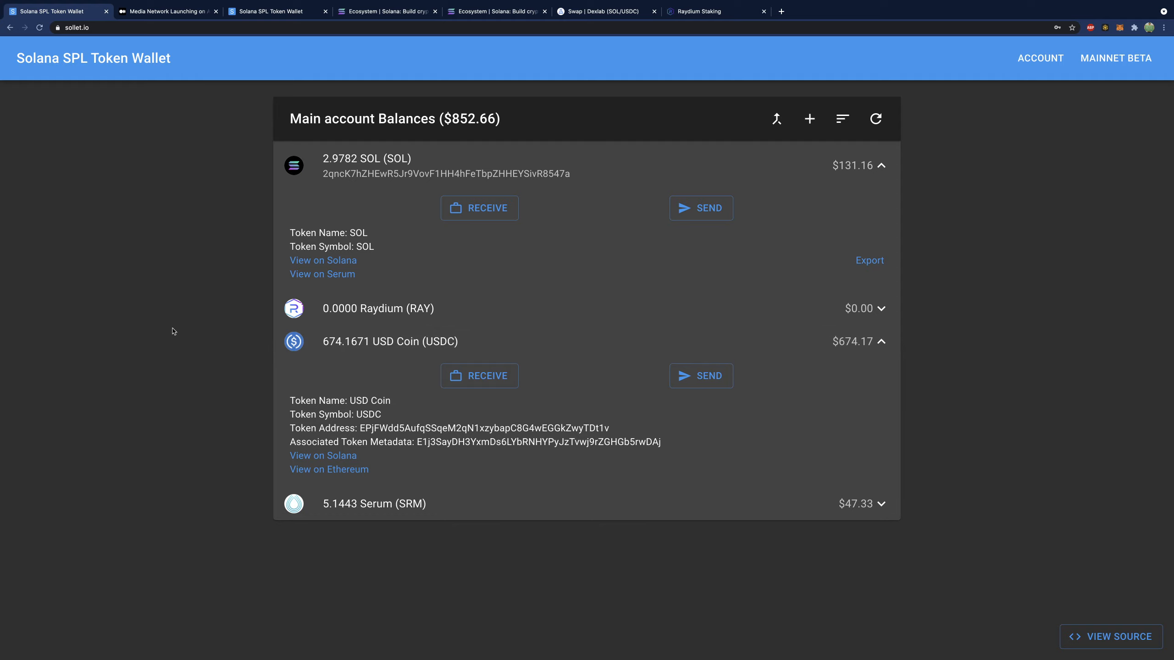
pyautogui.moveTo(255, 347)
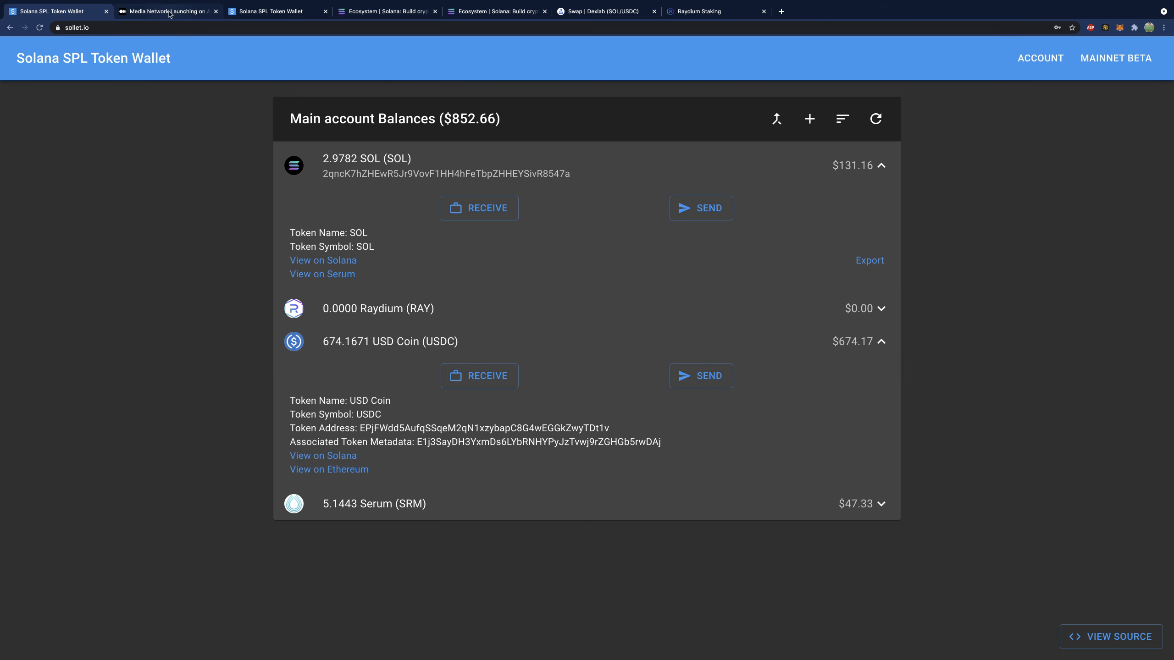
# Switch to the Media Network launch article on Medium and read down through its opening sections
pyautogui.click(165, 10)
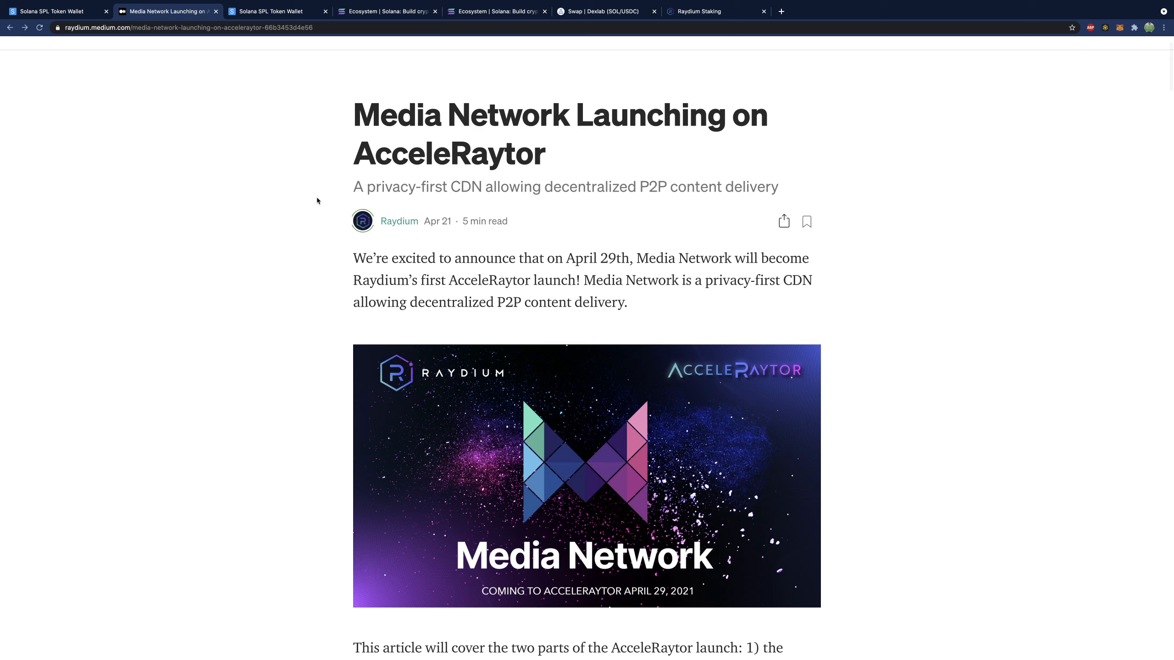
pyautogui.scroll(-3)
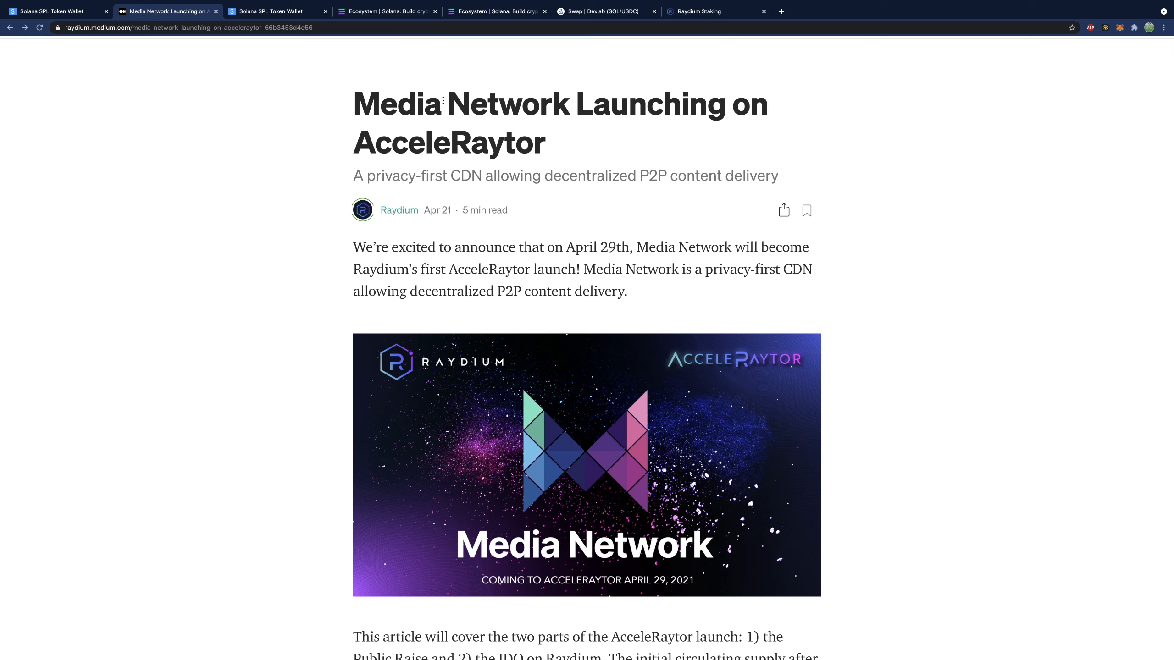
pyautogui.moveTo(785, 272)
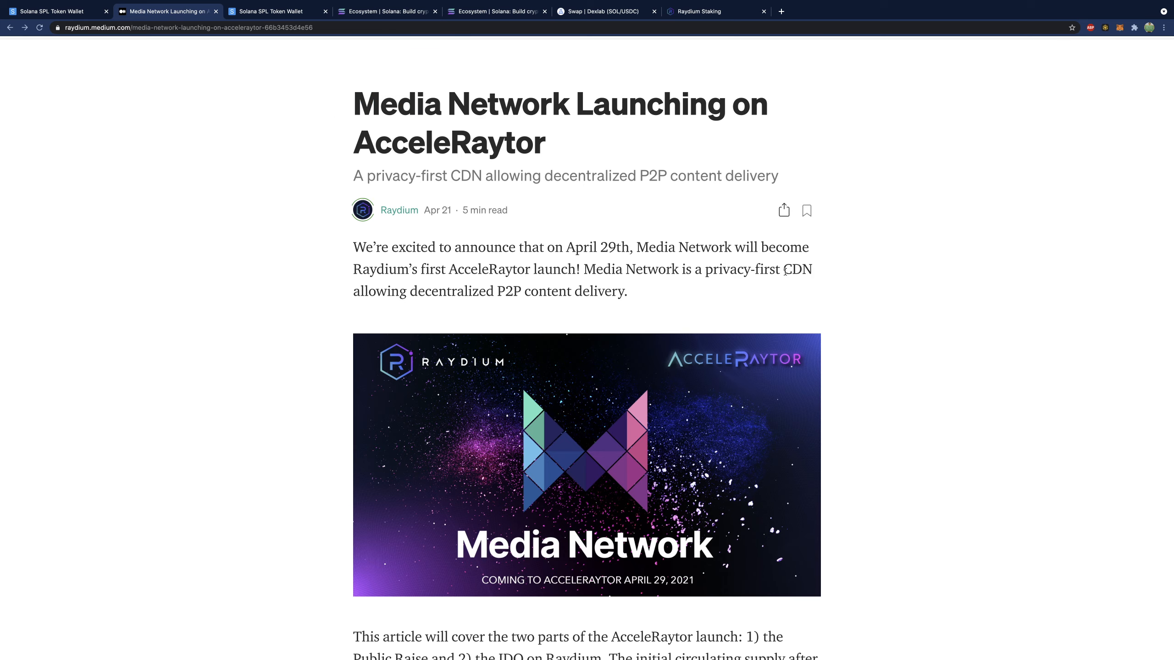
pyautogui.doubleClick(797, 269)
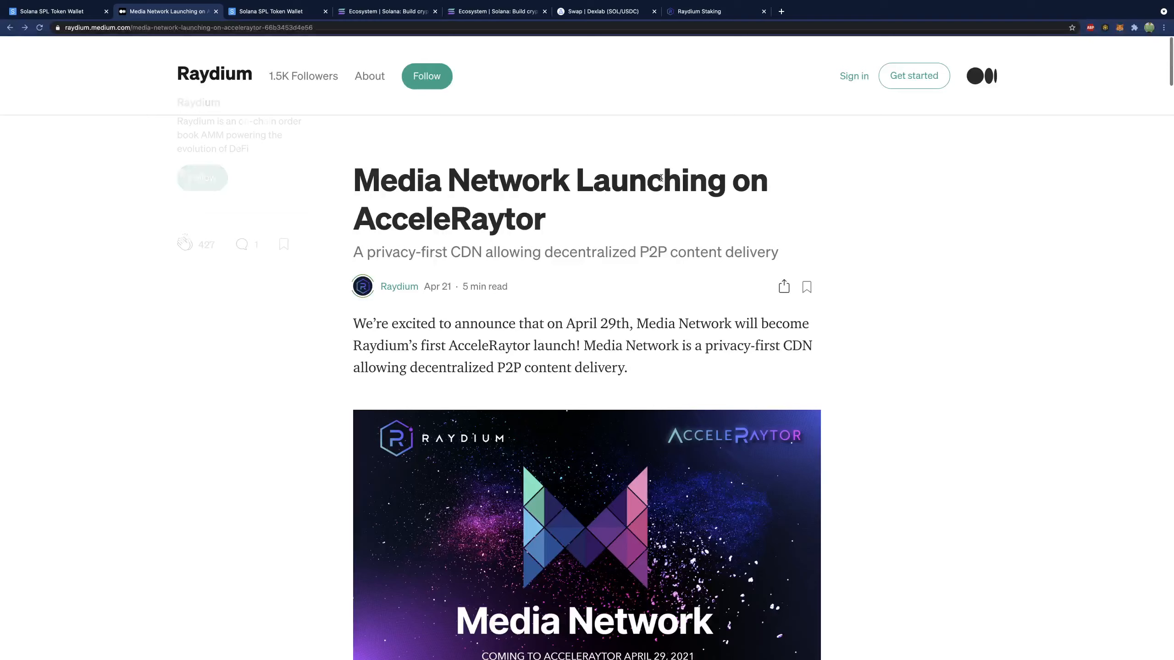
pyautogui.scroll(-3)
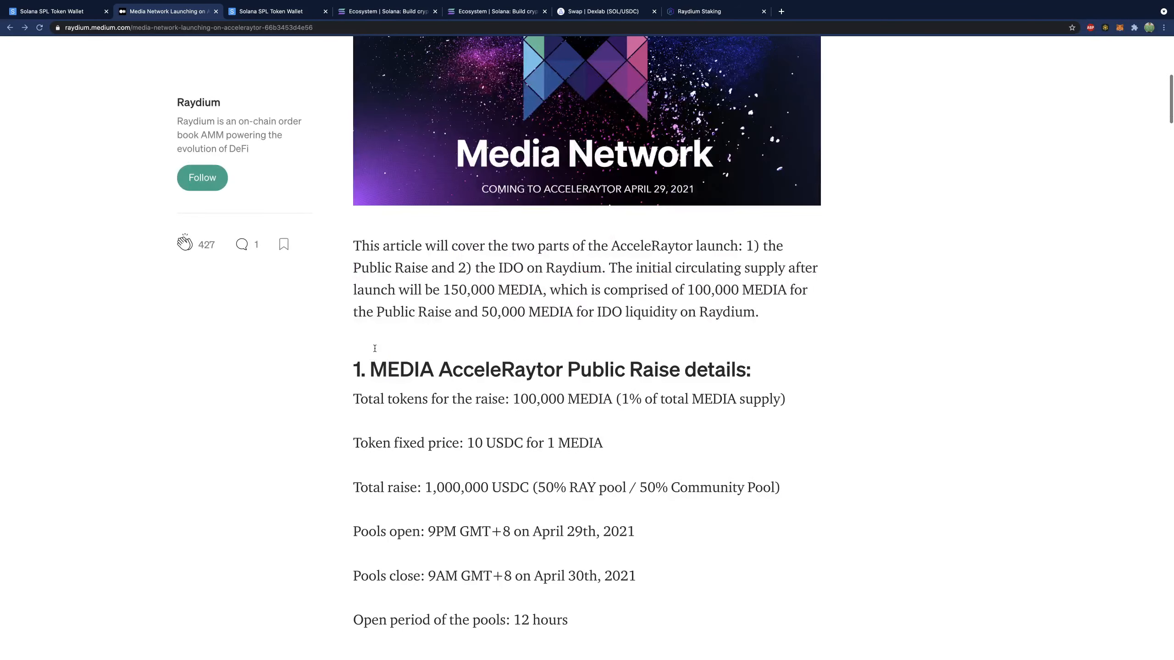
pyautogui.scroll(-3)
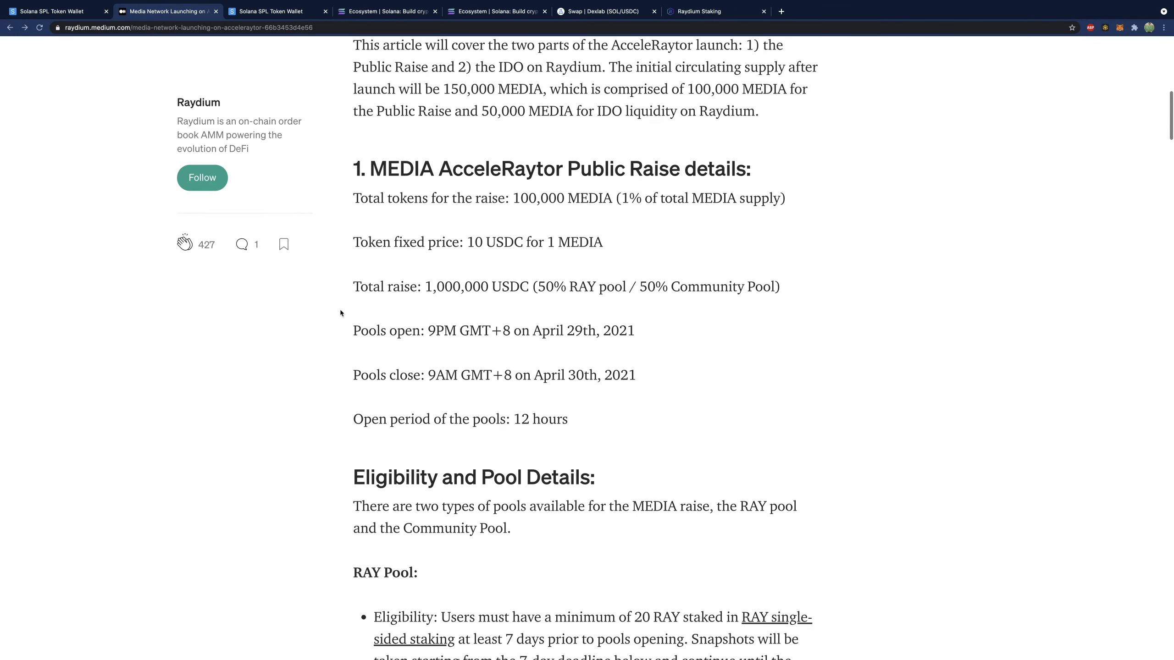
pyautogui.scroll(-3)
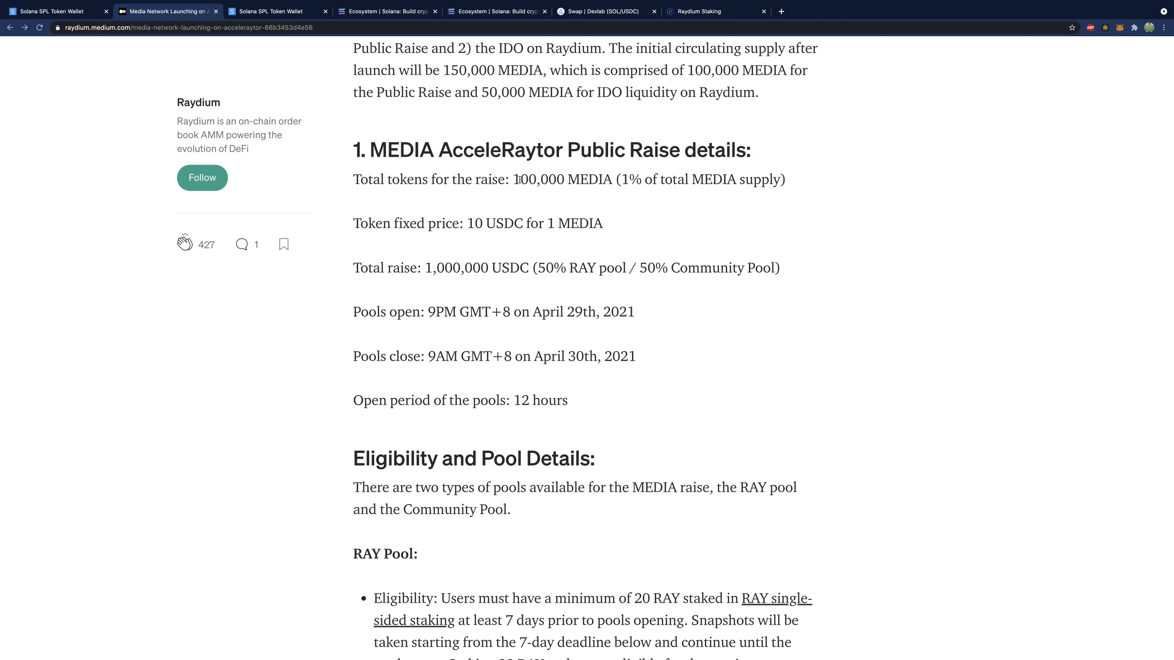
pyautogui.doubleClick(470, 223)
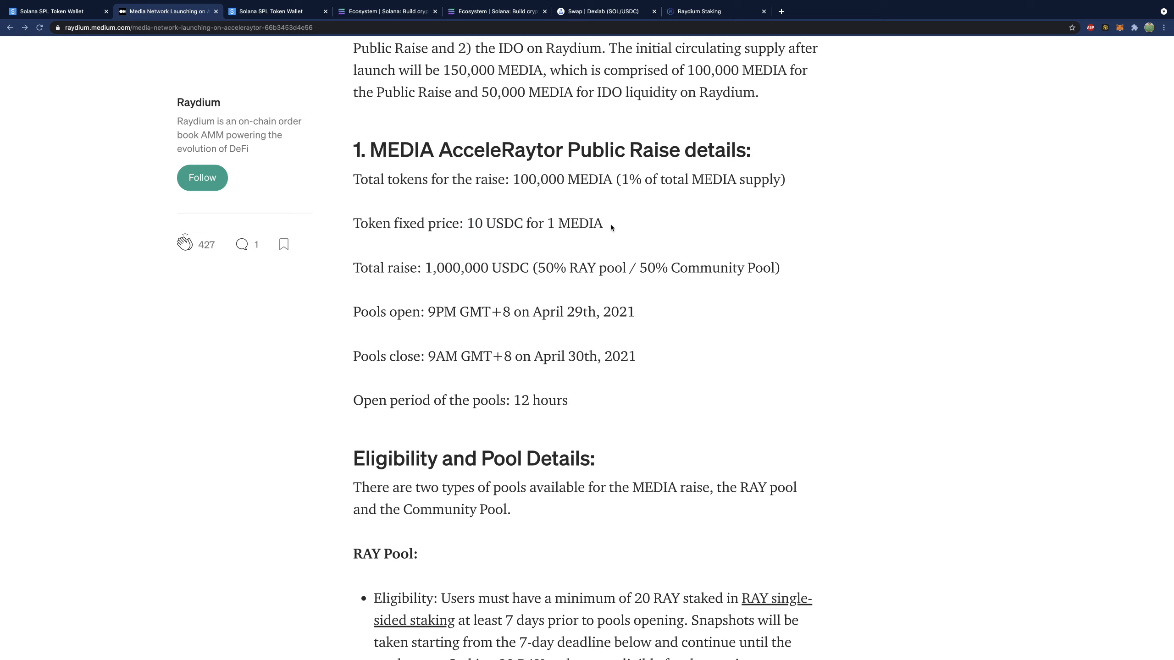
pyautogui.moveTo(608, 226)
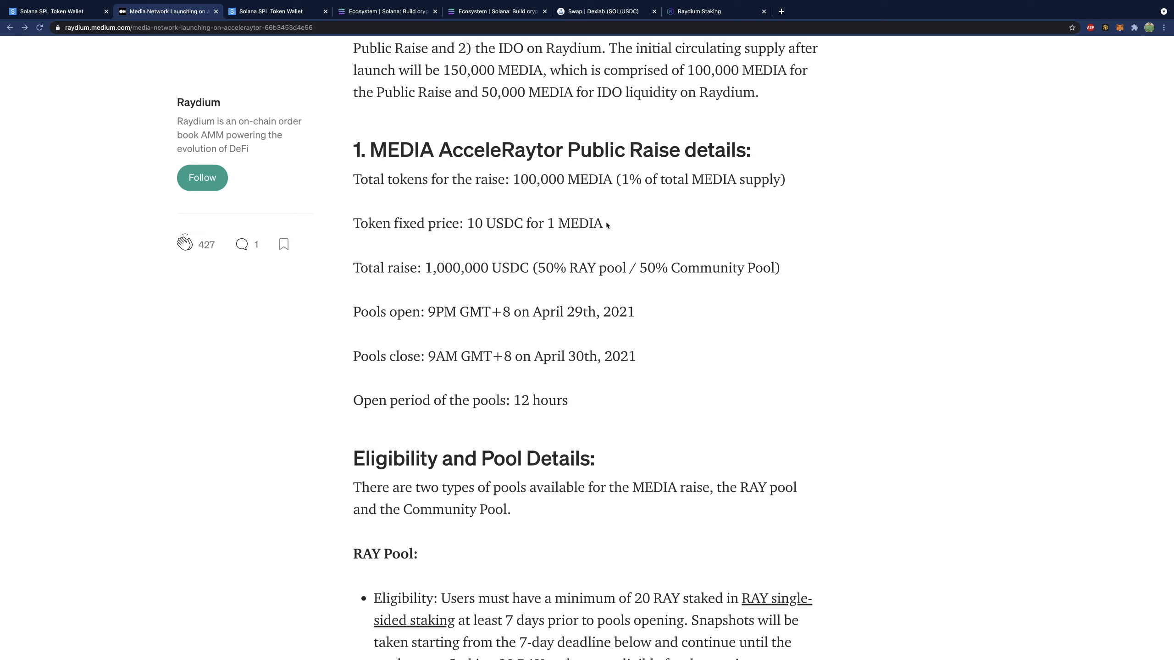
# Bring the RAY Pool and Community Pool details with the 600 USDC allocation limits into view
pyautogui.scroll(-3)
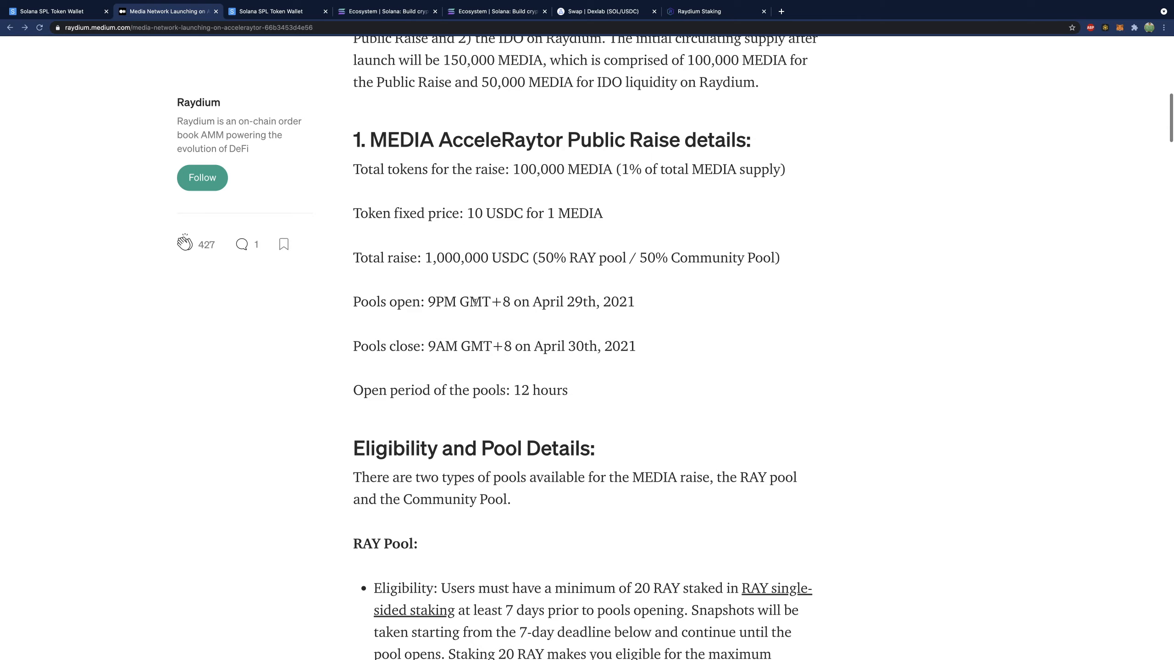
pyautogui.scroll(-3)
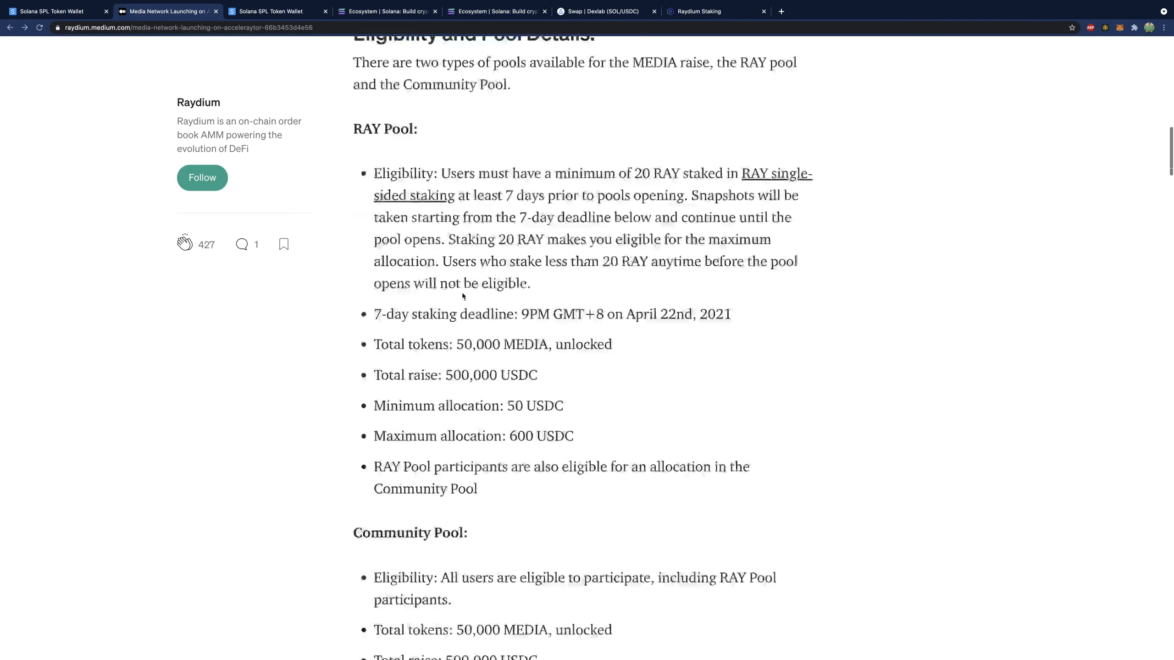
pyautogui.scroll(-3)
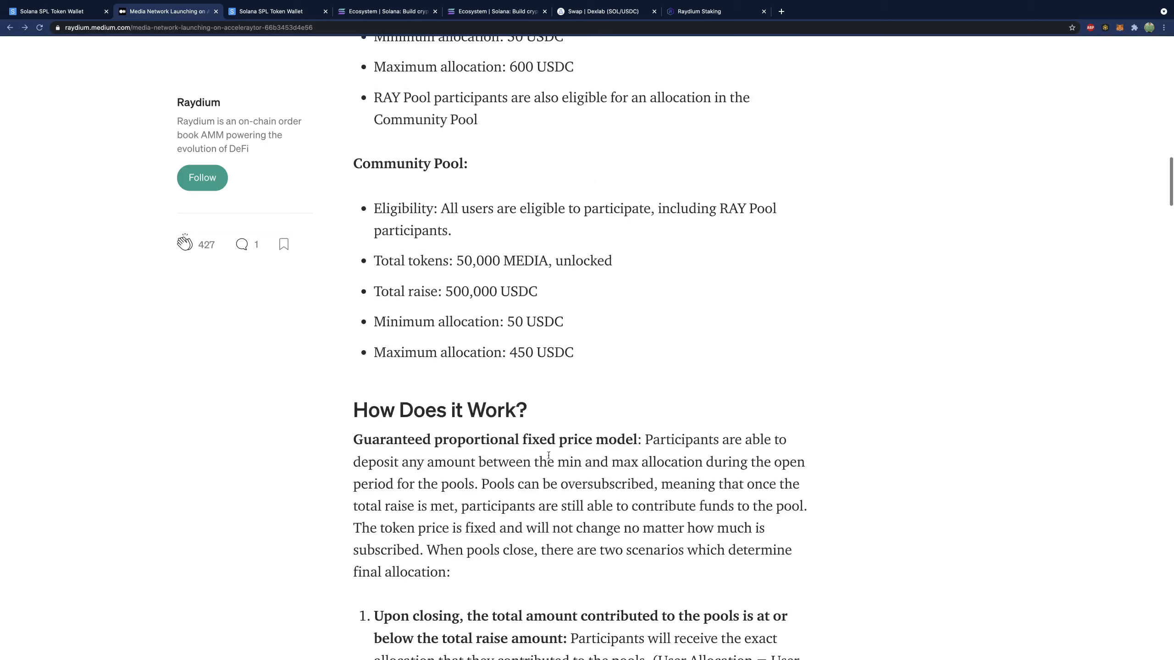
pyautogui.moveTo(634, 332)
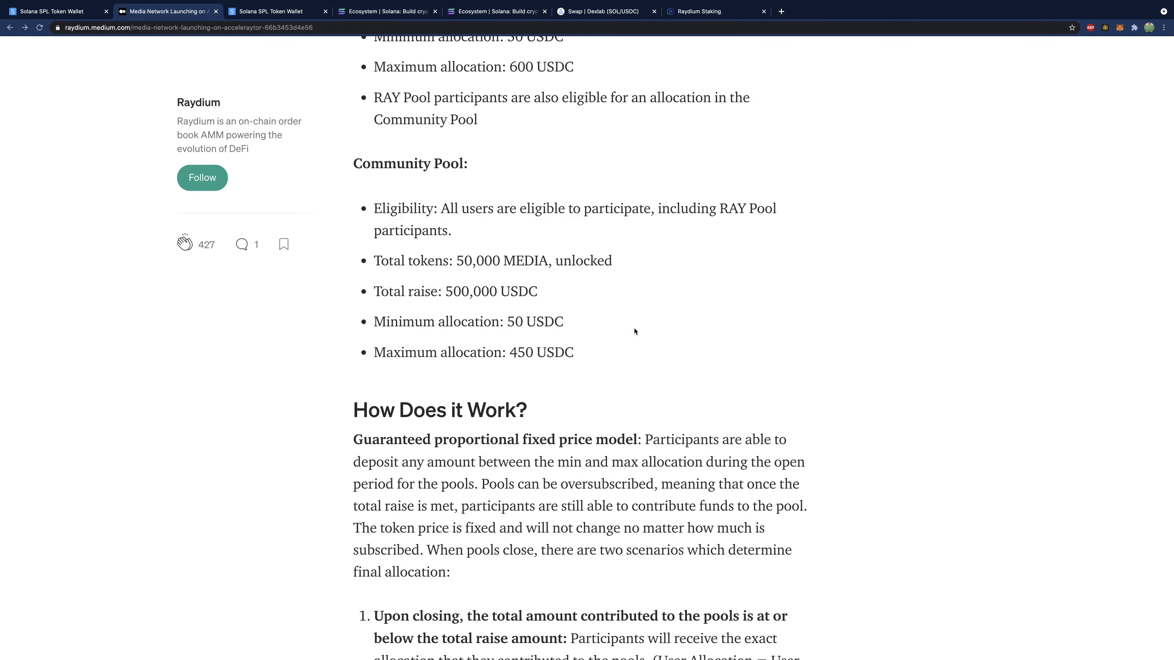
pyautogui.scroll(3)
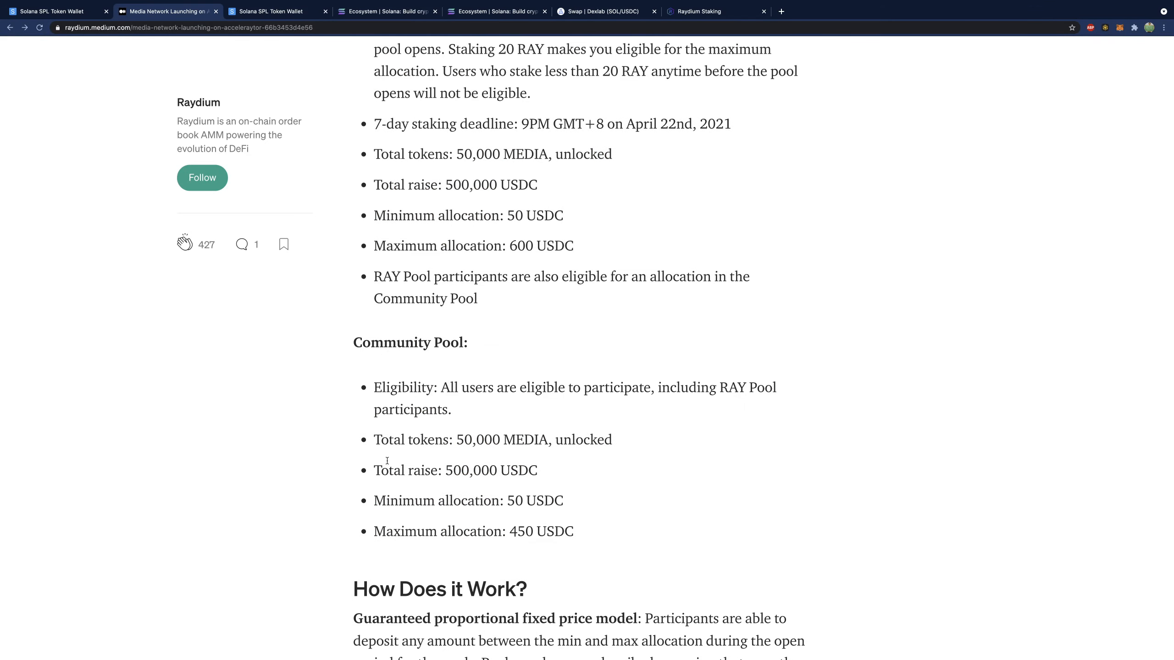
pyautogui.scroll(3)
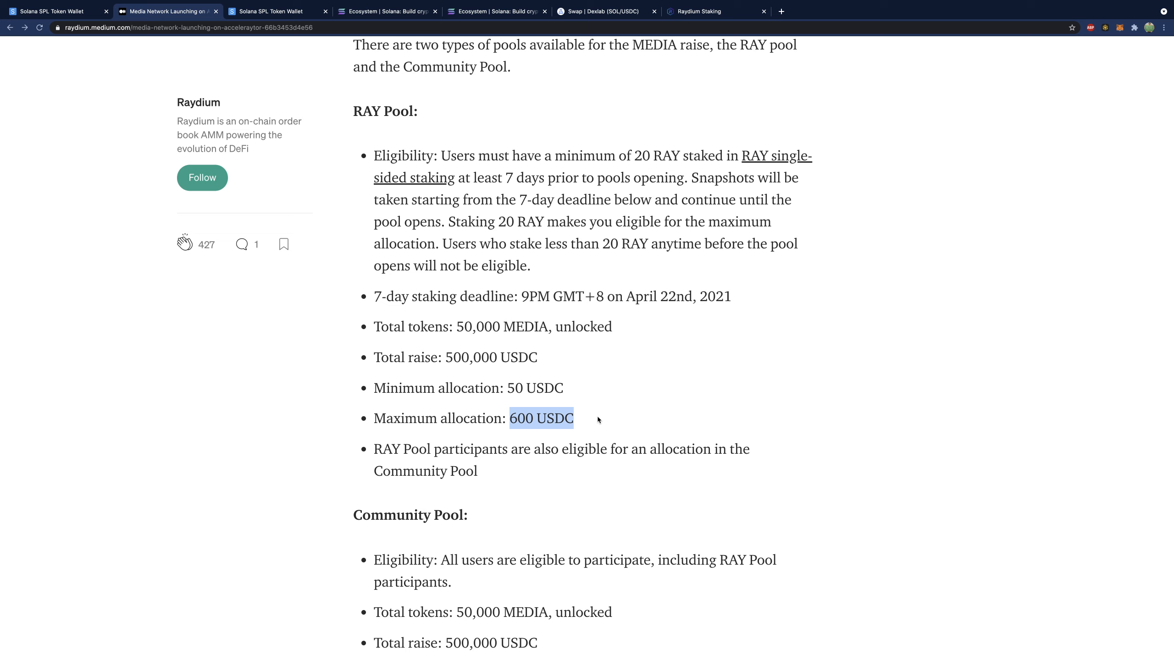
pyautogui.click(591, 419)
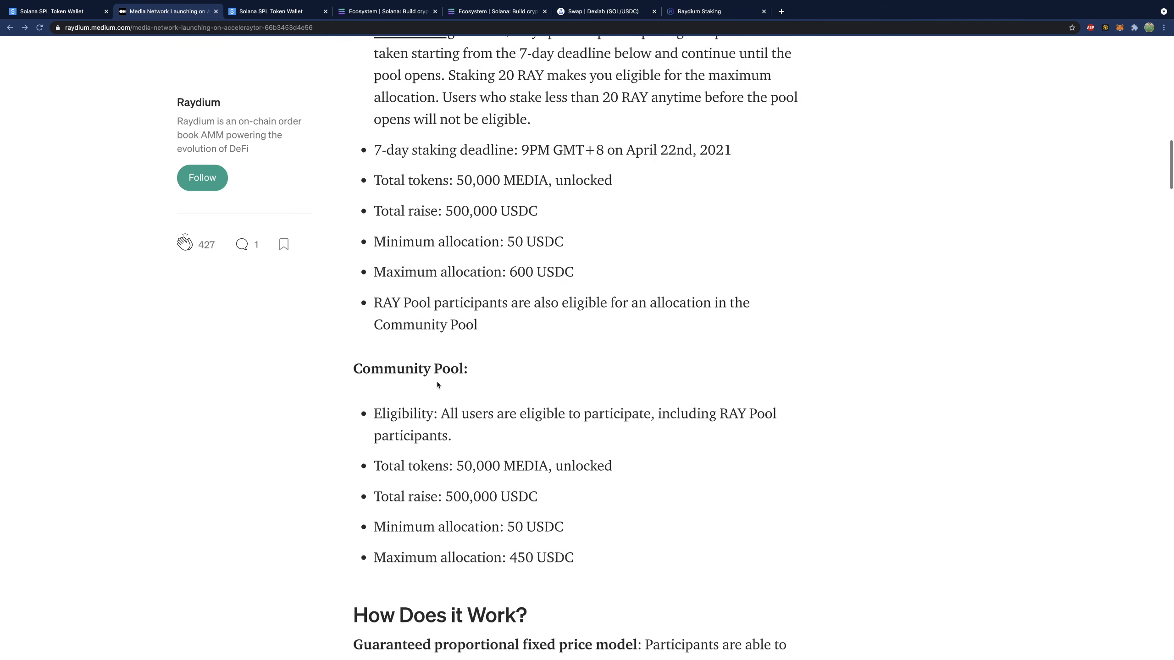
pyautogui.moveTo(543, 448)
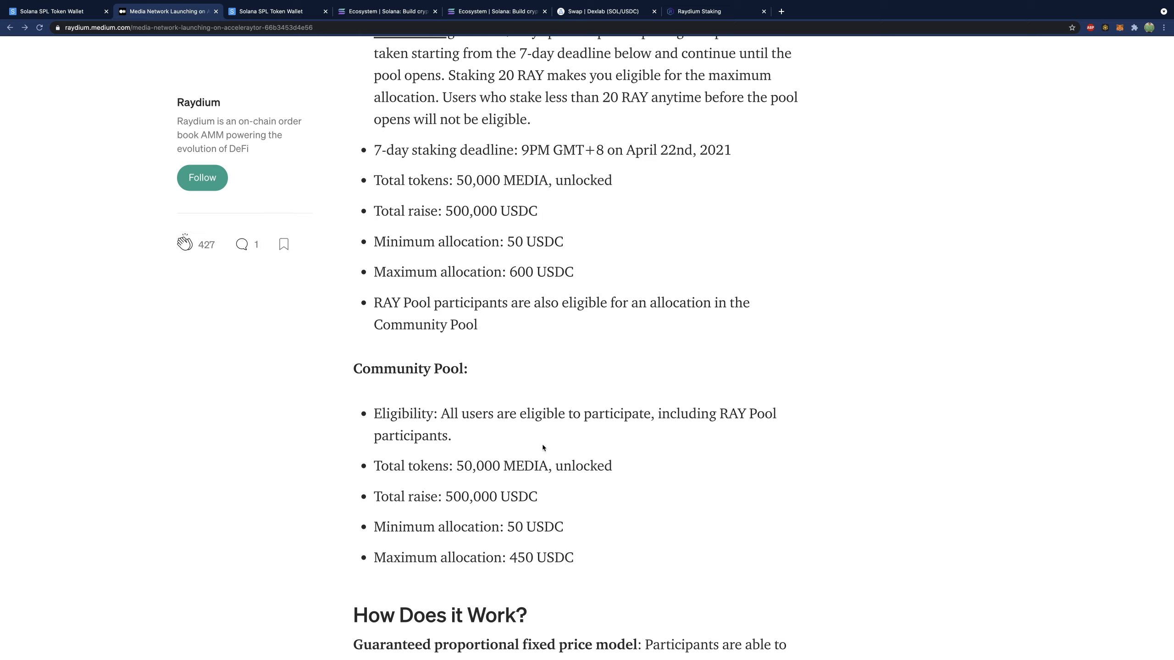
pyautogui.moveTo(648, 413)
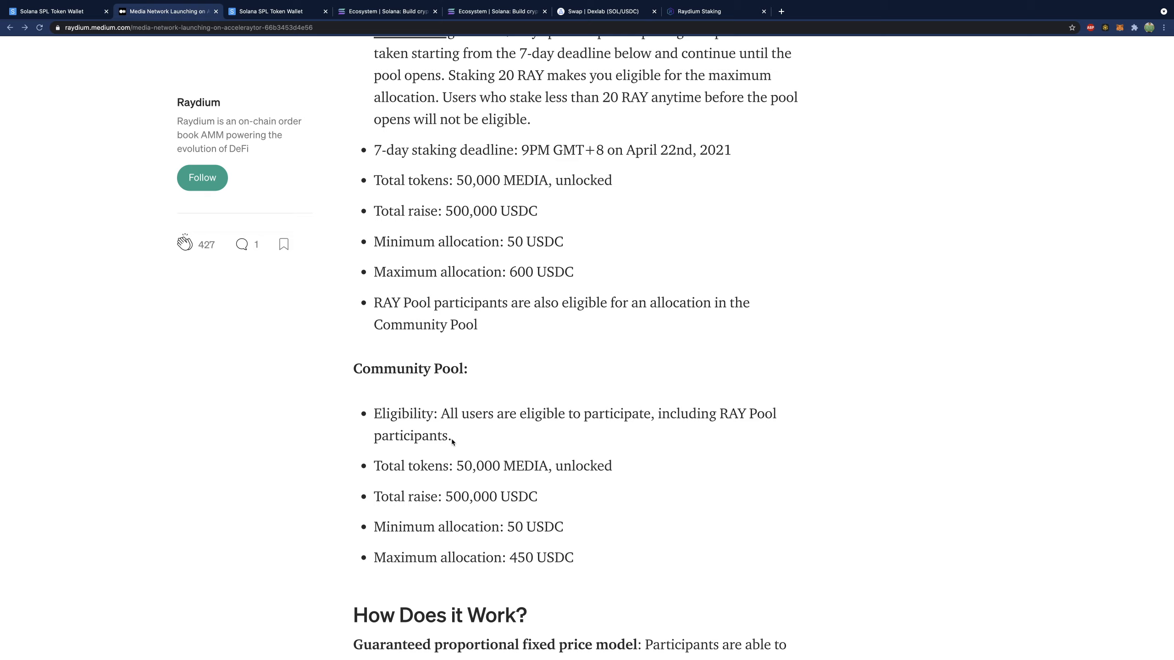
pyautogui.doubleClick(524, 558)
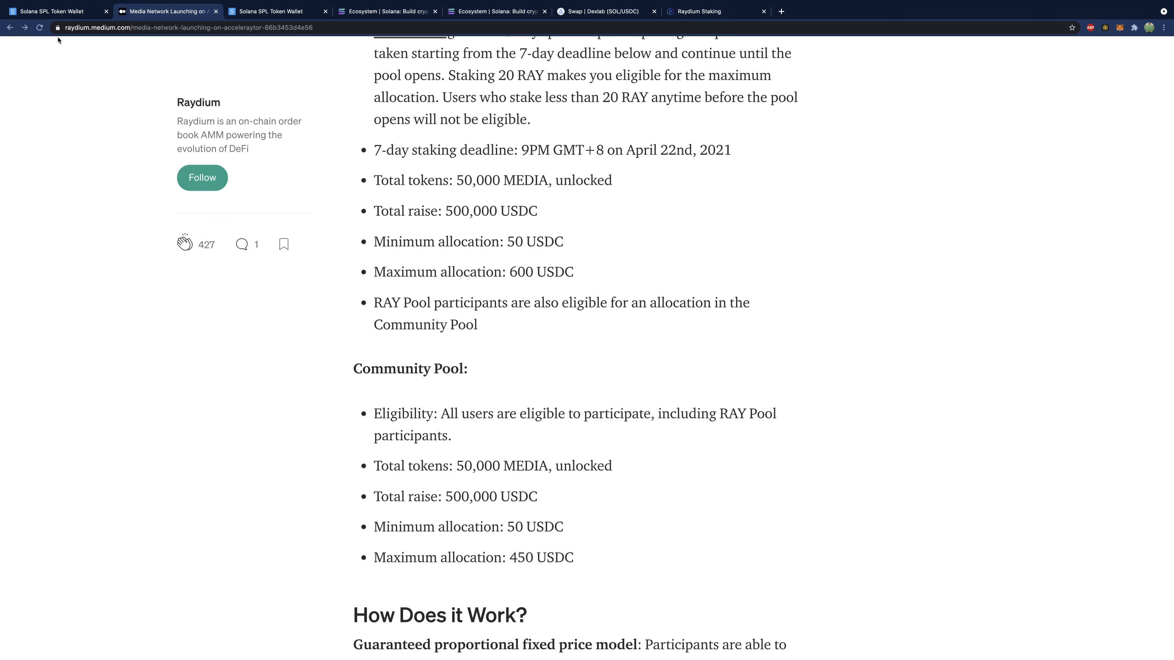
pyautogui.click(52, 11)
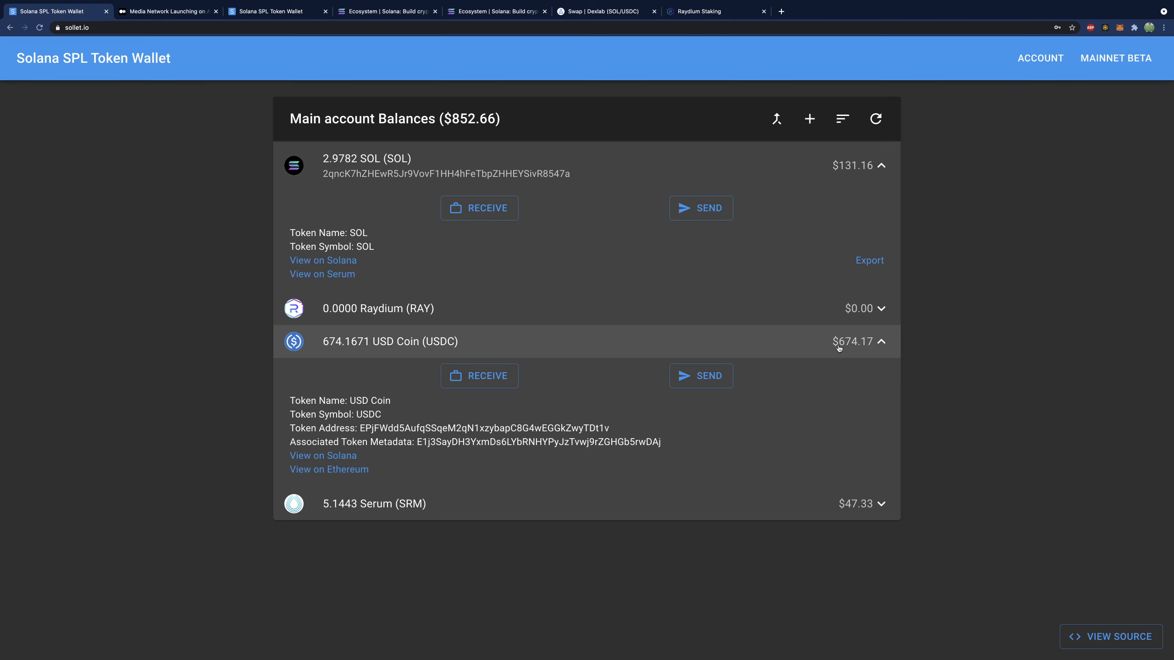
pyautogui.click(167, 11)
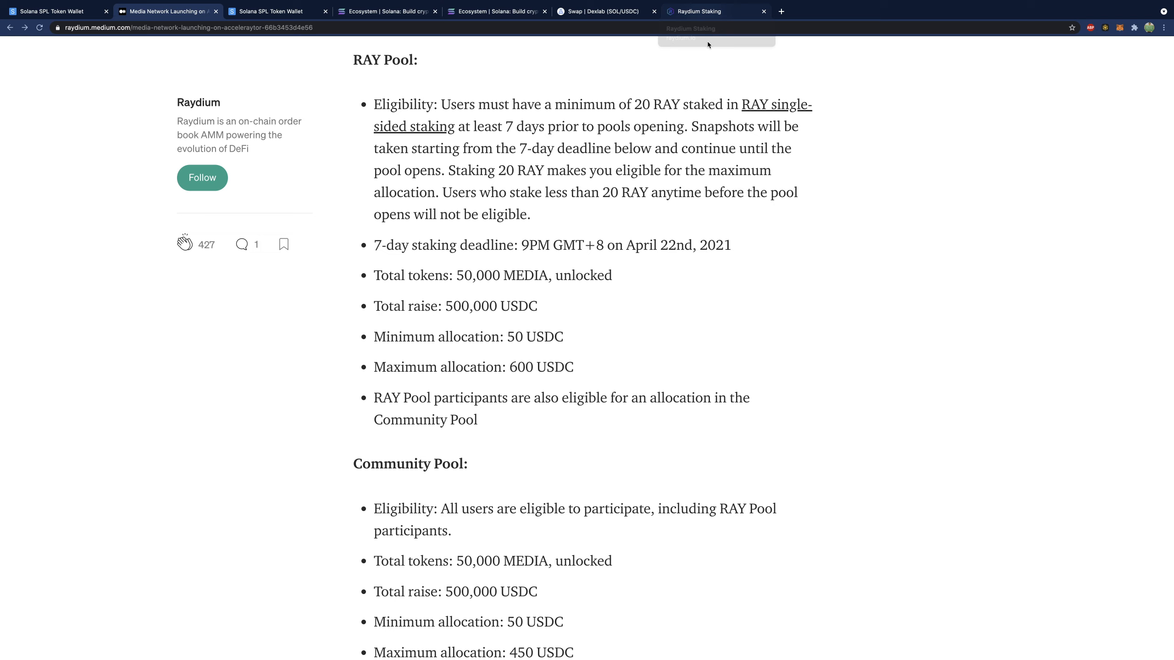
# Check the Raydium RAY staking pool (0 staked, 50.95% APR), then return to the MEDIA launch article
pyautogui.scroll(3)
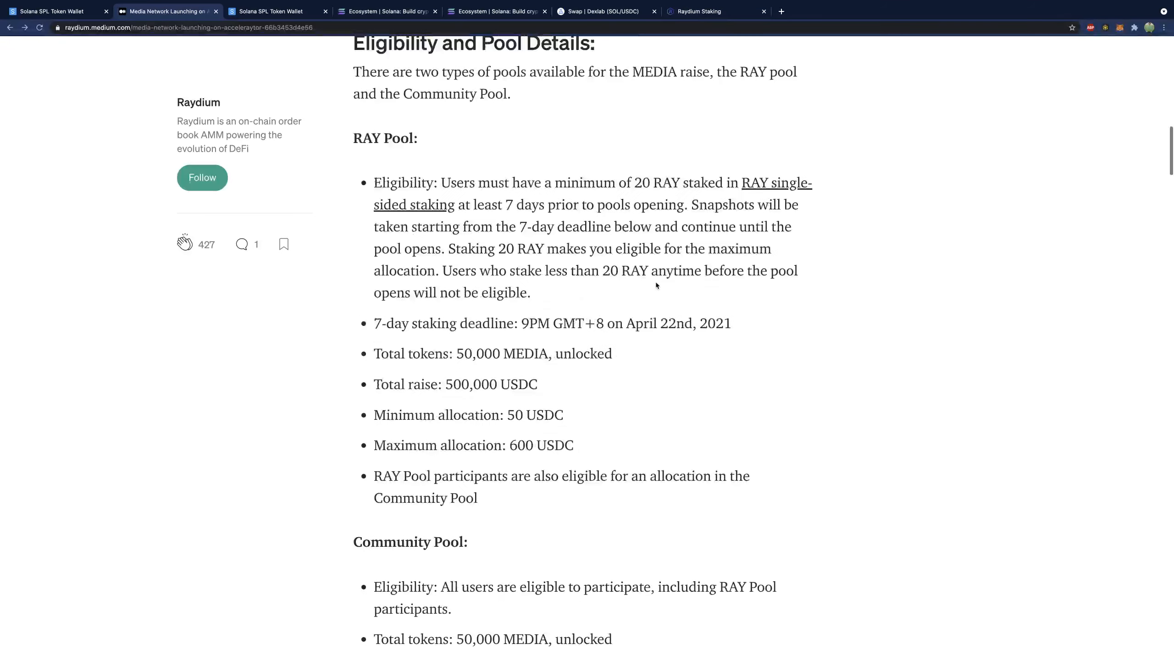
pyautogui.click(699, 11)
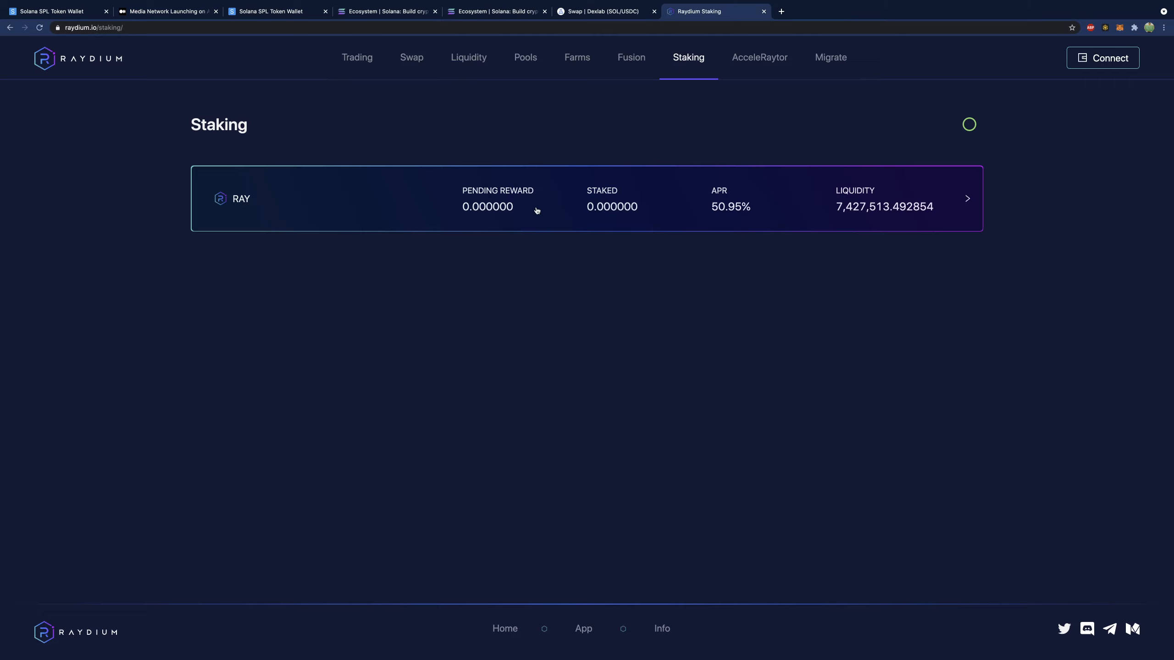
pyautogui.moveTo(288, 160)
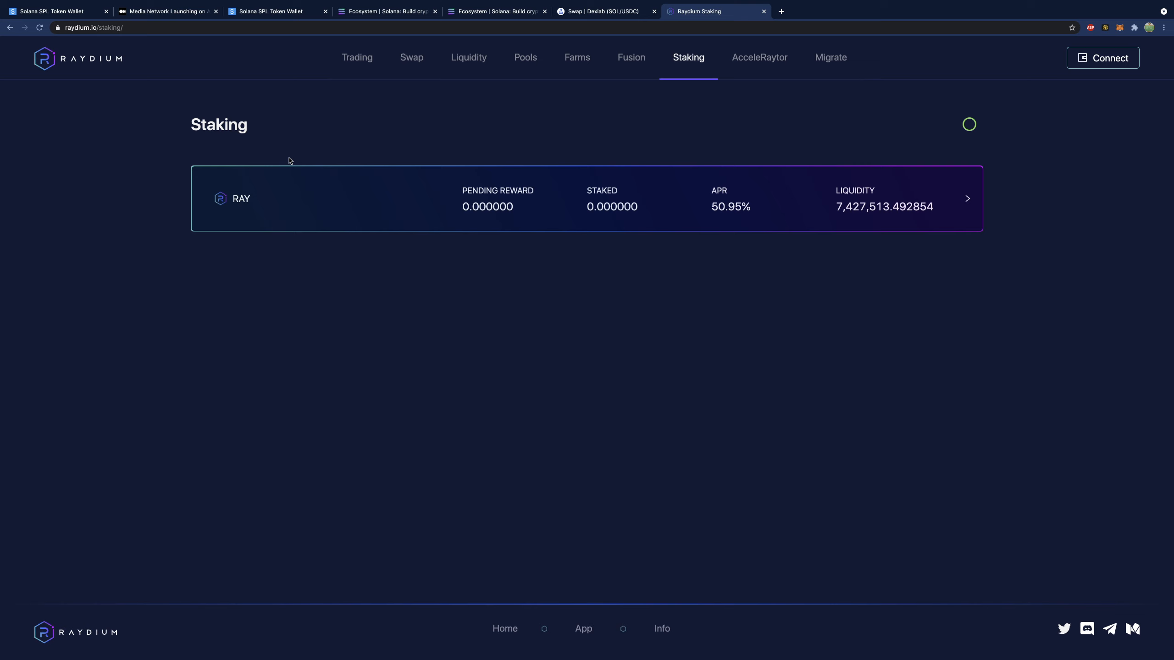
pyautogui.click(166, 11)
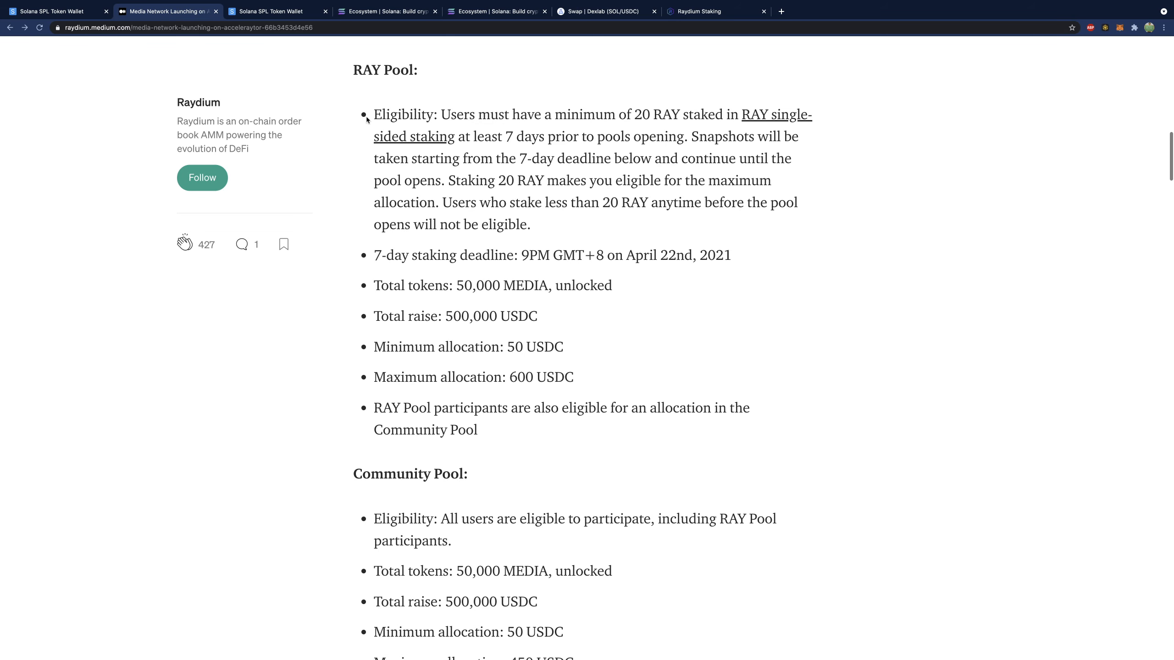
pyautogui.scroll(-3)
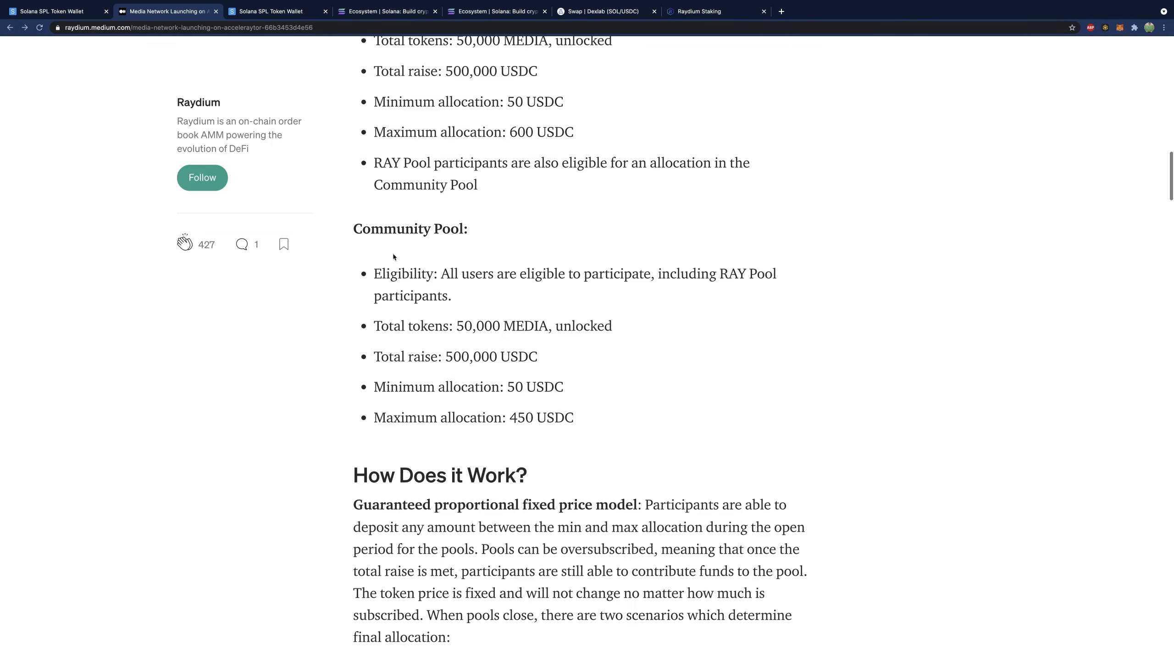
pyautogui.moveTo(659, 409)
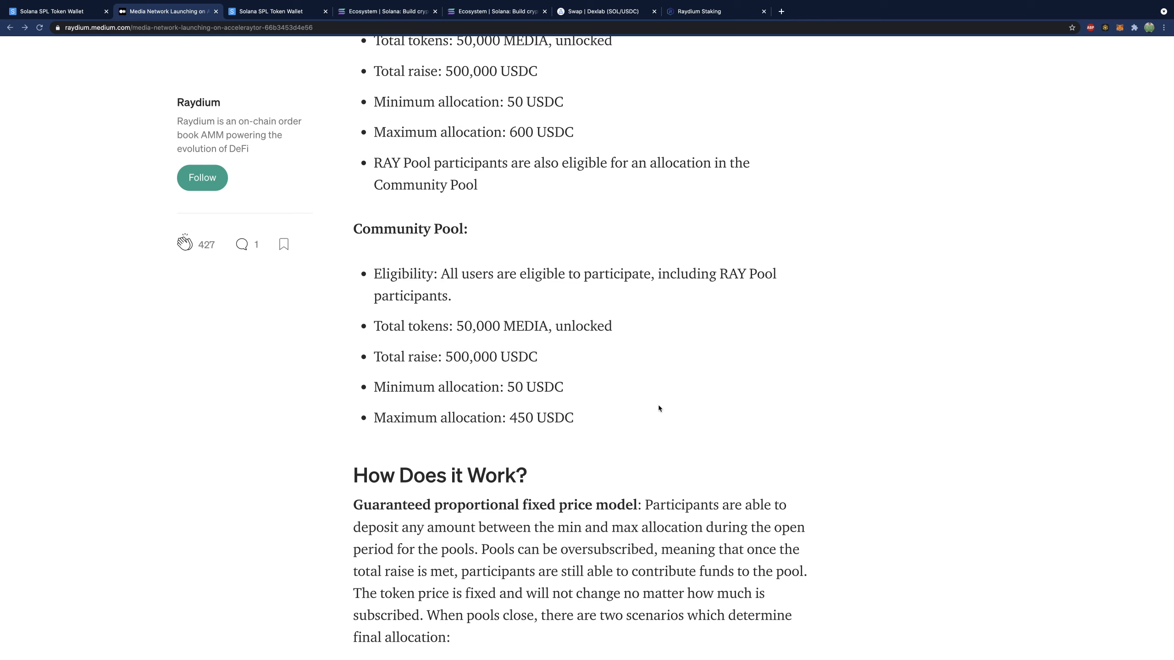
pyautogui.scroll(3)
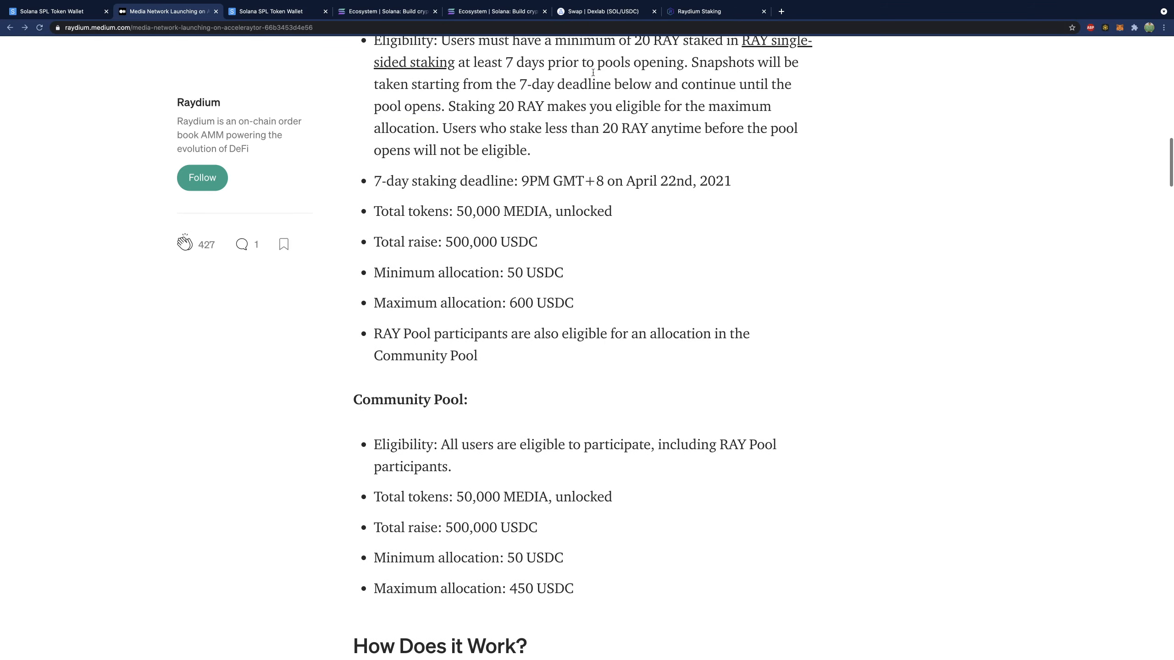
pyautogui.moveTo(373, 40); pyautogui.dragTo(478, 447)
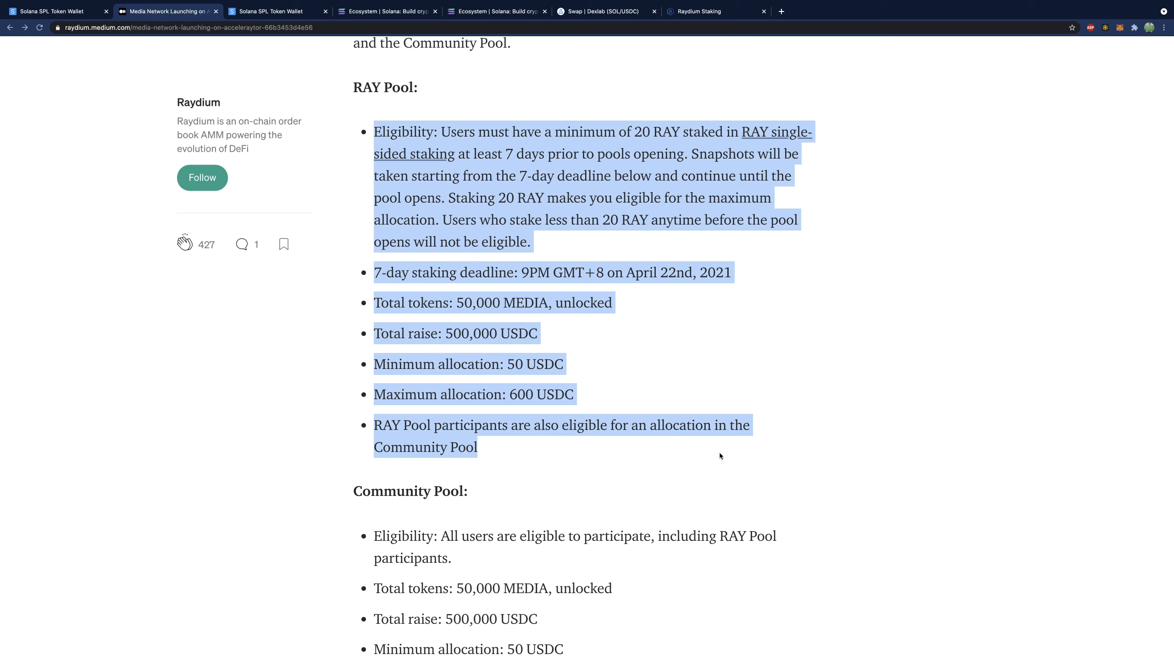
pyautogui.click(651, 404)
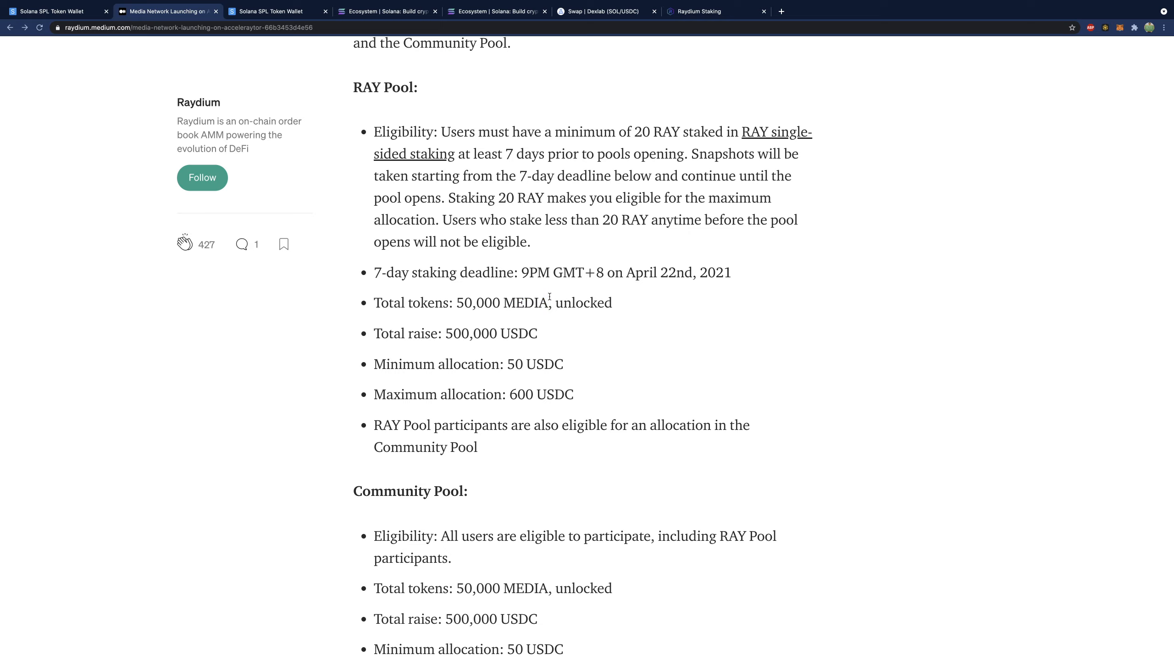
pyautogui.moveTo(587, 398)
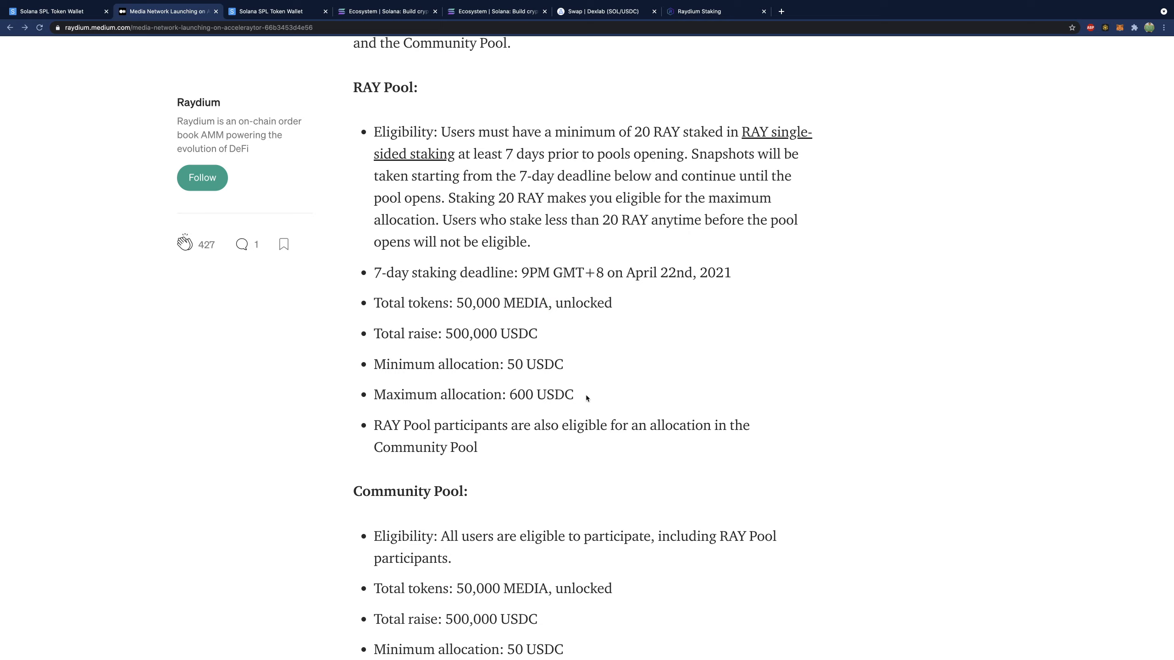
pyautogui.scroll(-3)
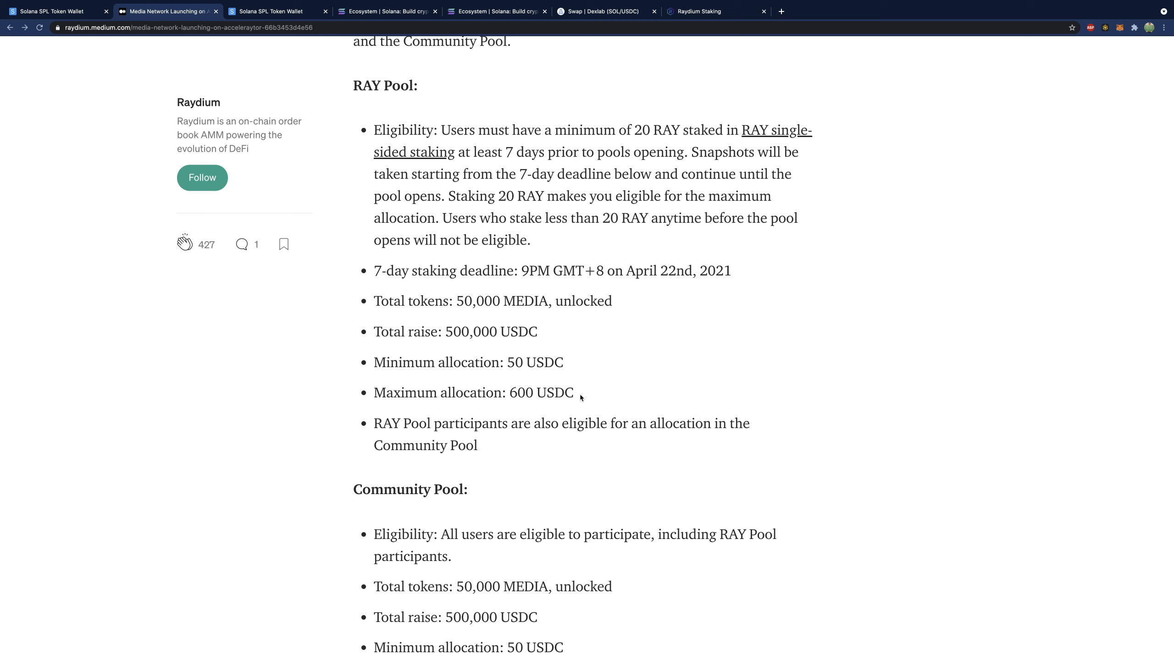
pyautogui.scroll(-3)
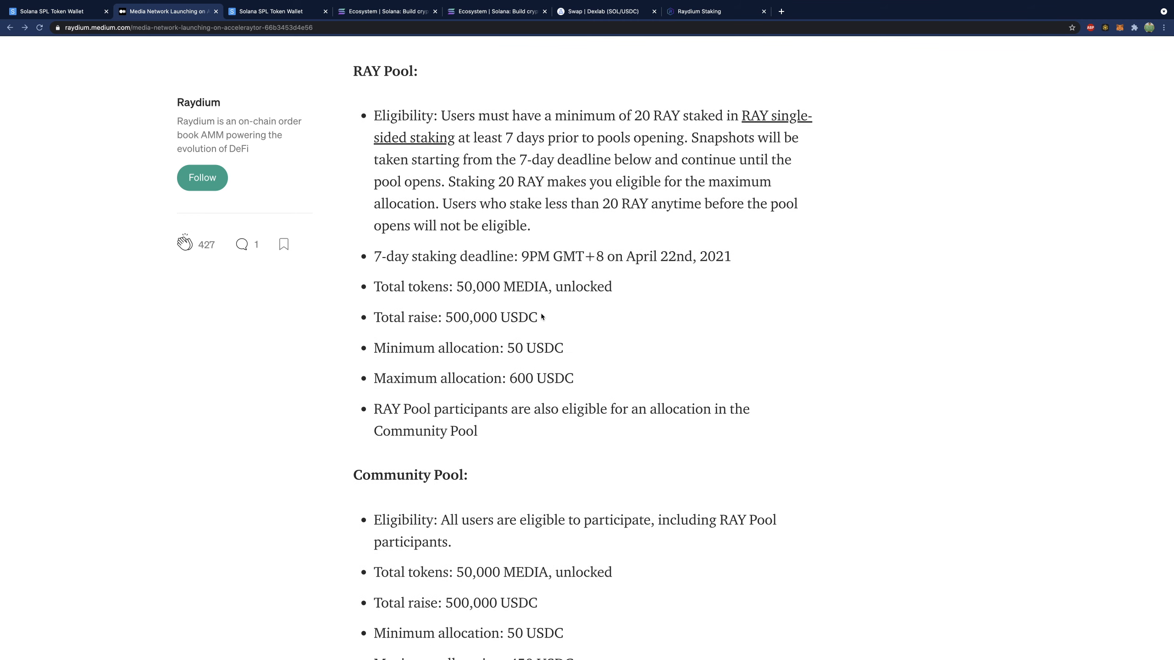
pyautogui.moveTo(650, 345)
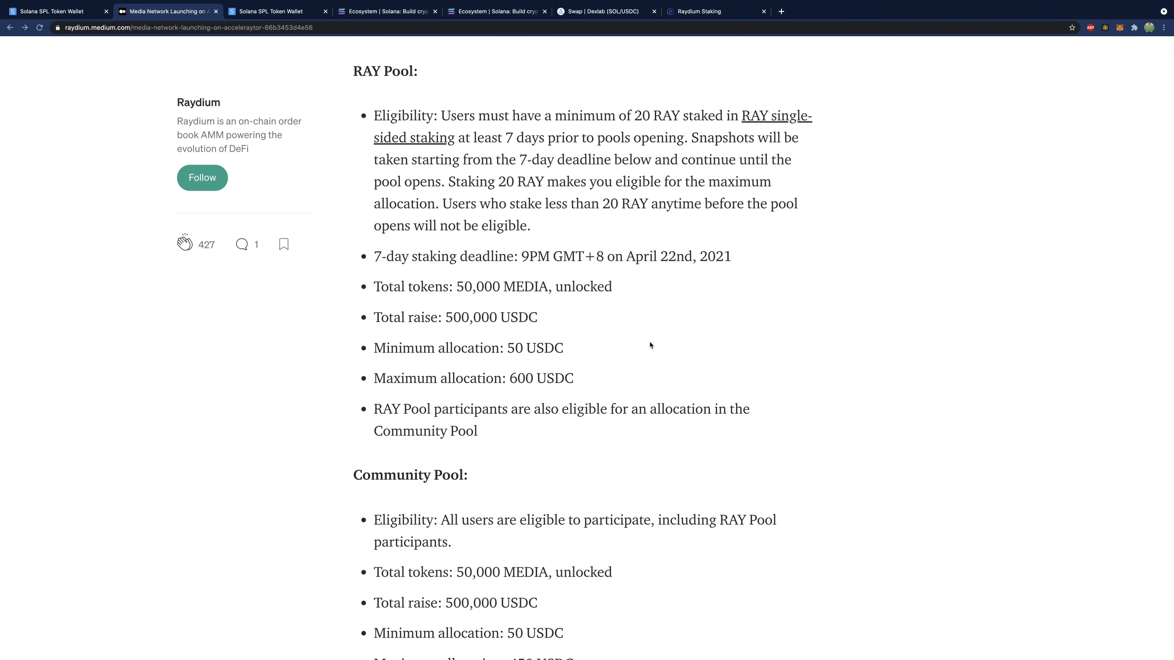
pyautogui.moveTo(662, 378)
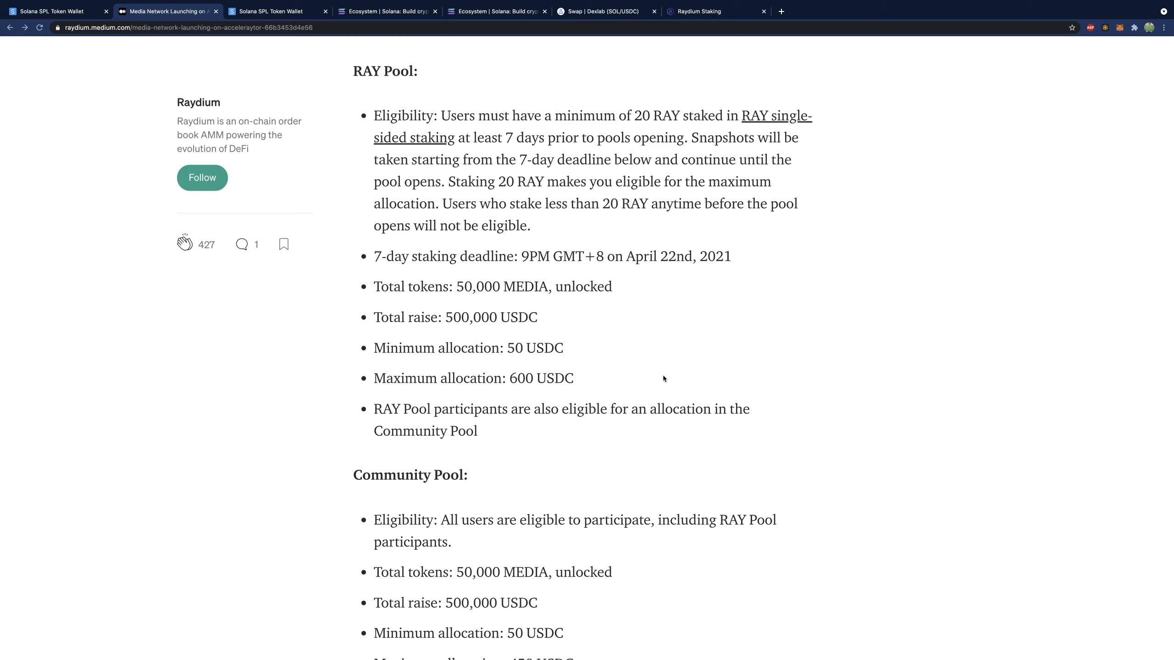
pyautogui.moveTo(605, 381)
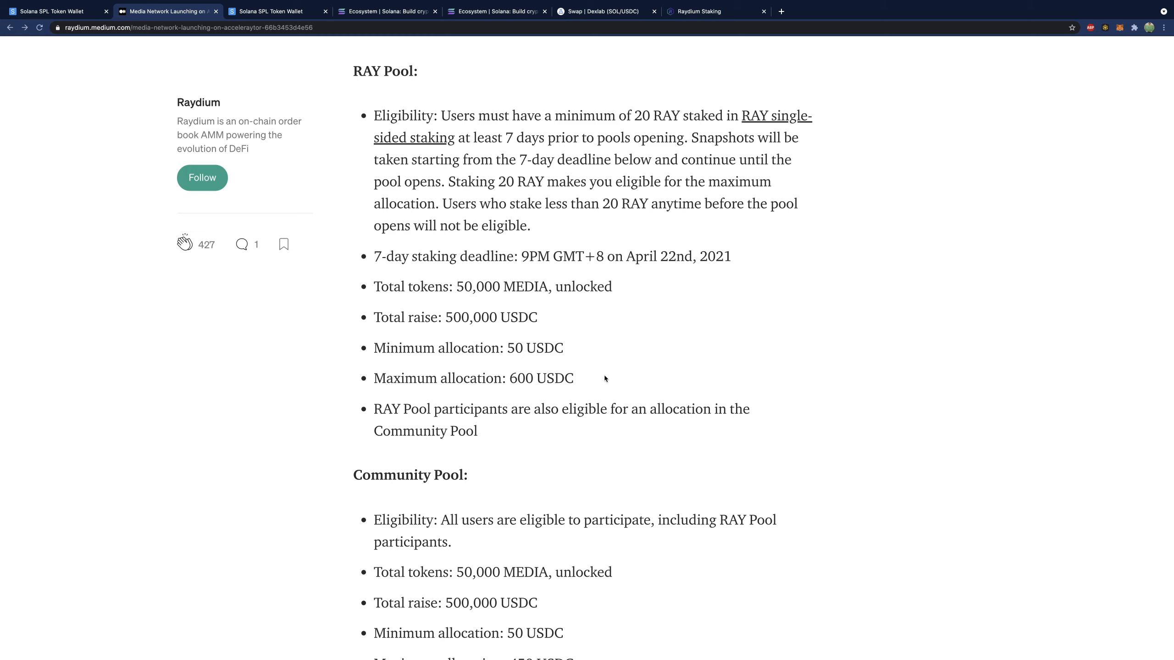
pyautogui.scroll(-3)
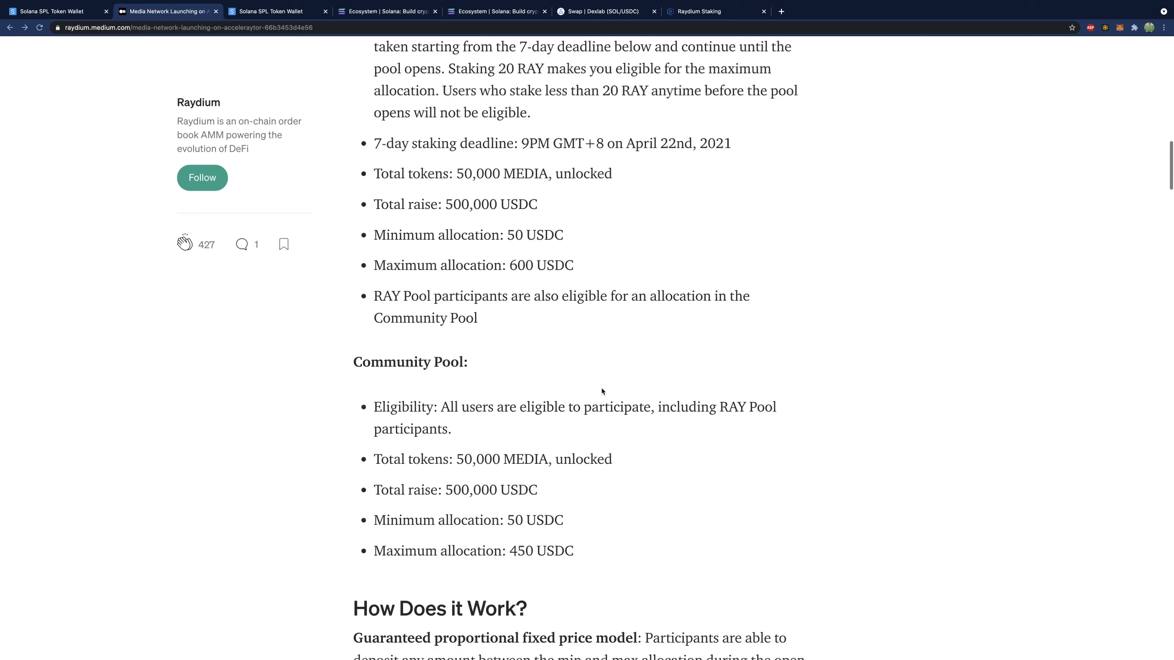
pyautogui.scroll(-3)
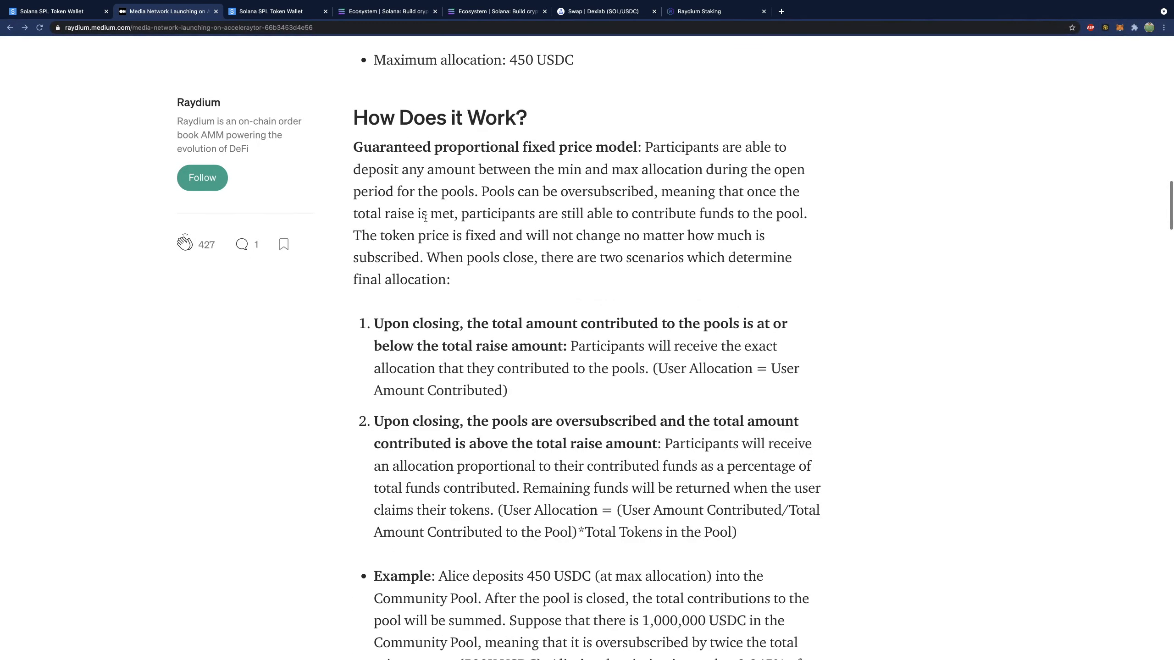
pyautogui.scroll(-3)
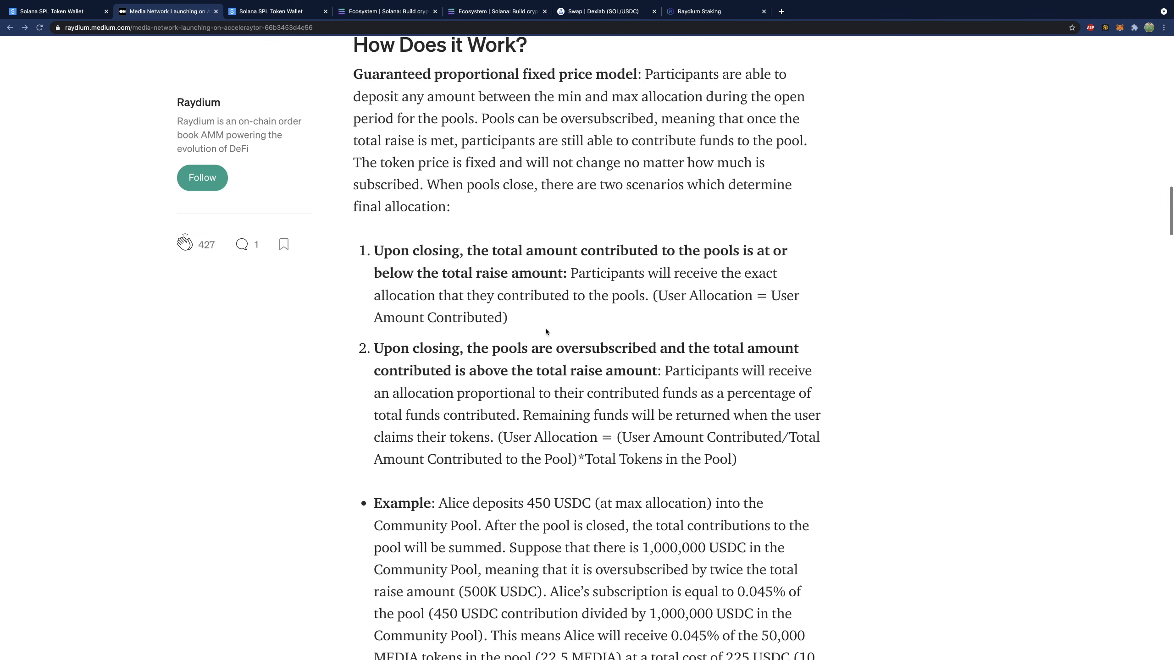
pyautogui.doubleClick(605, 316)
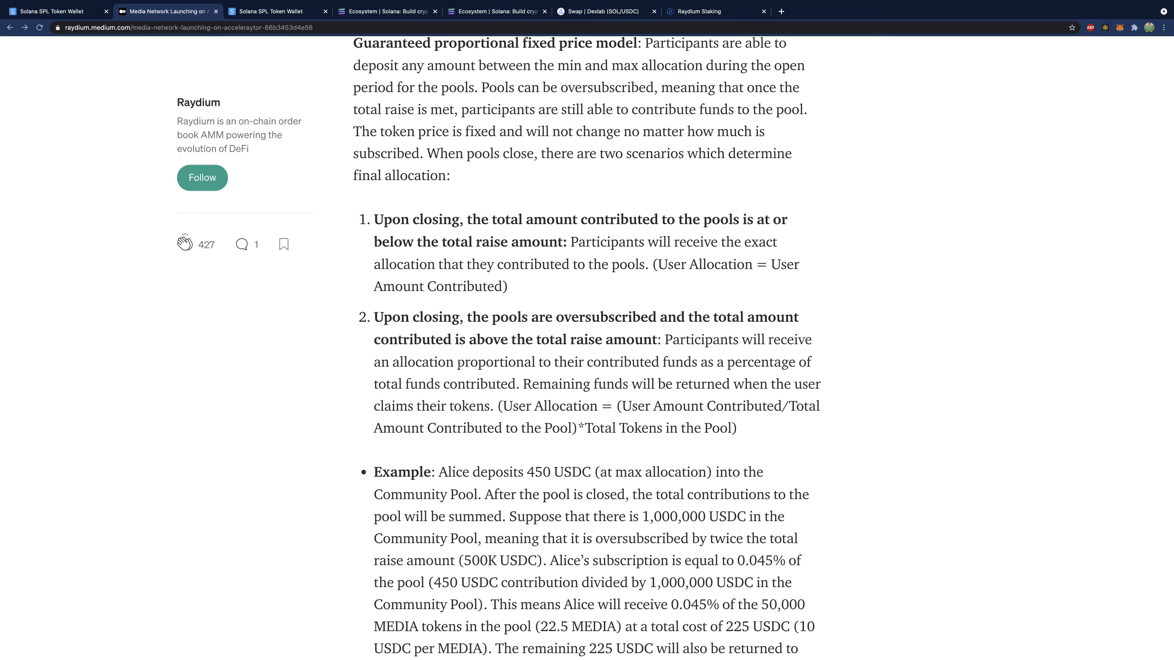
pyautogui.moveTo(642, 361)
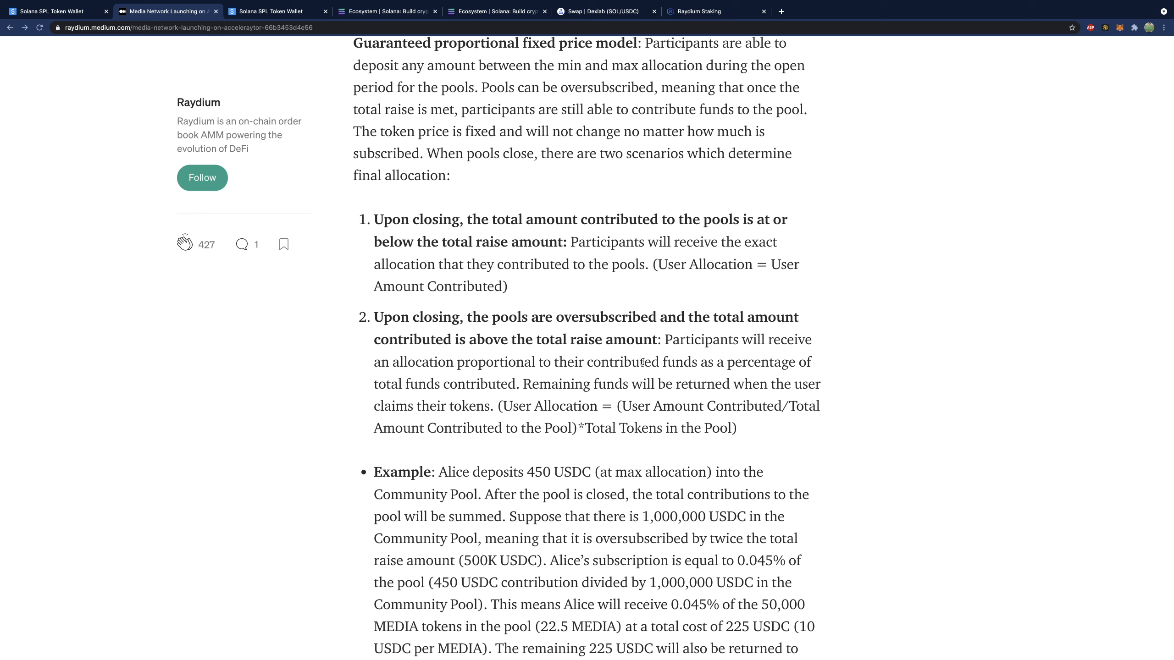
pyautogui.moveTo(863, 359)
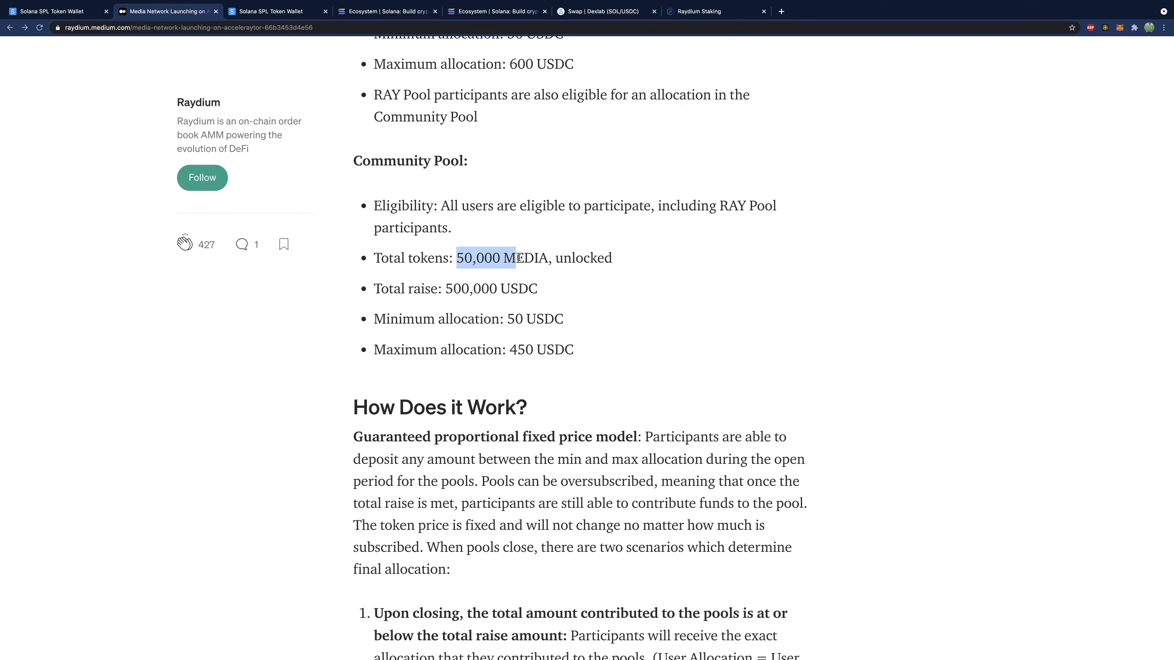
pyautogui.click(560, 354)
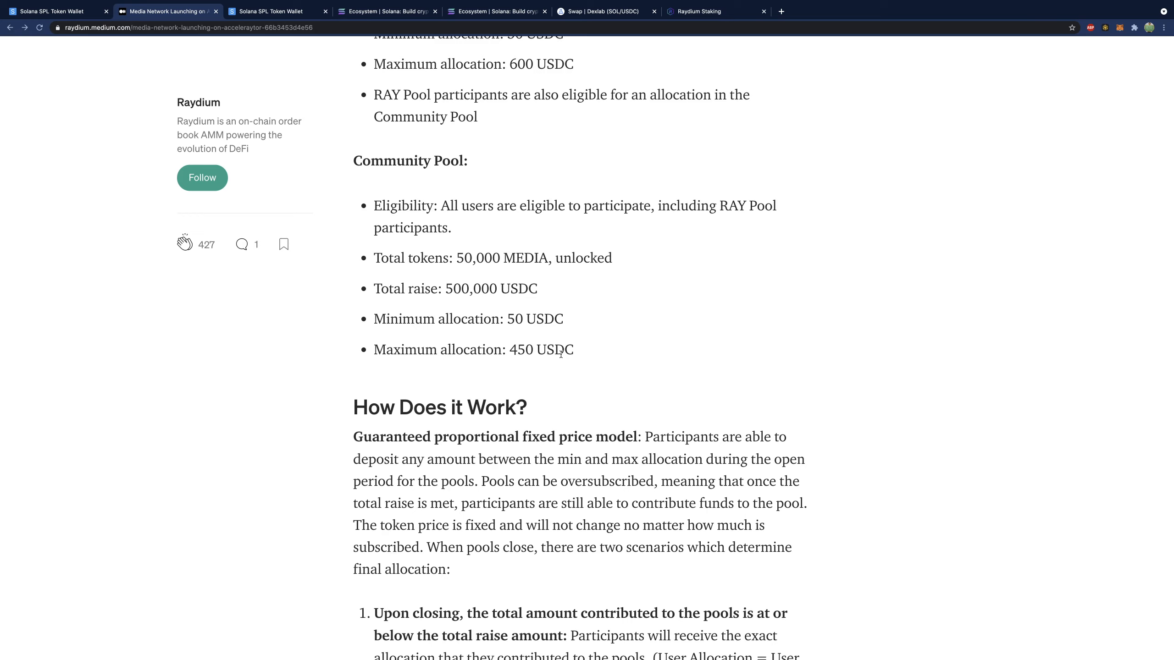
pyautogui.moveTo(633, 352)
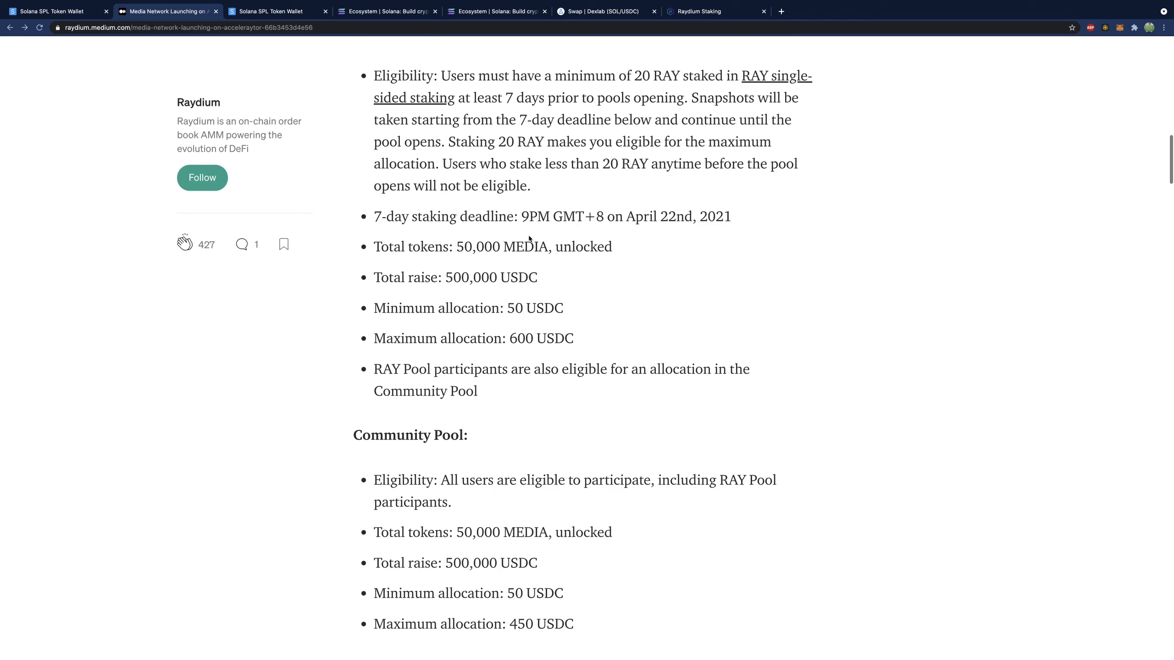
pyautogui.scroll(-3)
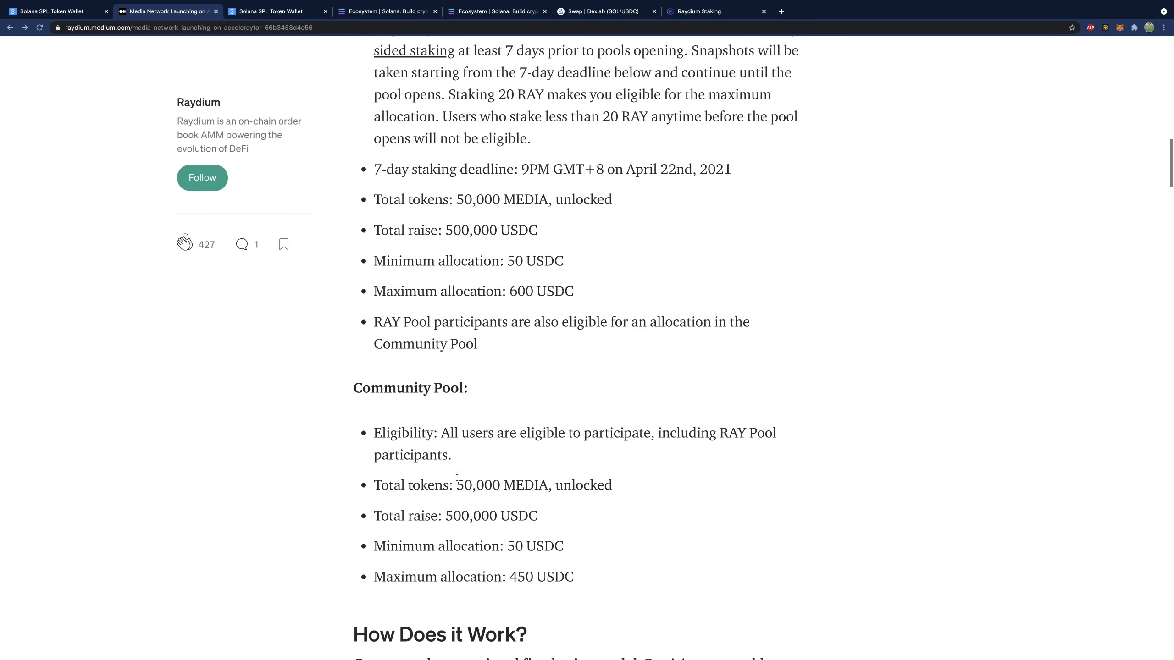
pyautogui.scroll(-3)
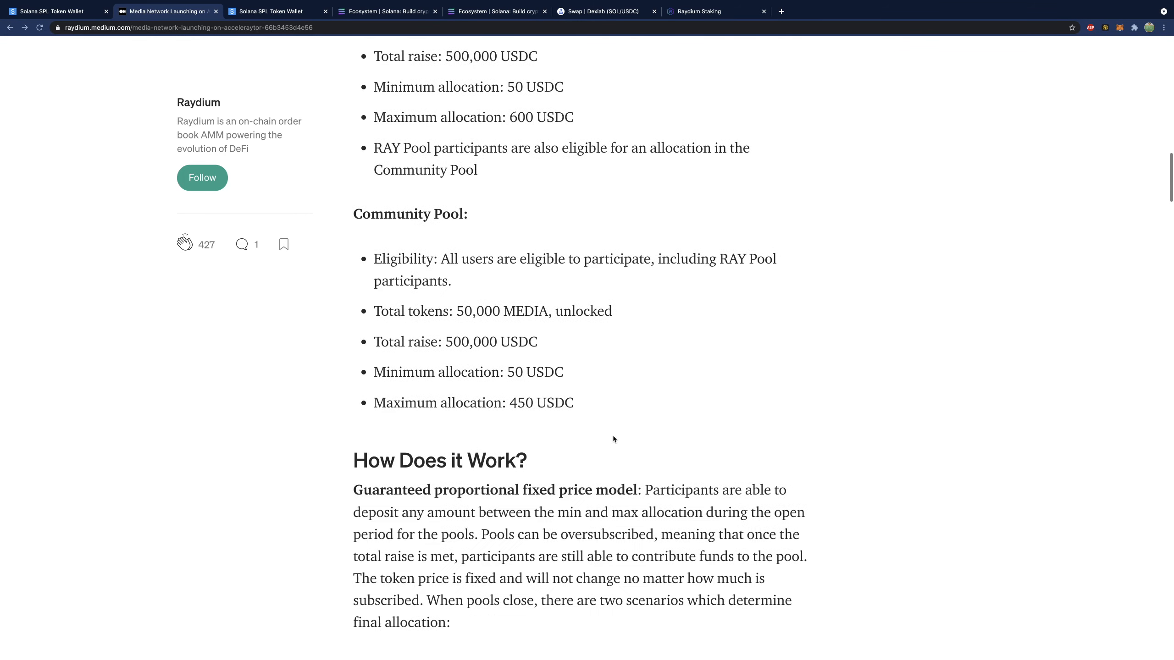
pyautogui.scroll(-3)
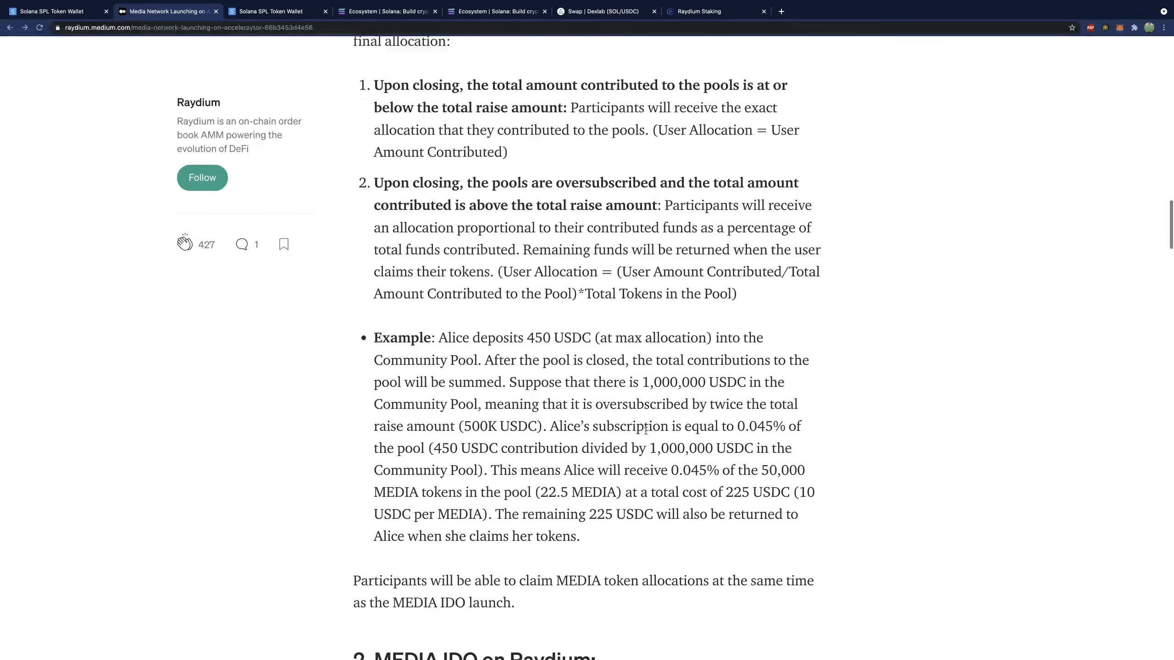
pyautogui.scroll(-3)
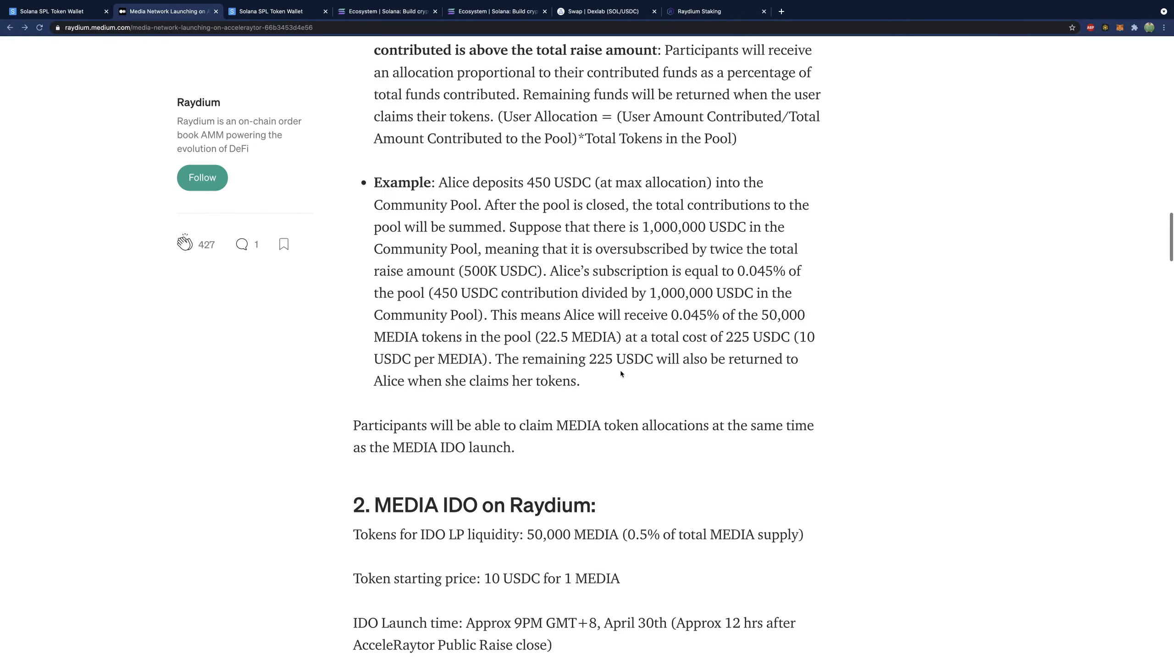
pyautogui.scroll(-3)
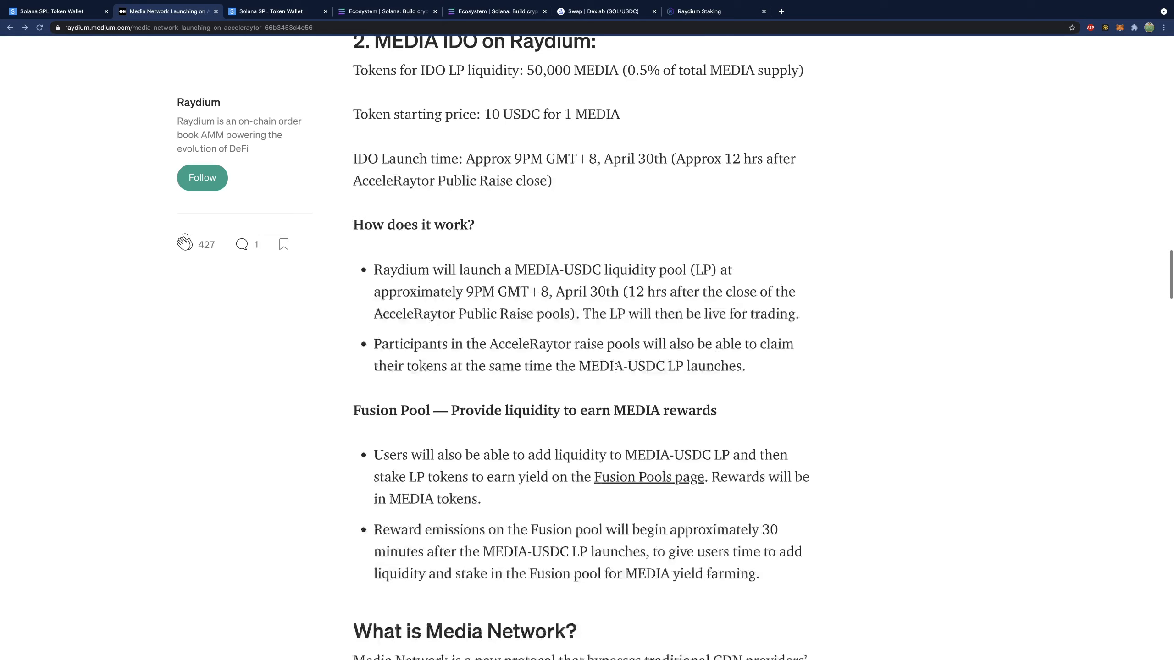
pyautogui.scroll(-3)
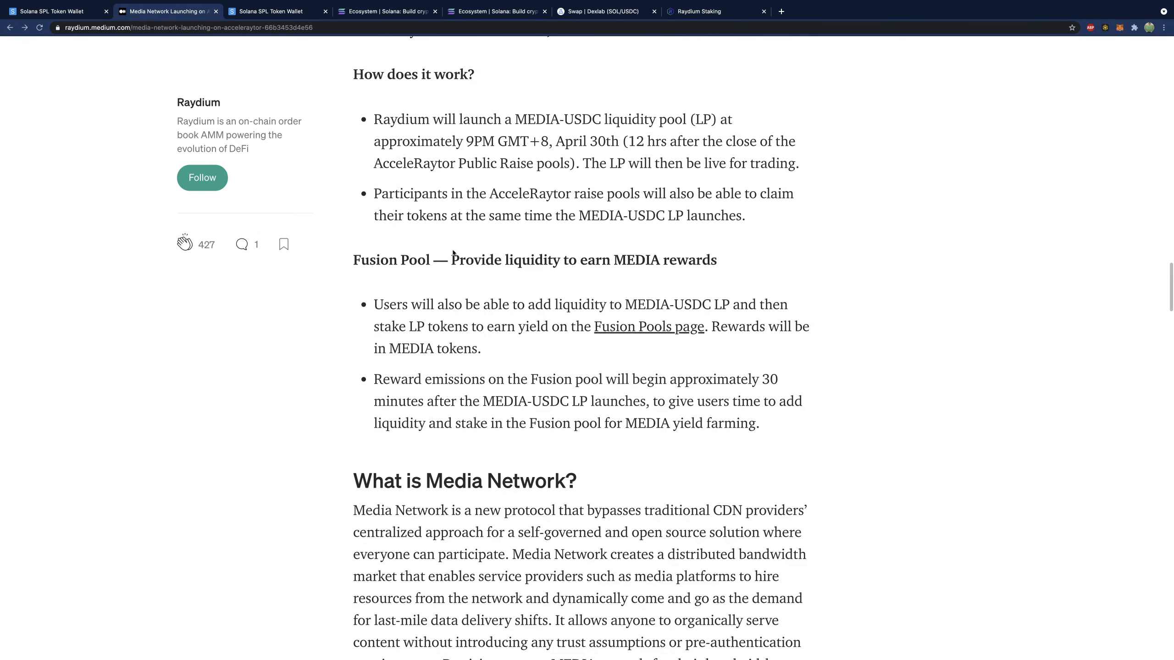
pyautogui.scroll(-3)
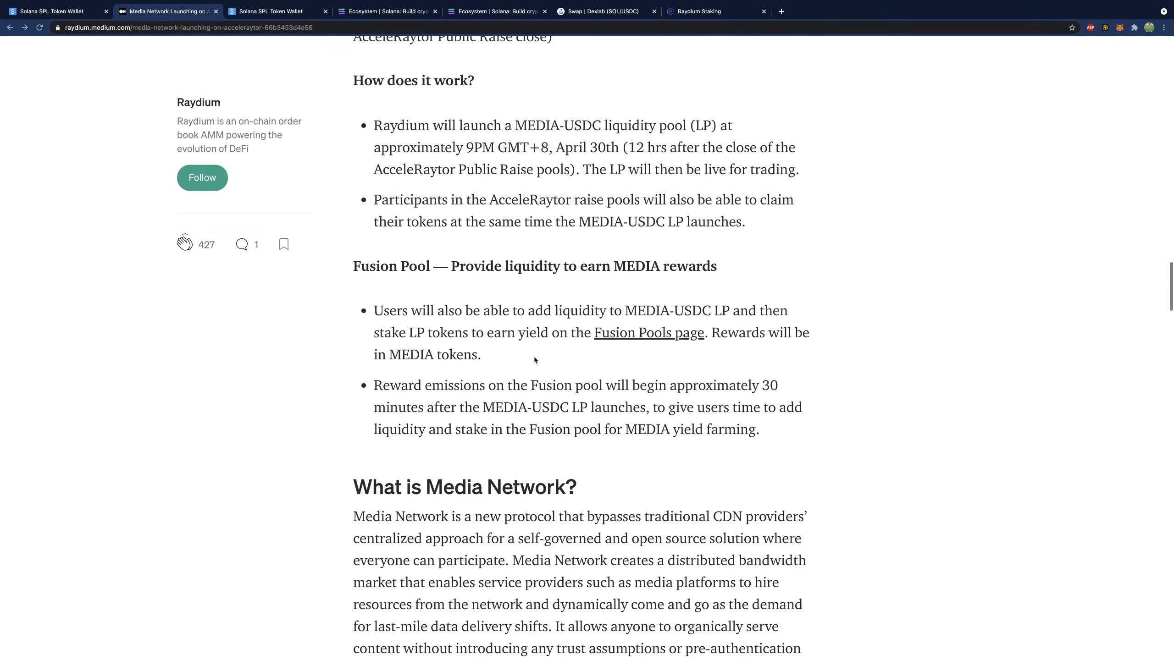
pyautogui.scroll(-3)
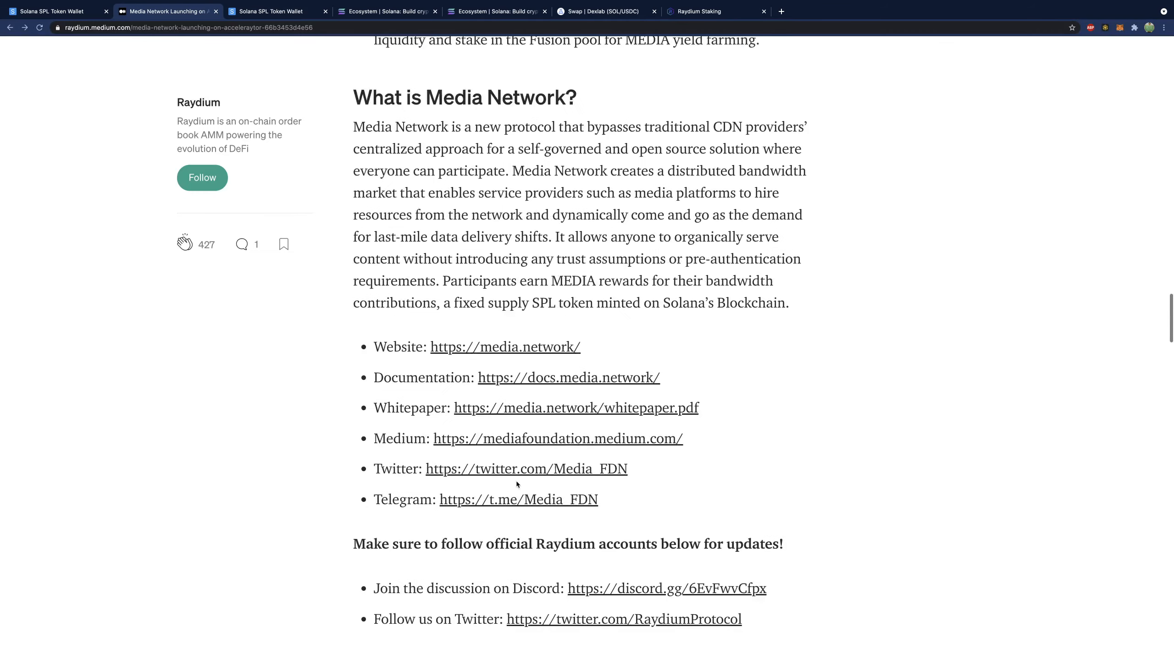
pyautogui.scroll(-3)
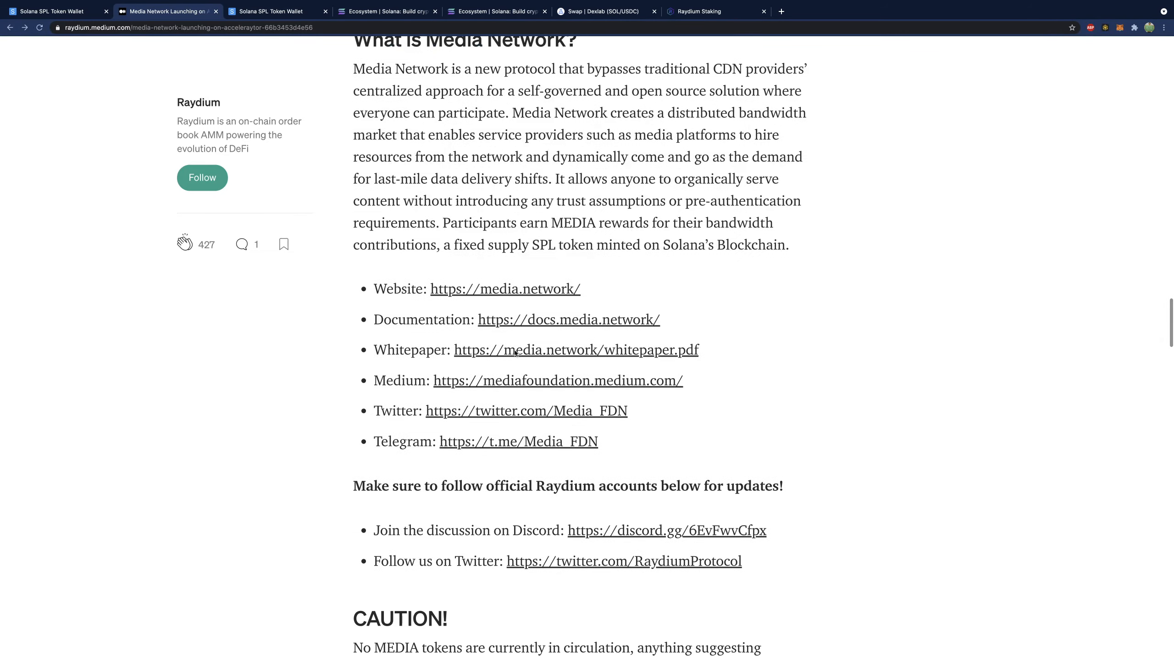
pyautogui.scroll(-3)
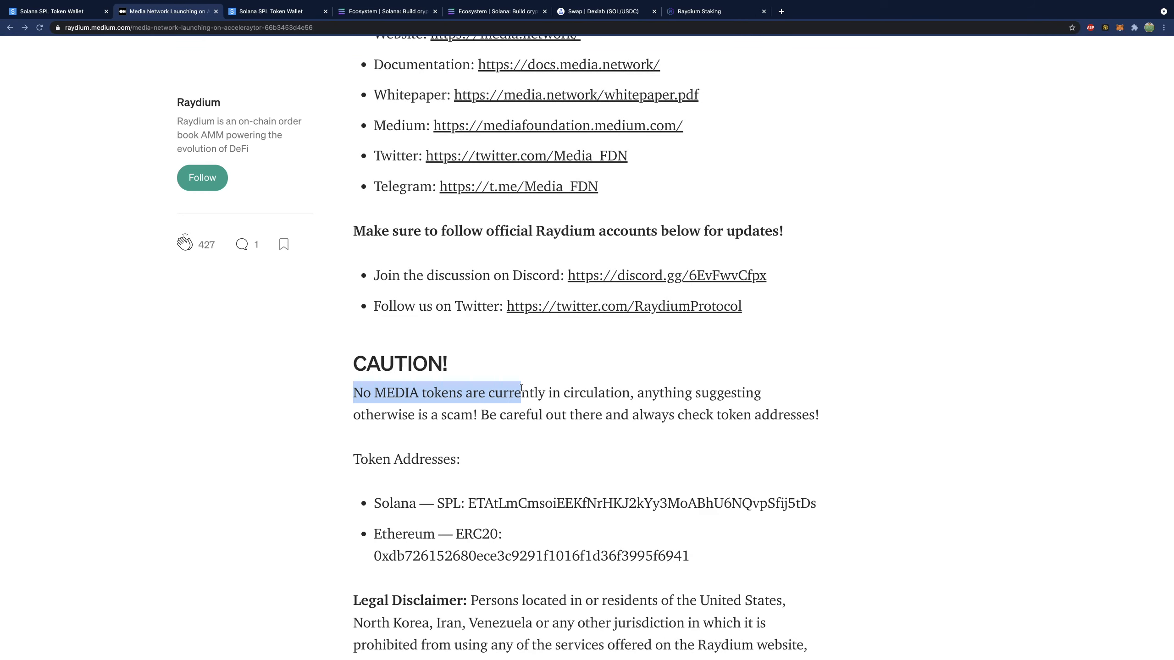
pyautogui.click(639, 414)
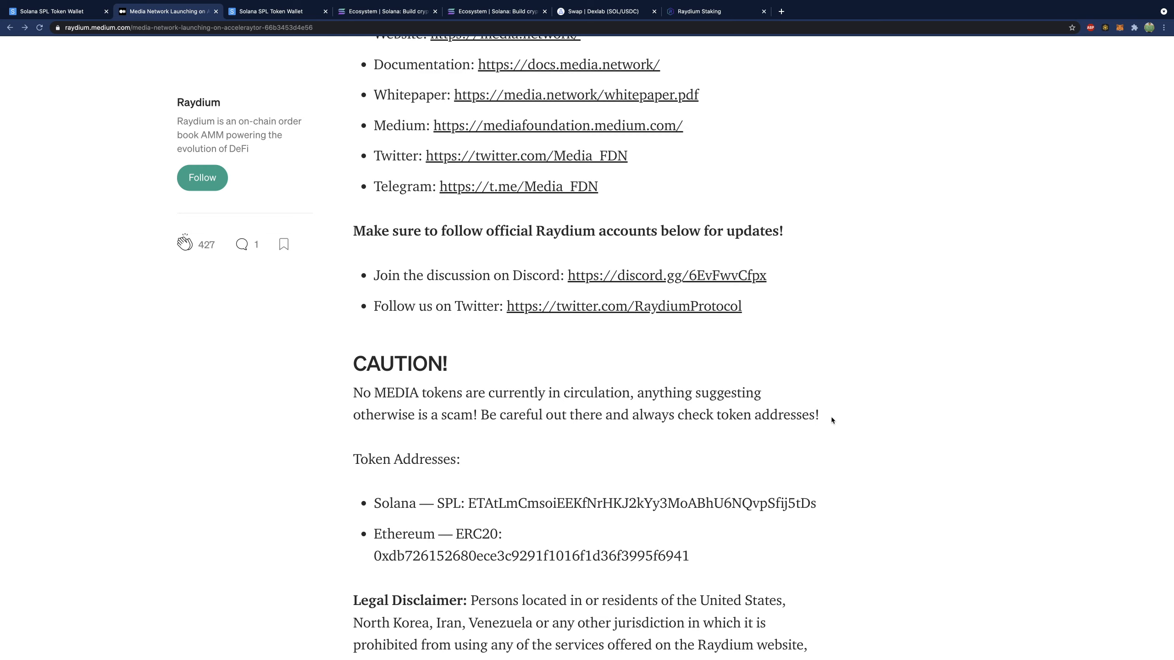
pyautogui.scroll(-3)
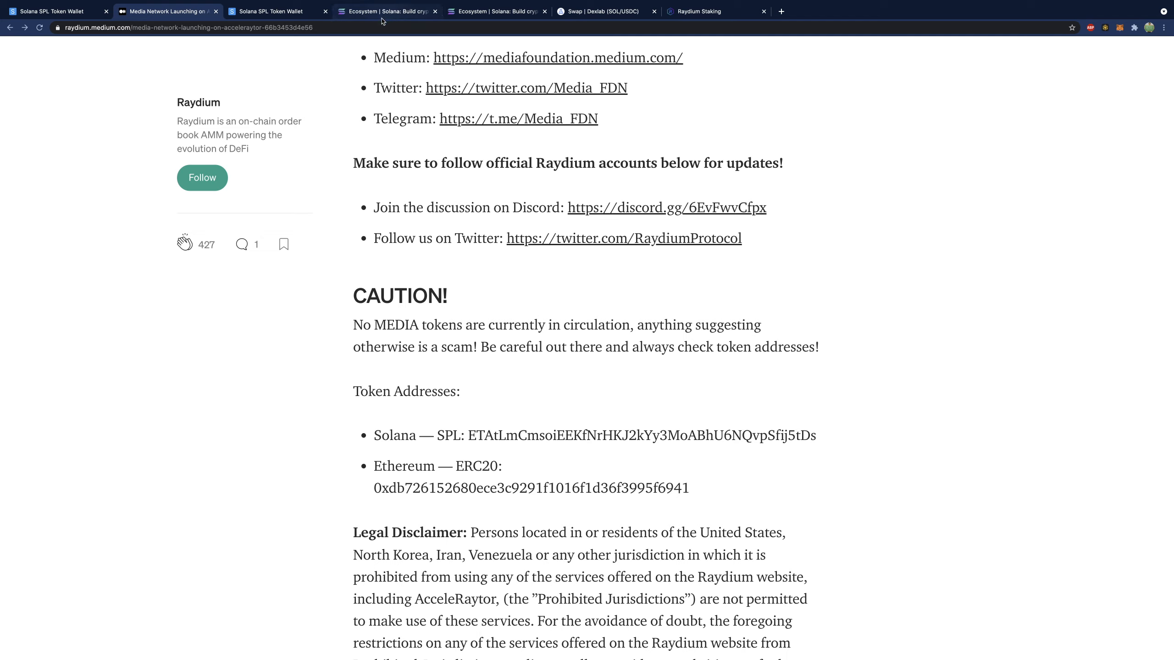
pyautogui.moveTo(498, 11)
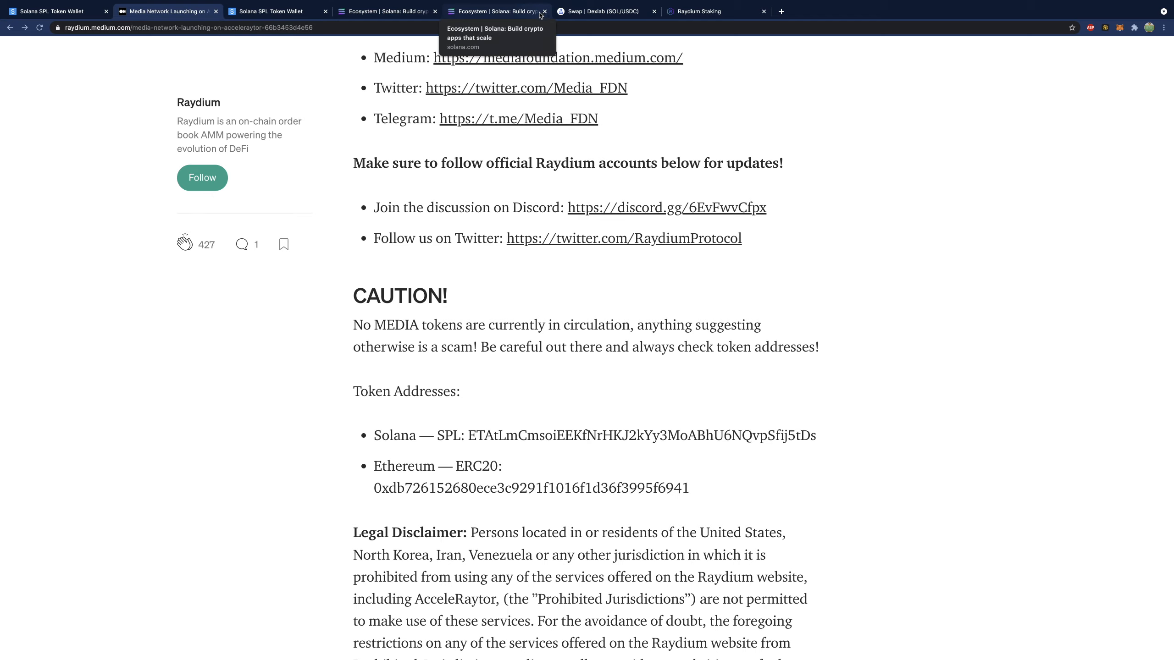
pyautogui.click(696, 10)
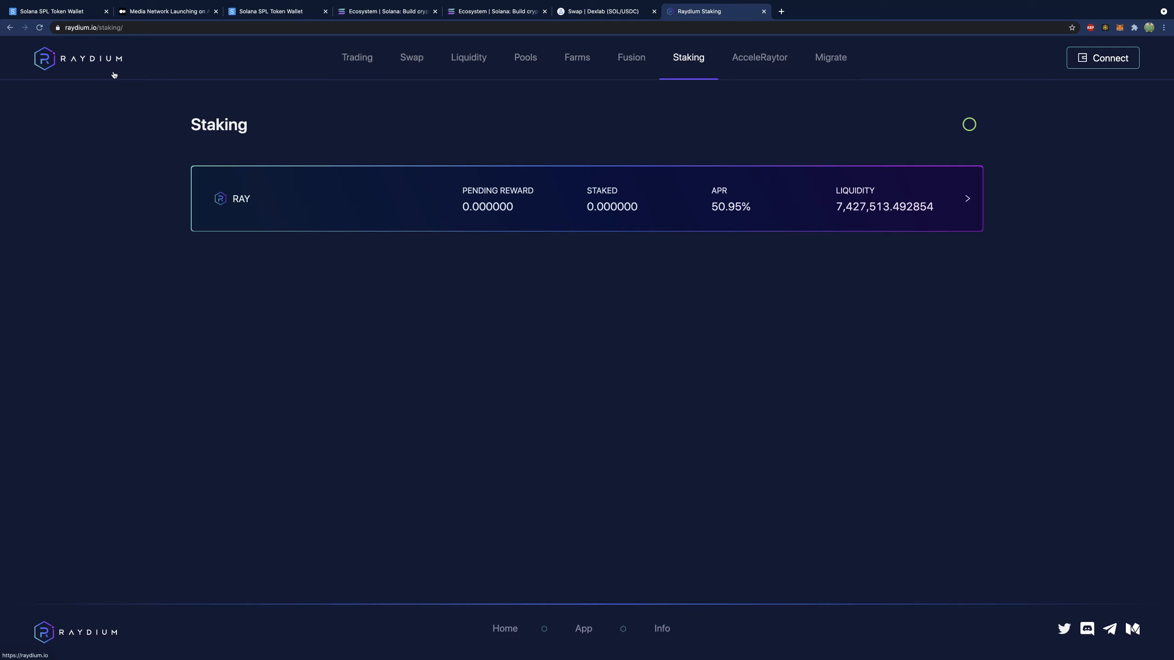
pyautogui.moveTo(758, 57)
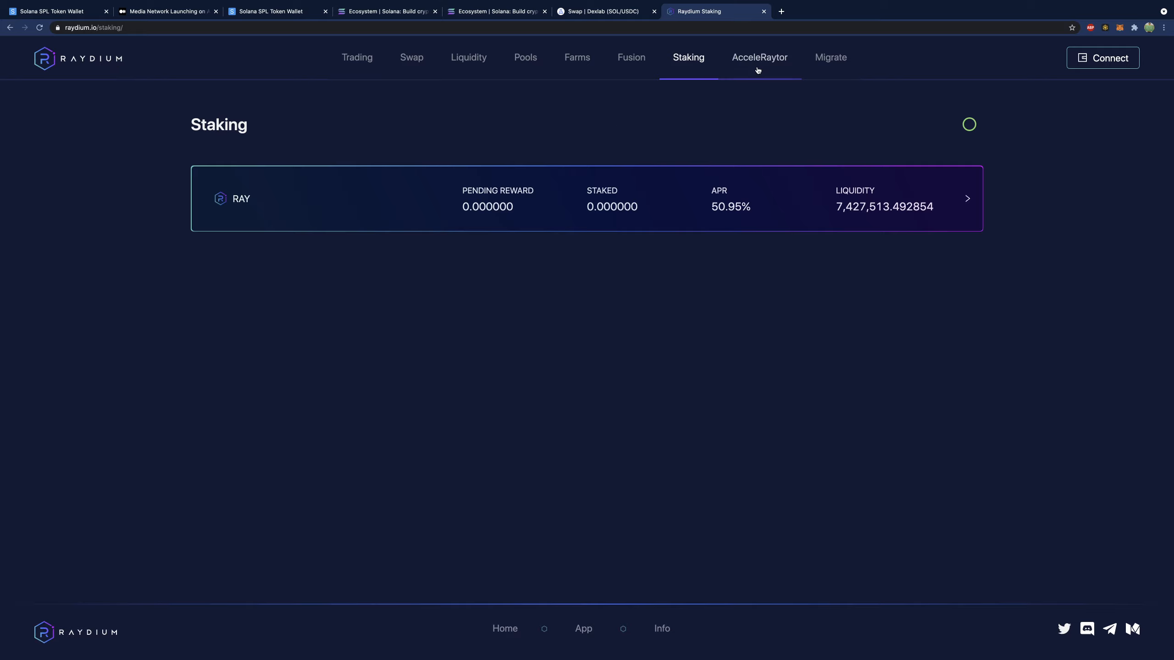
# Show the AcceleRaytor list with the upcoming MEDIA RAY Pool and Community Pool at 10 USDC per token
pyautogui.click(759, 58)
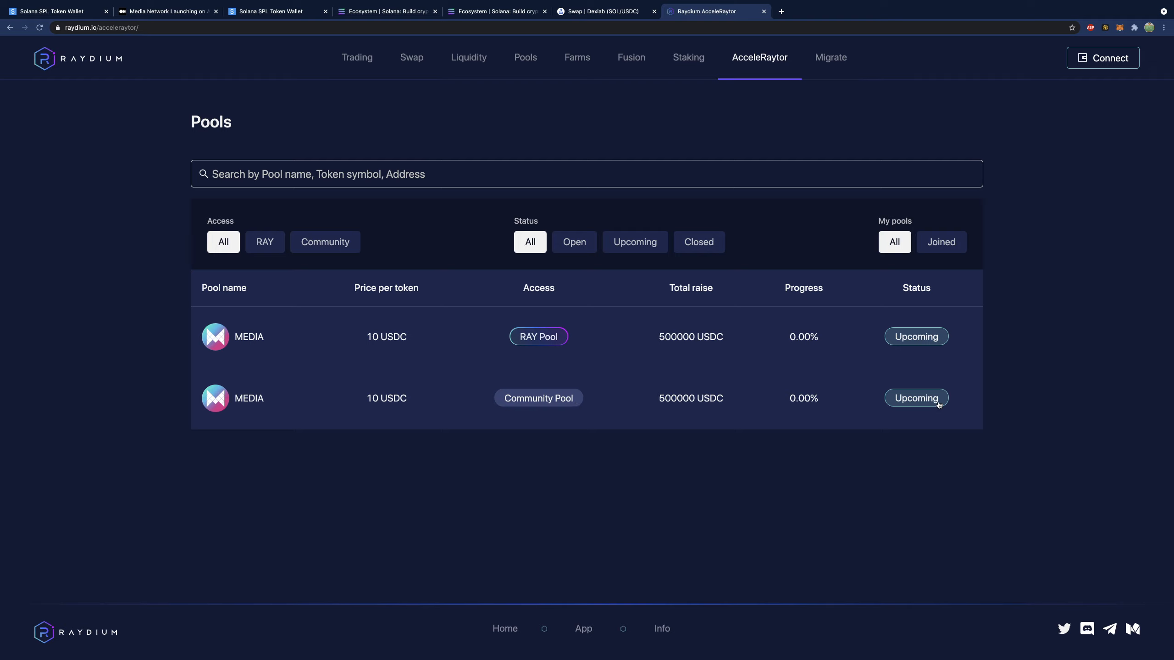
pyautogui.moveTo(858, 118)
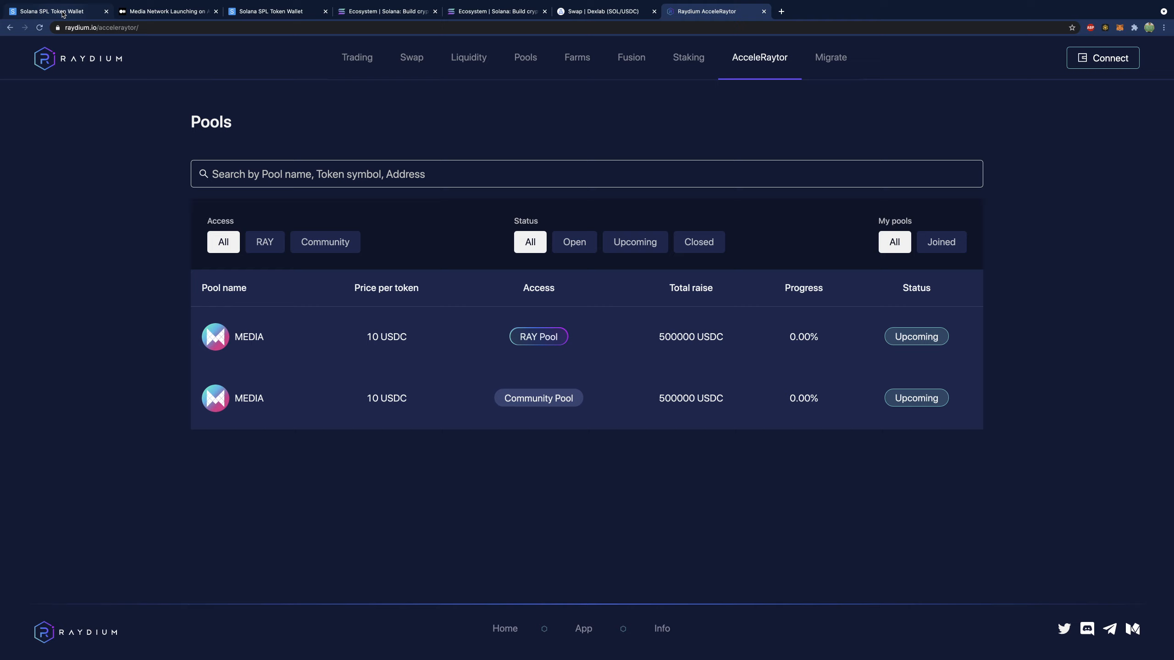
# Bring the Sollet wallet back showing 2.9782 SOL and 674.1671 USDC
pyautogui.click(52, 11)
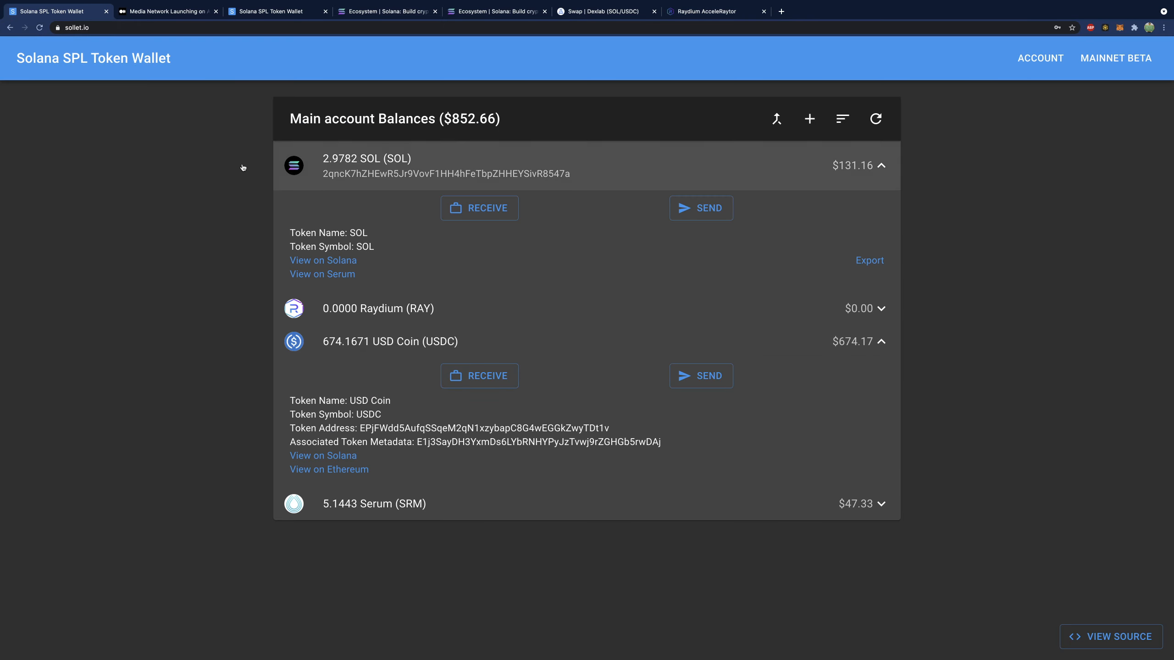
pyautogui.moveTo(703, 11)
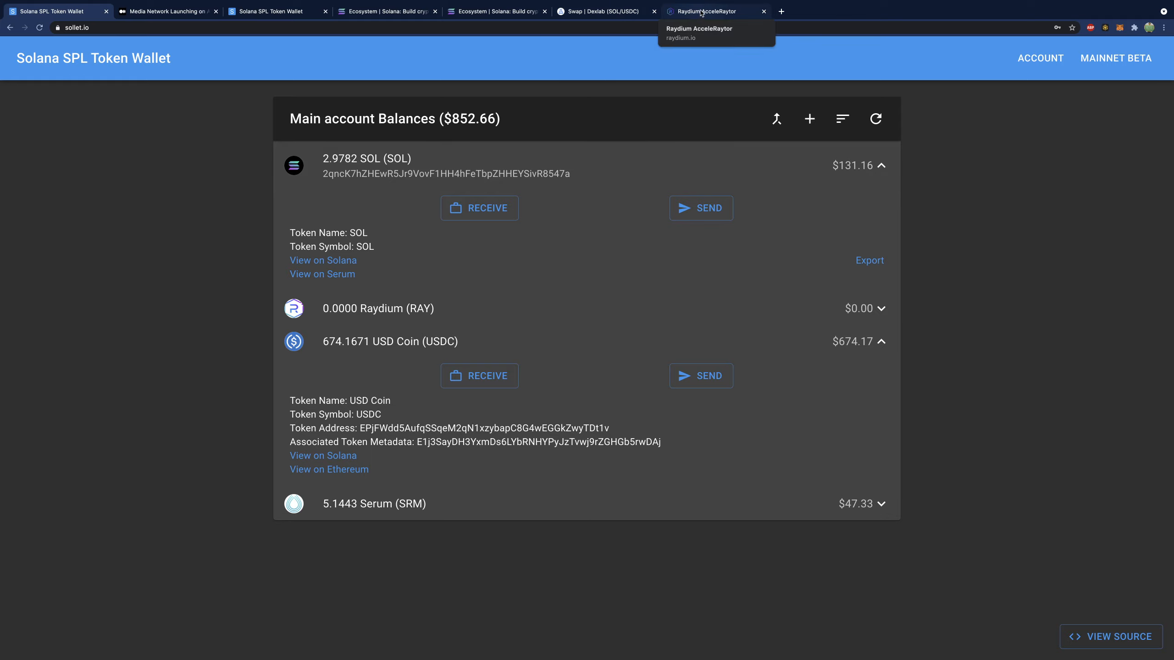
# Return via the Staking page to the AcceleRaytor list with both MEDIA pools at 10 USDC per token
pyautogui.click(712, 11)
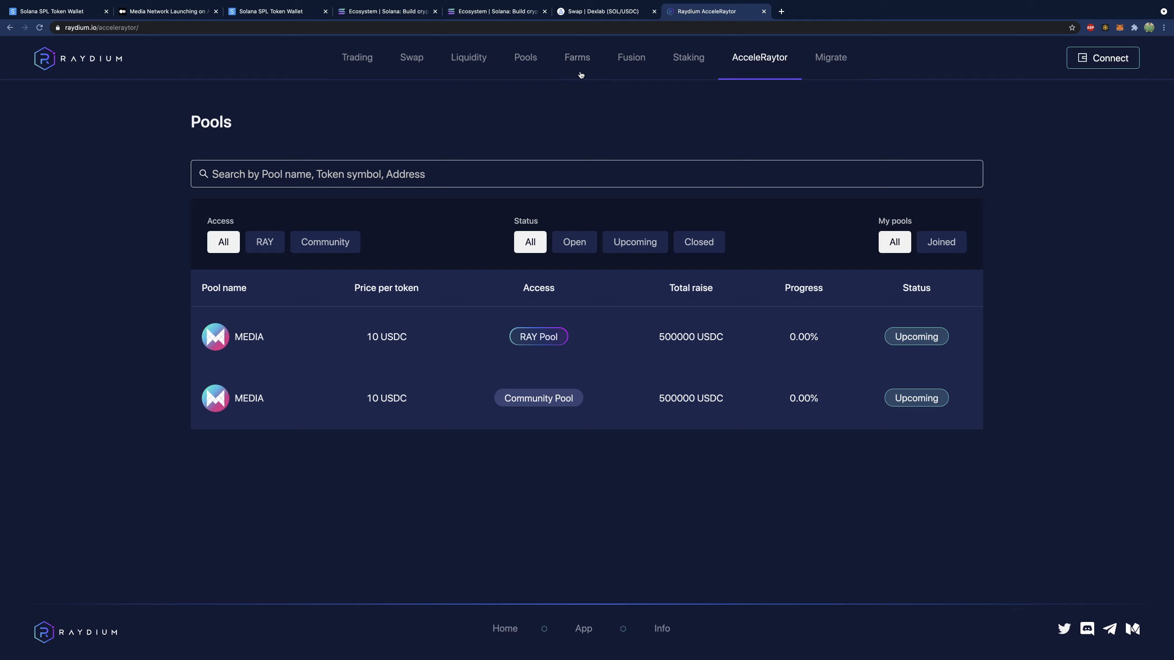
pyautogui.click(687, 58)
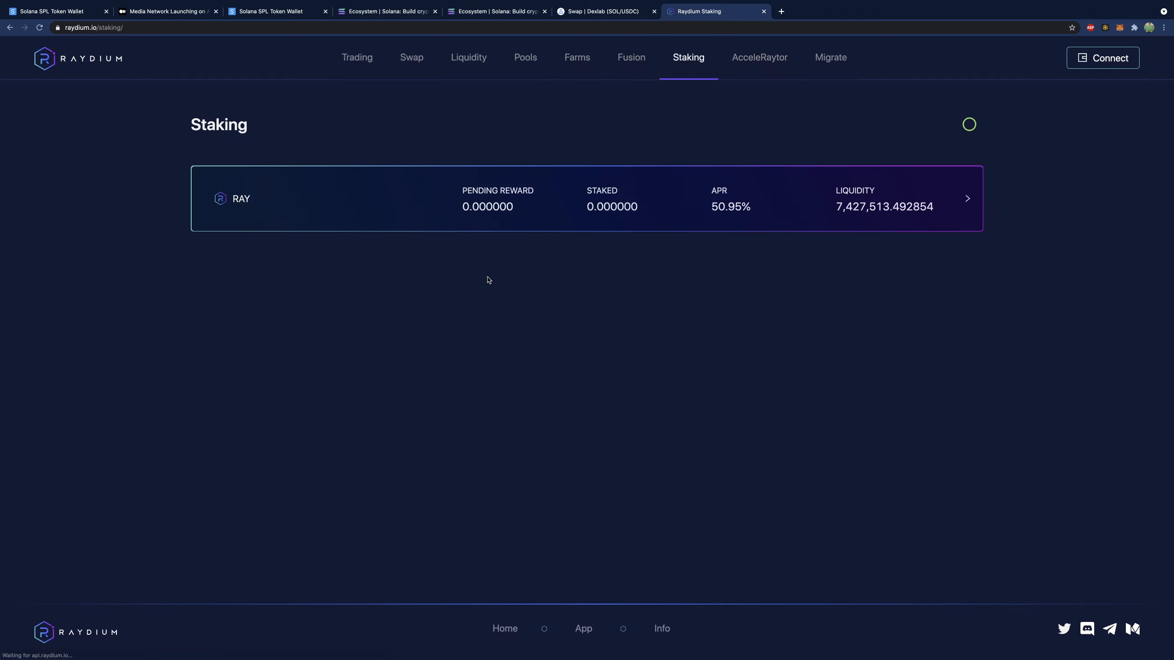
pyautogui.click(759, 58)
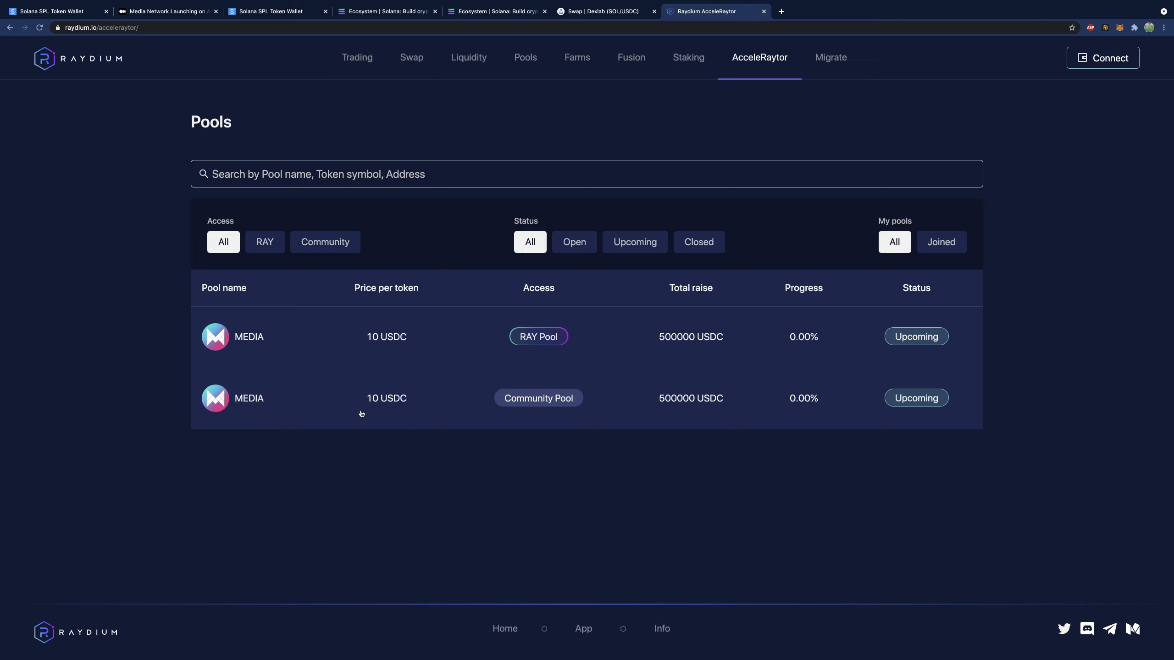
pyautogui.moveTo(952, 405)
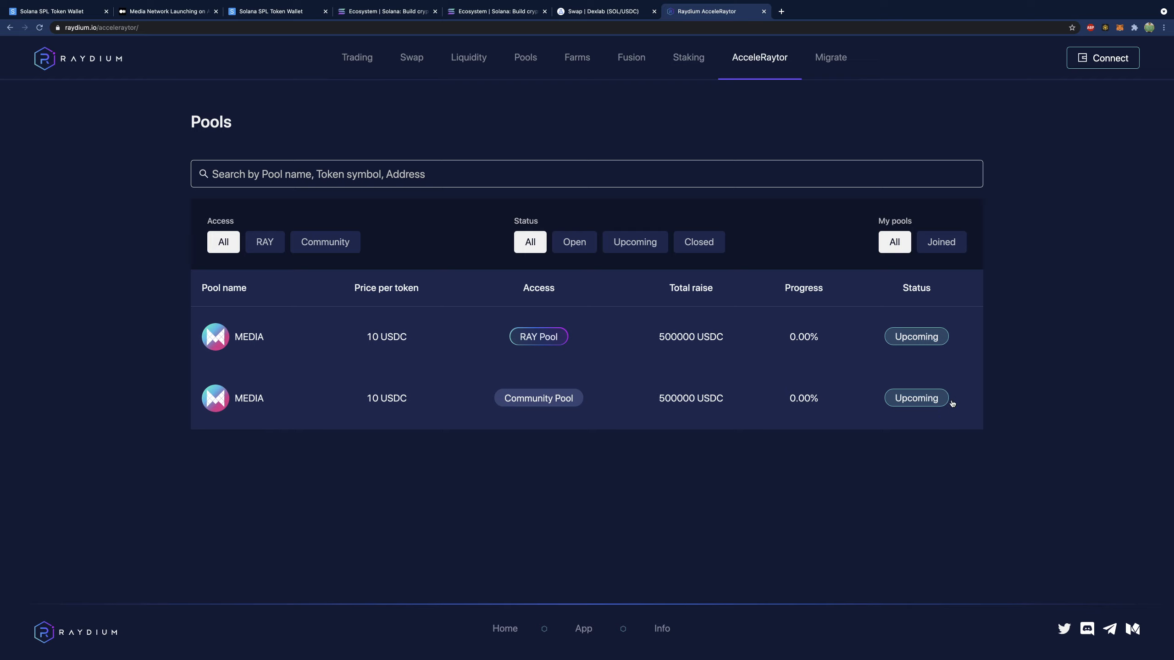
pyautogui.moveTo(952, 405)
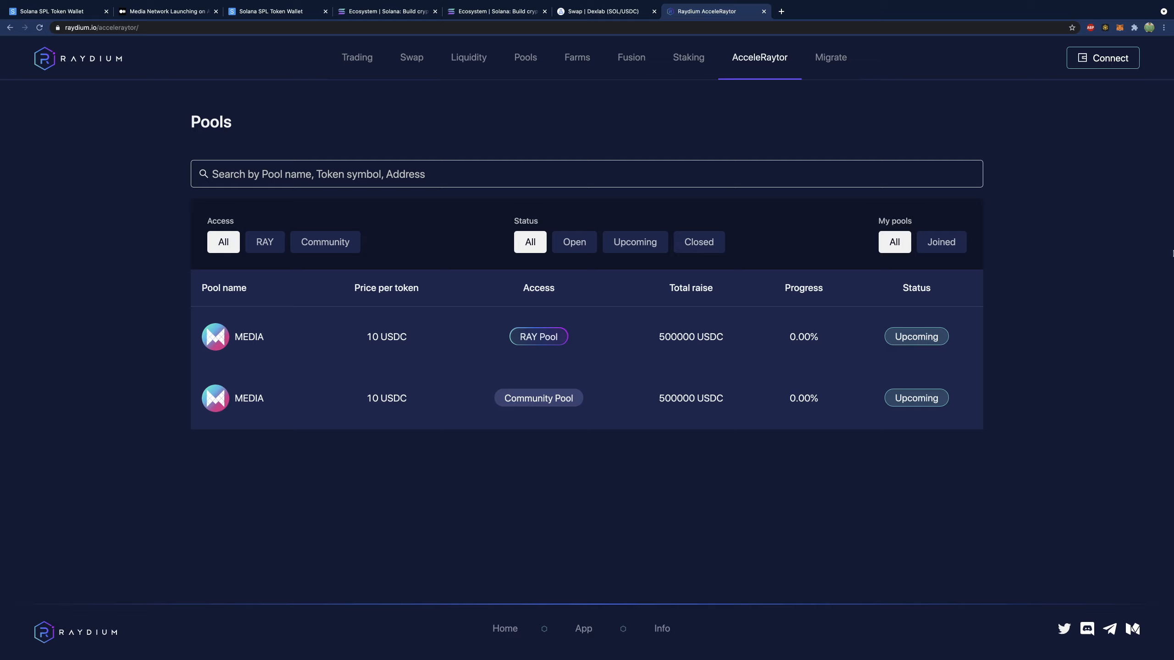